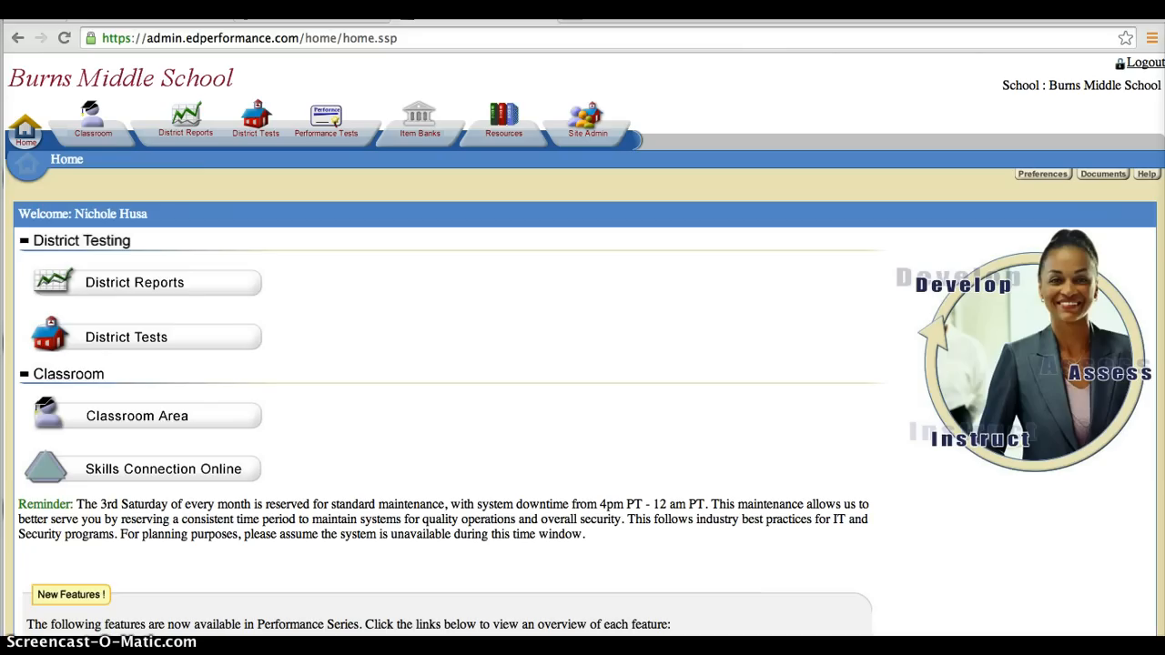
mouse_move(28, 182)
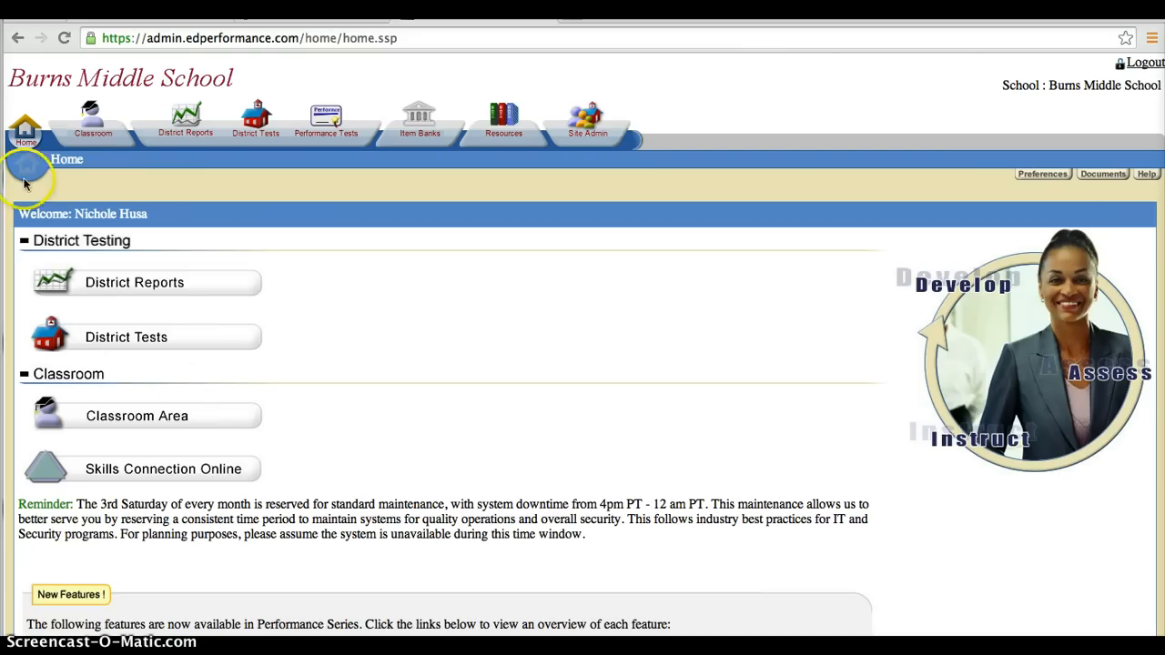
mouse_move(93, 124)
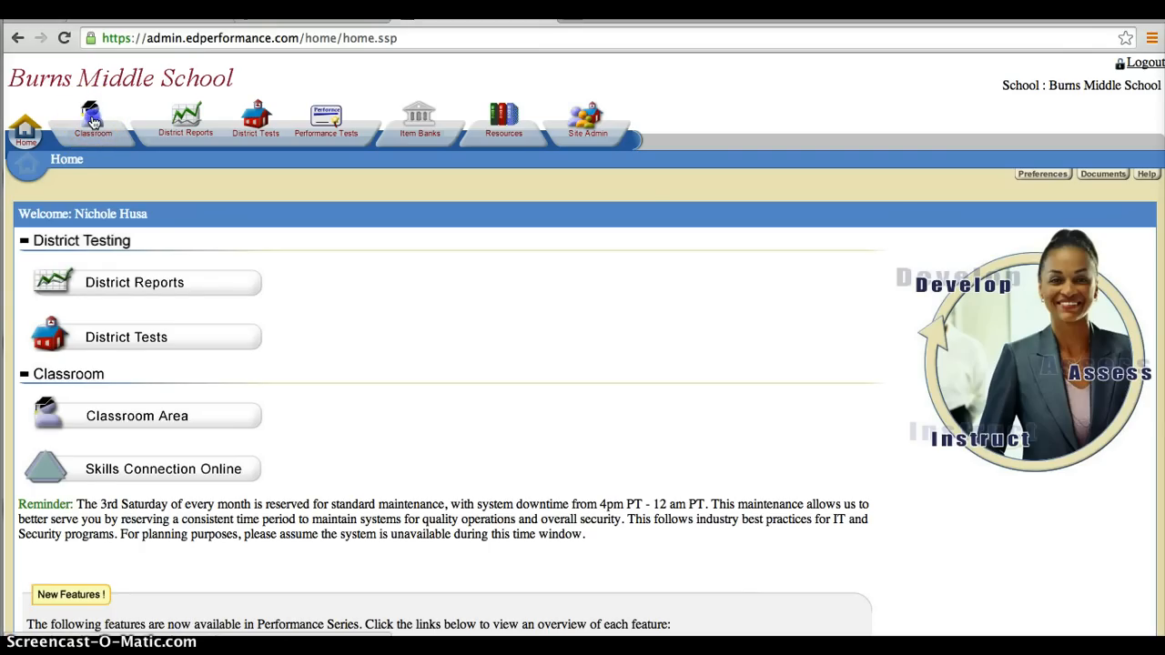
Switch the Classroom Area to the Seminar Sec. Parker Reading Spring class
left_click(91, 124)
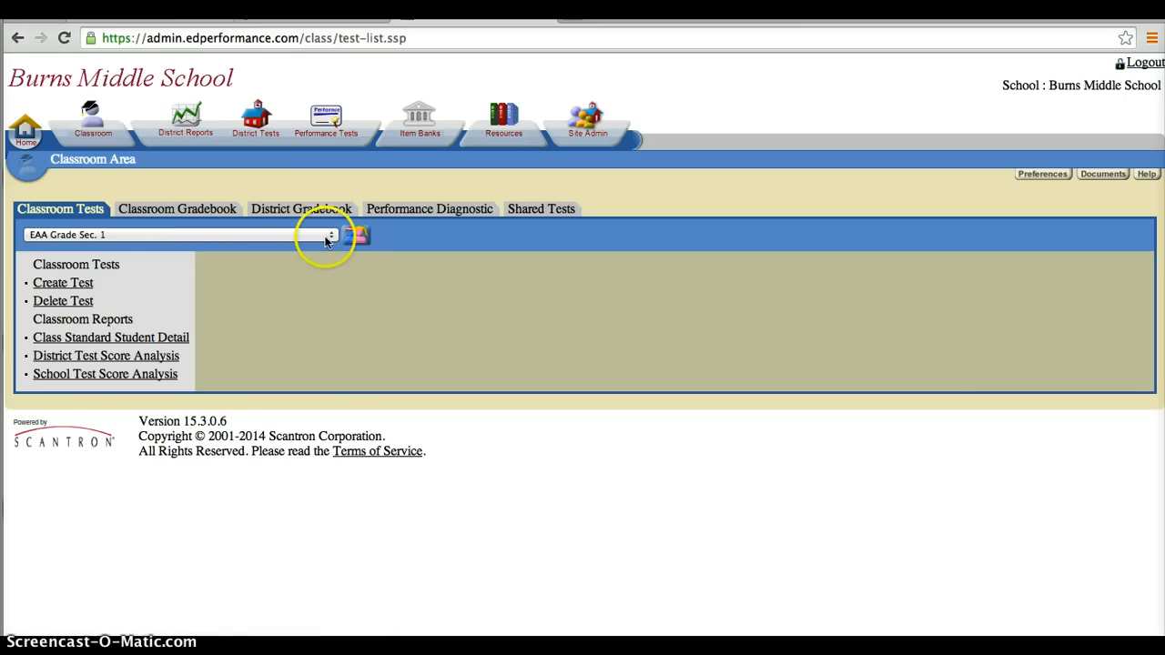
left_click(331, 235)
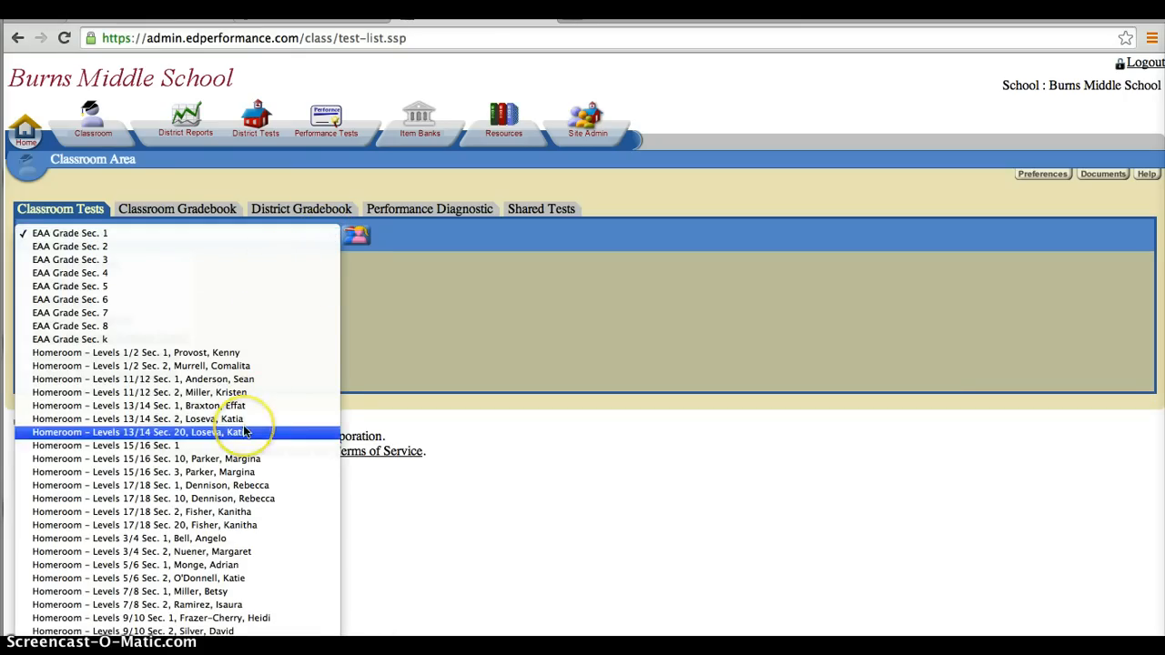
scroll("down", 3)
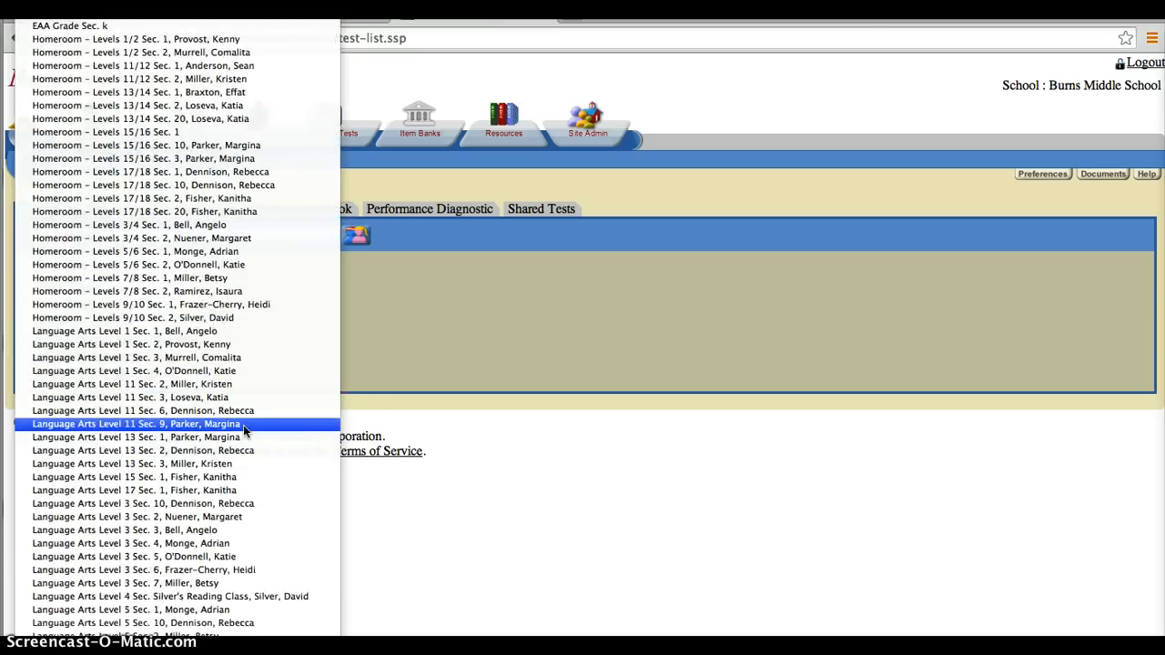
scroll("down", 3)
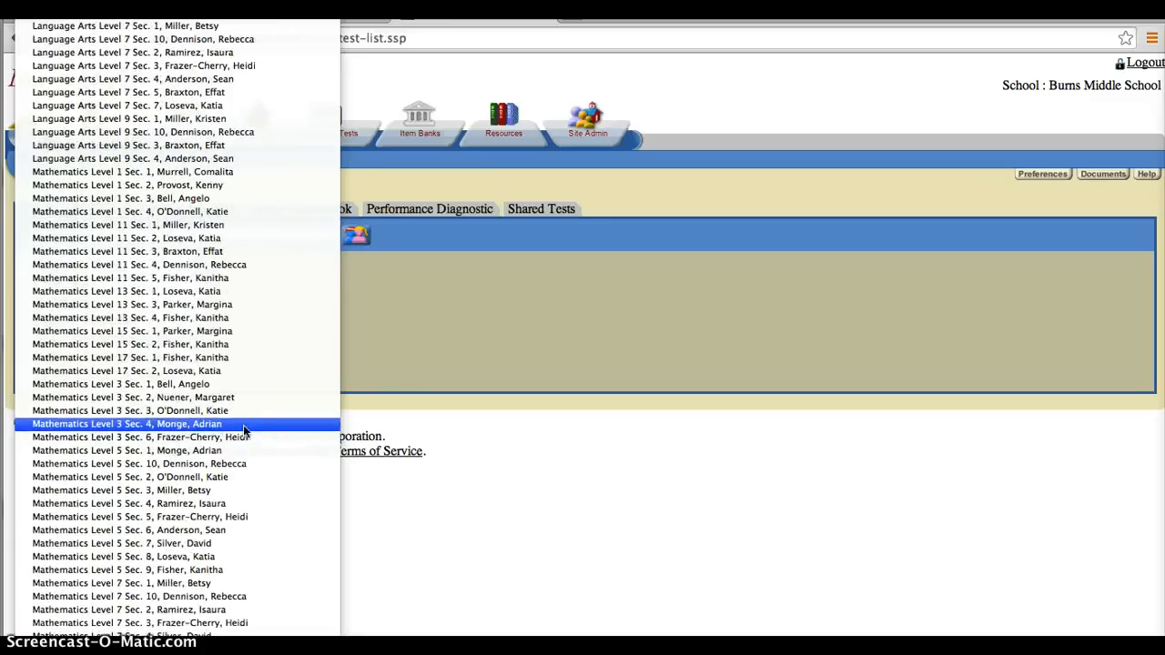
scroll("up", 3)
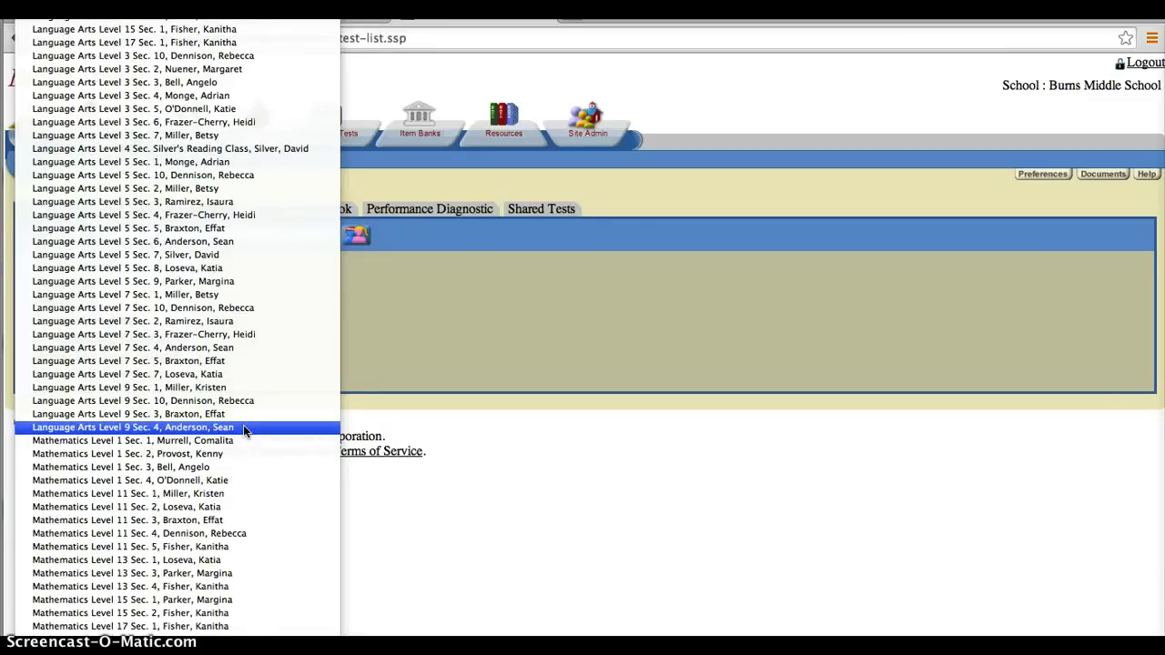
scroll("down", 3)
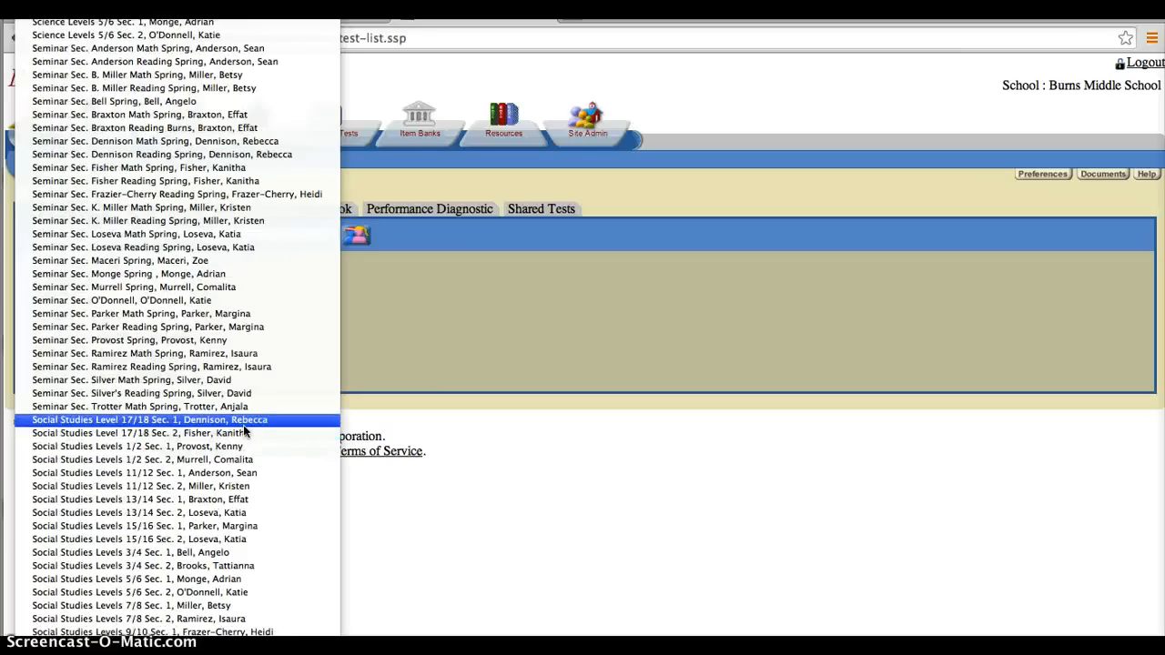
left_click(146, 353)
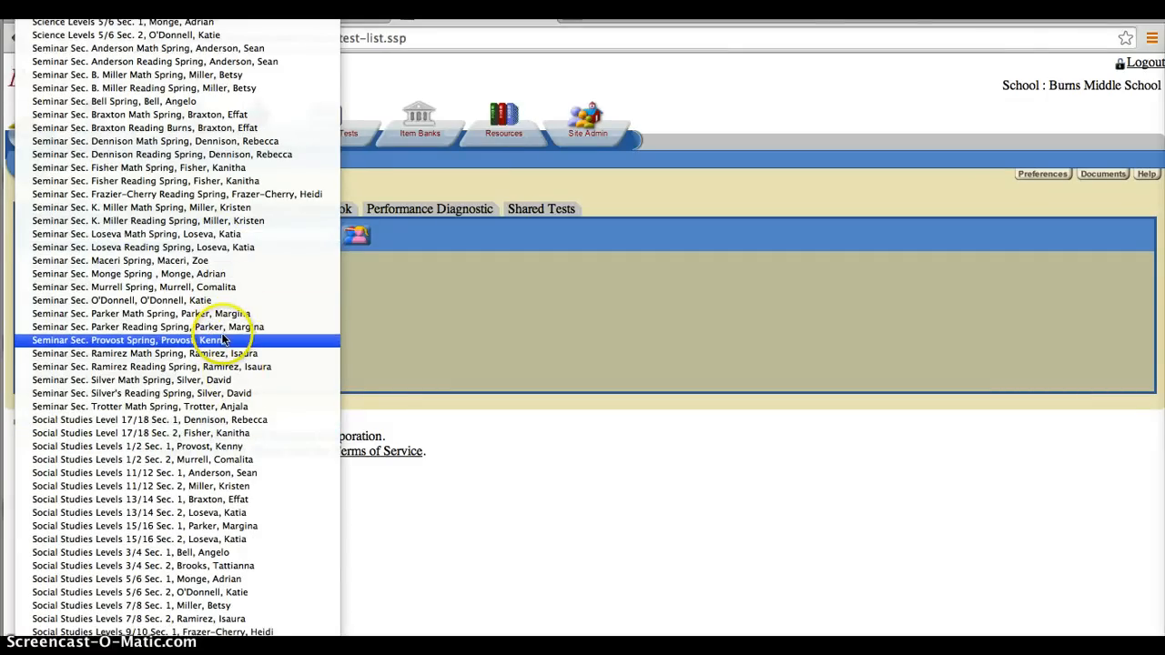
left_click(139, 326)
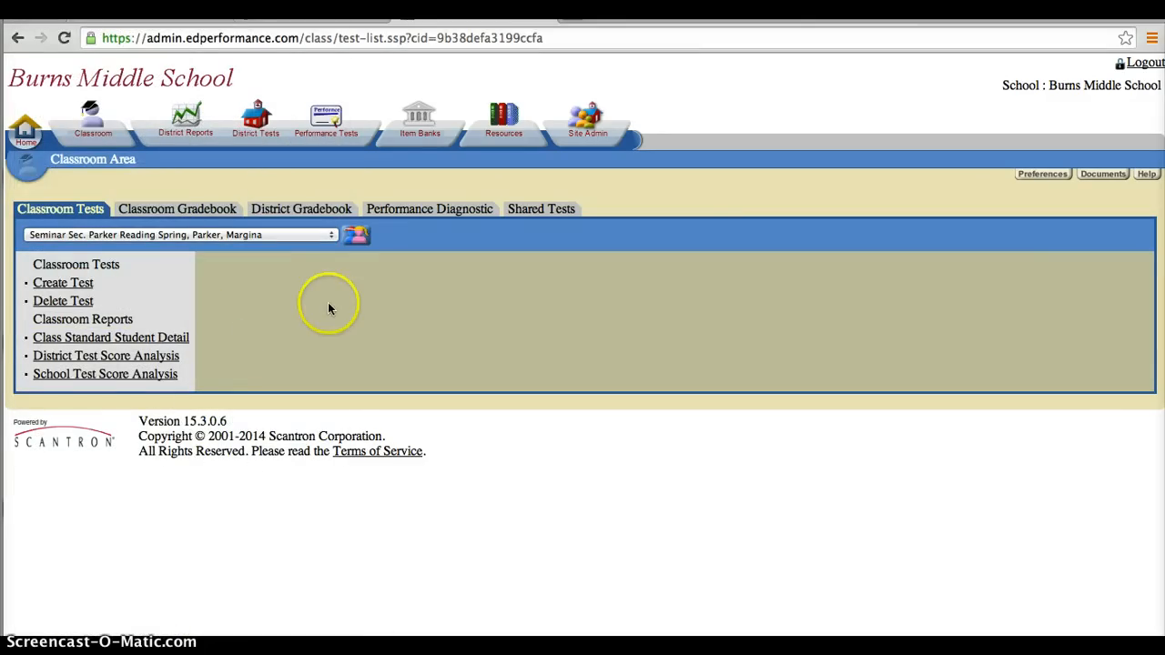
mouse_move(330, 310)
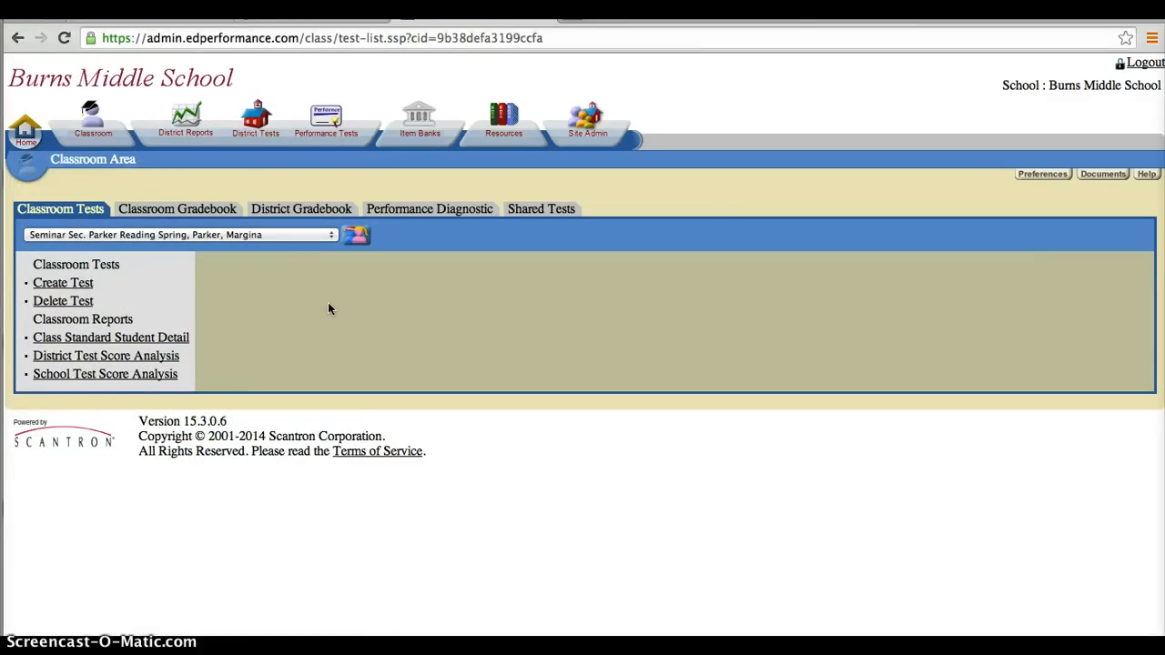
mouse_move(295, 235)
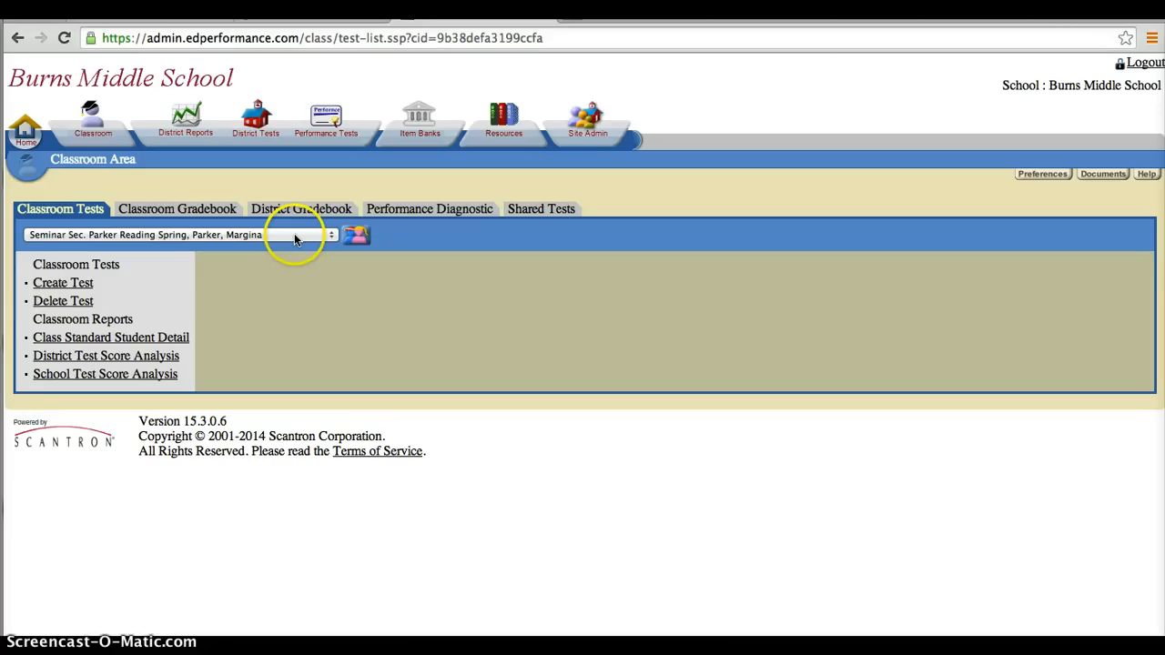
mouse_move(404, 211)
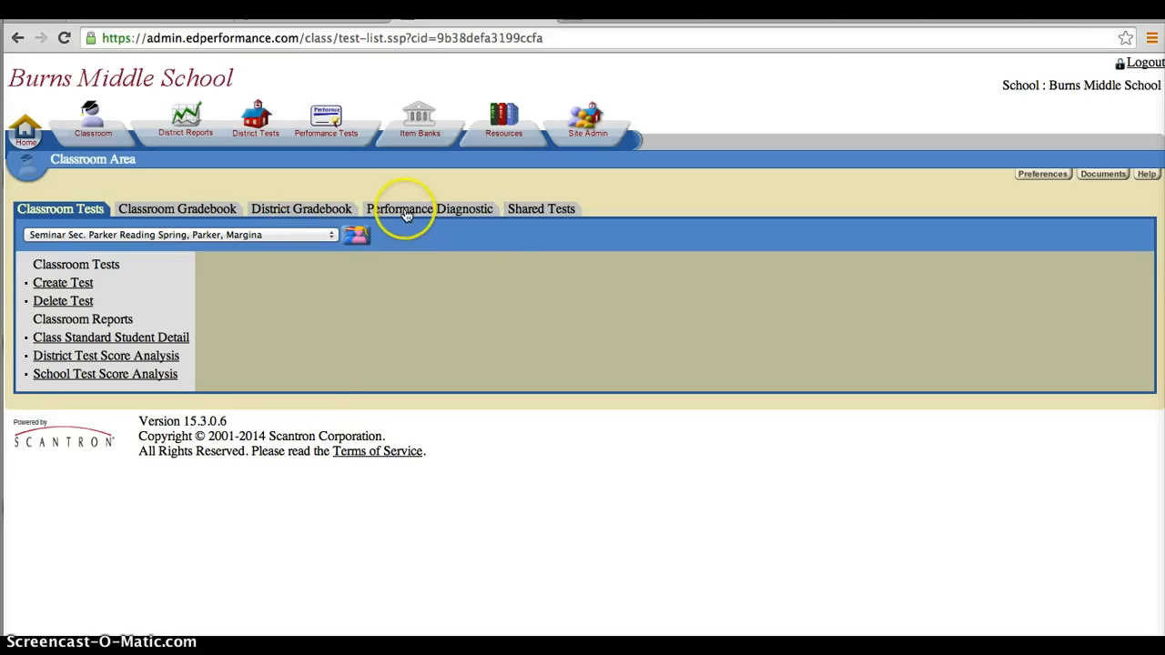
mouse_move(381, 226)
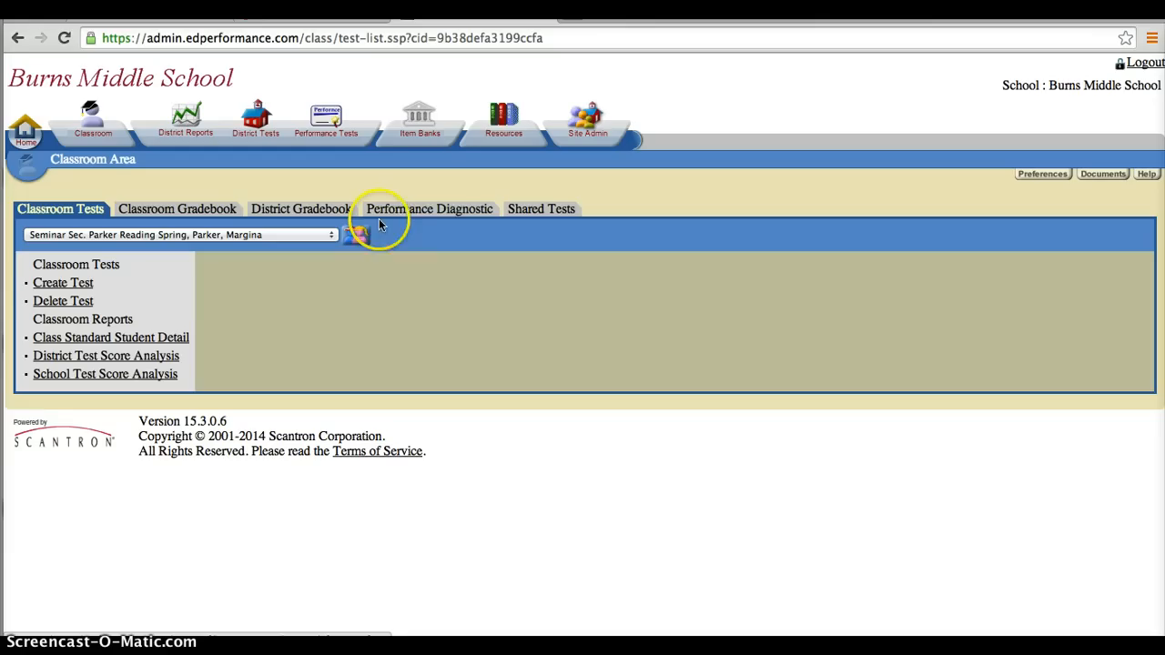
mouse_move(426, 222)
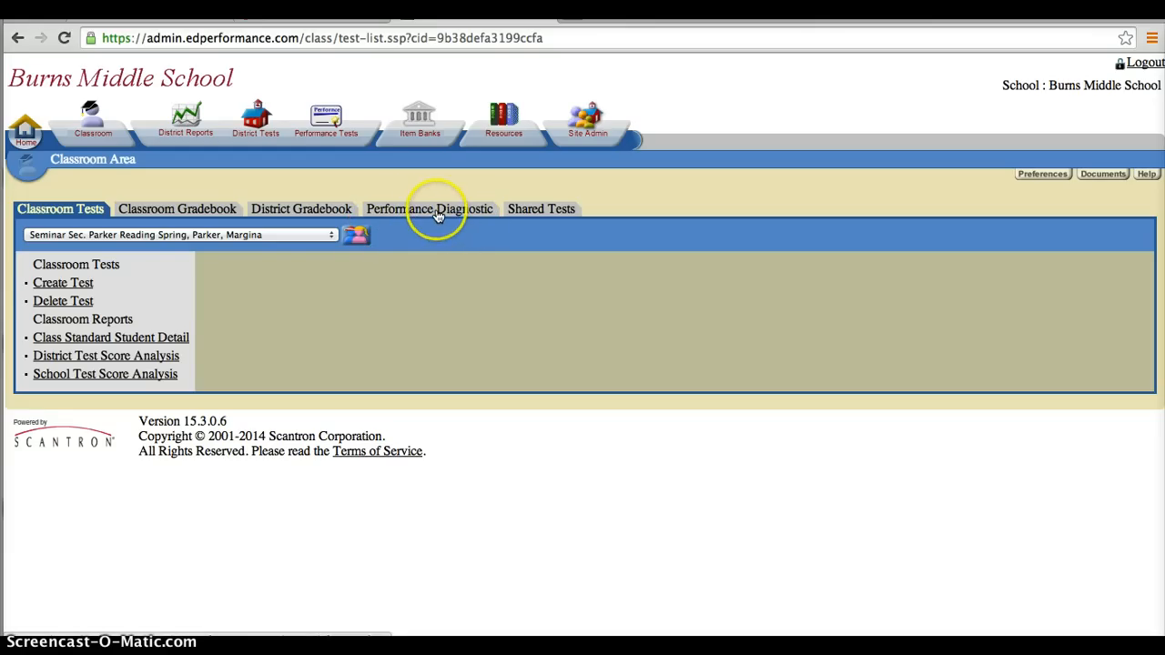
Show the Performance Diagnostic class profile with its subject links
left_click(430, 208)
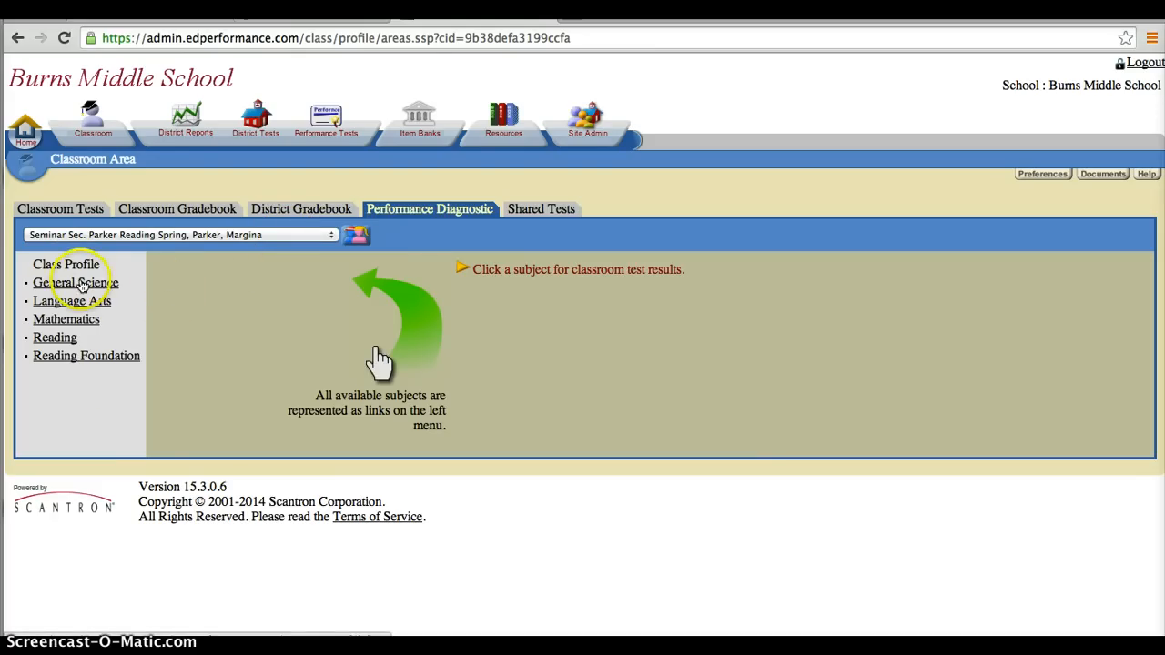
mouse_move(71, 362)
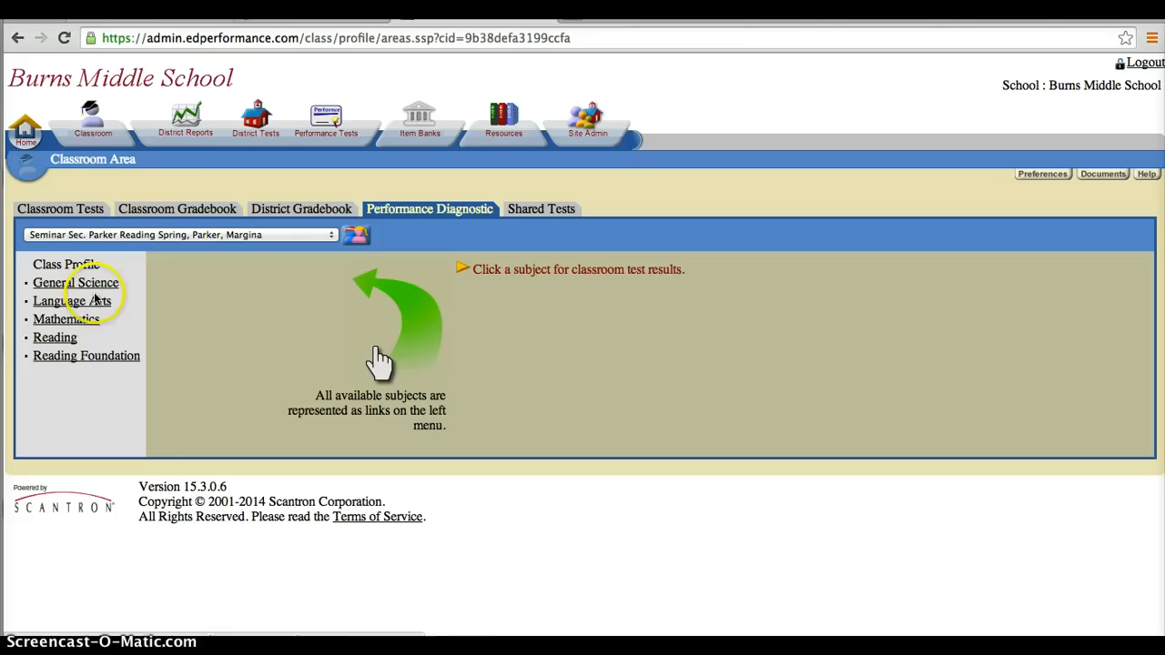
mouse_move(137, 326)
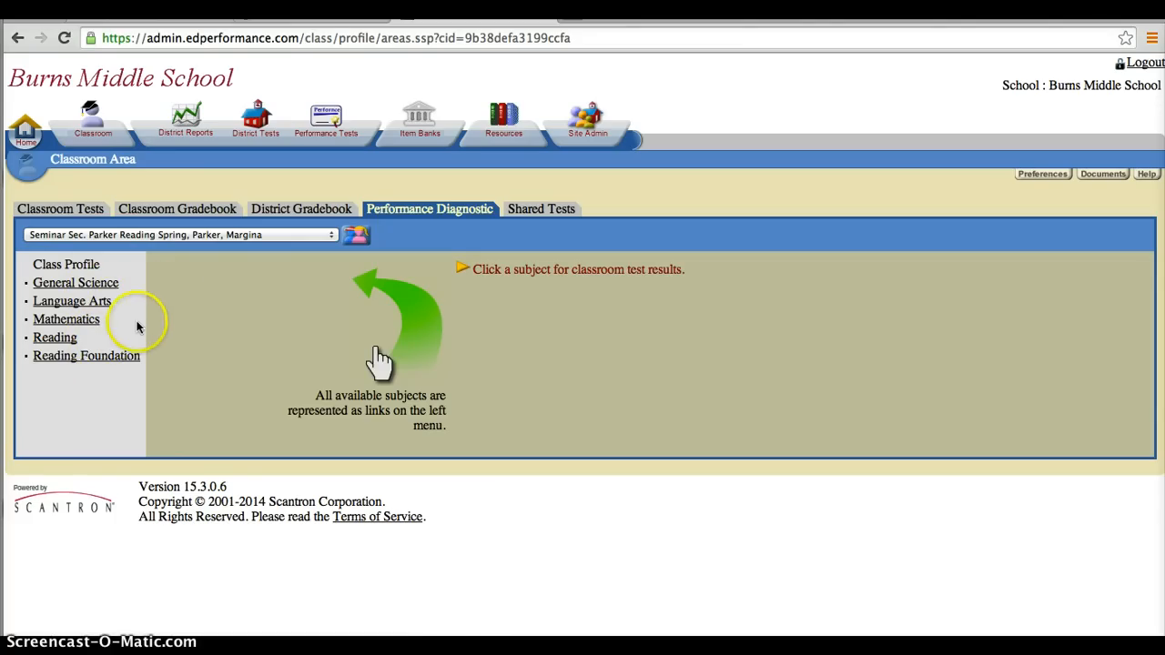
mouse_move(135, 325)
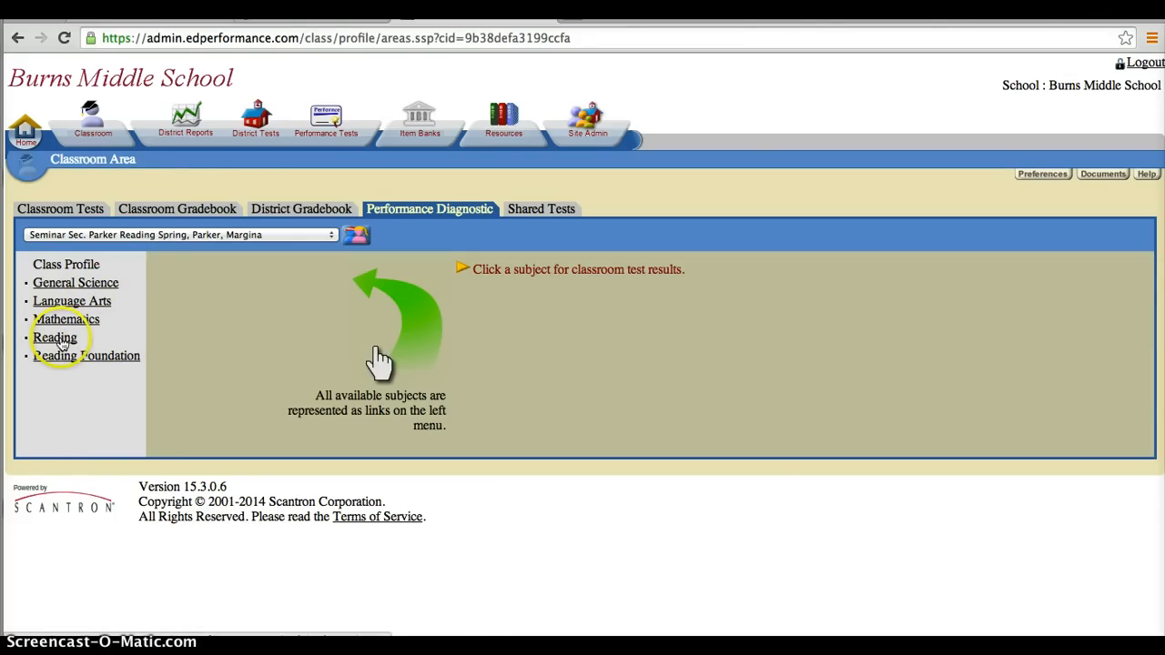
mouse_move(73, 301)
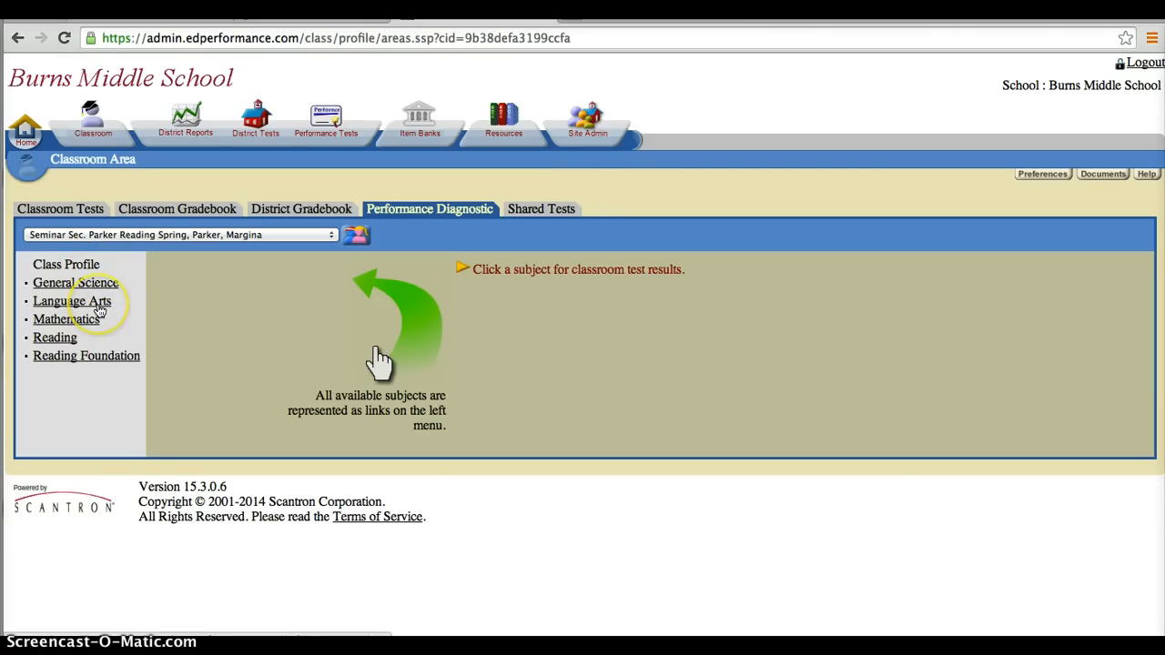
mouse_move(142, 305)
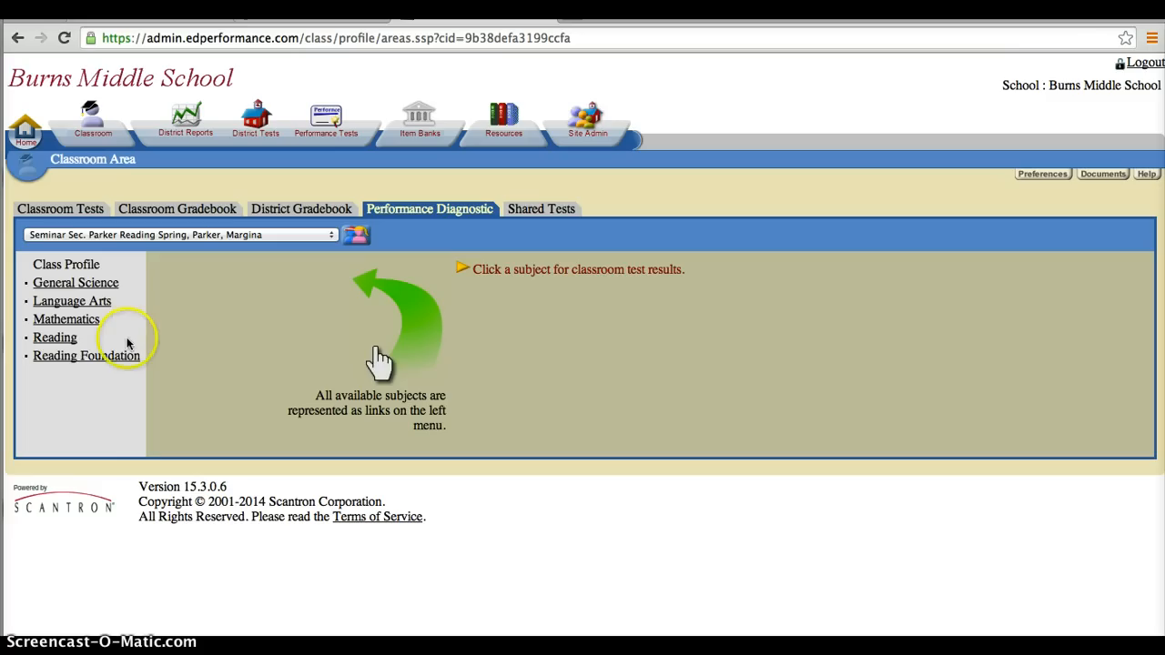
mouse_move(127, 343)
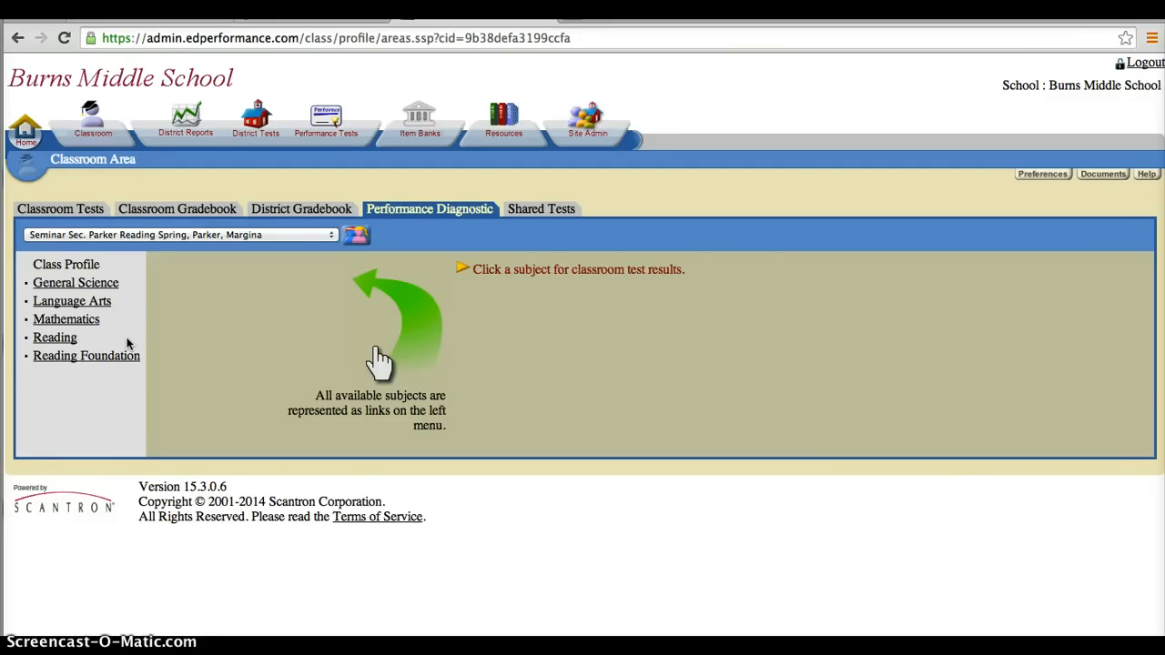
mouse_move(69, 374)
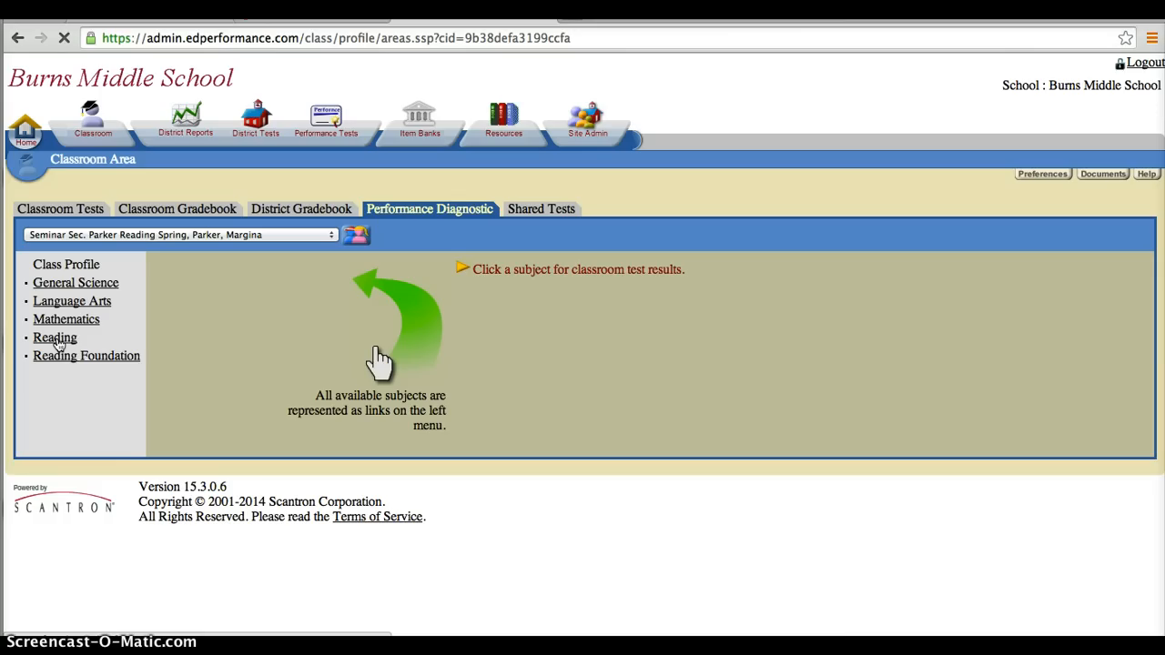
left_click(55, 337)
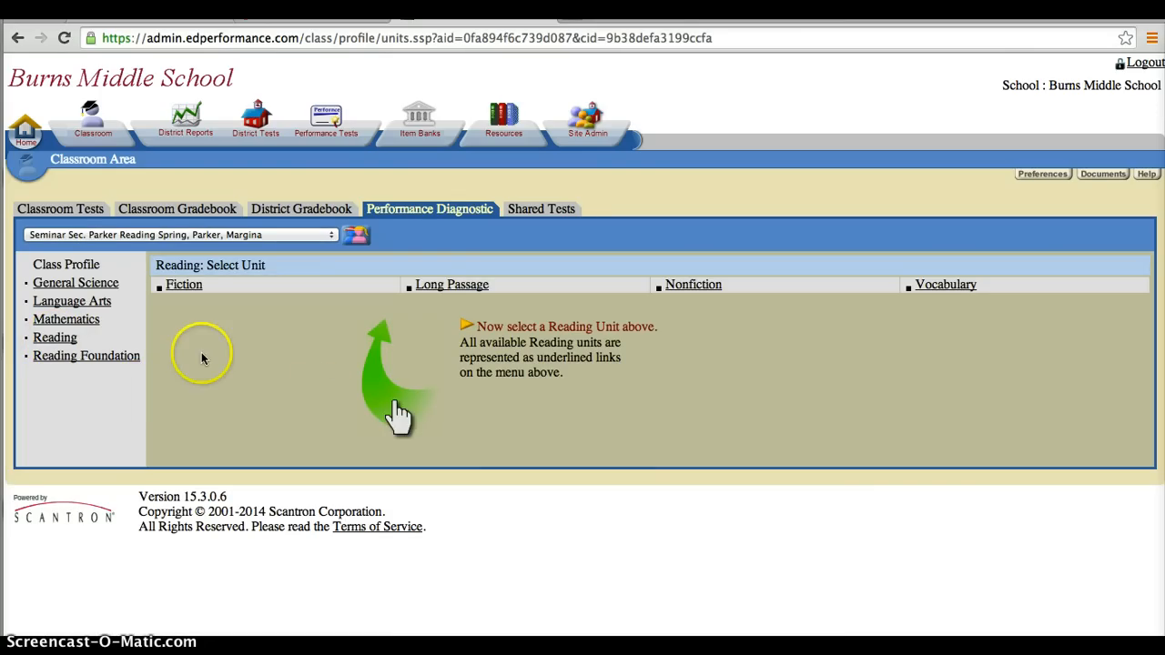
mouse_move(222, 384)
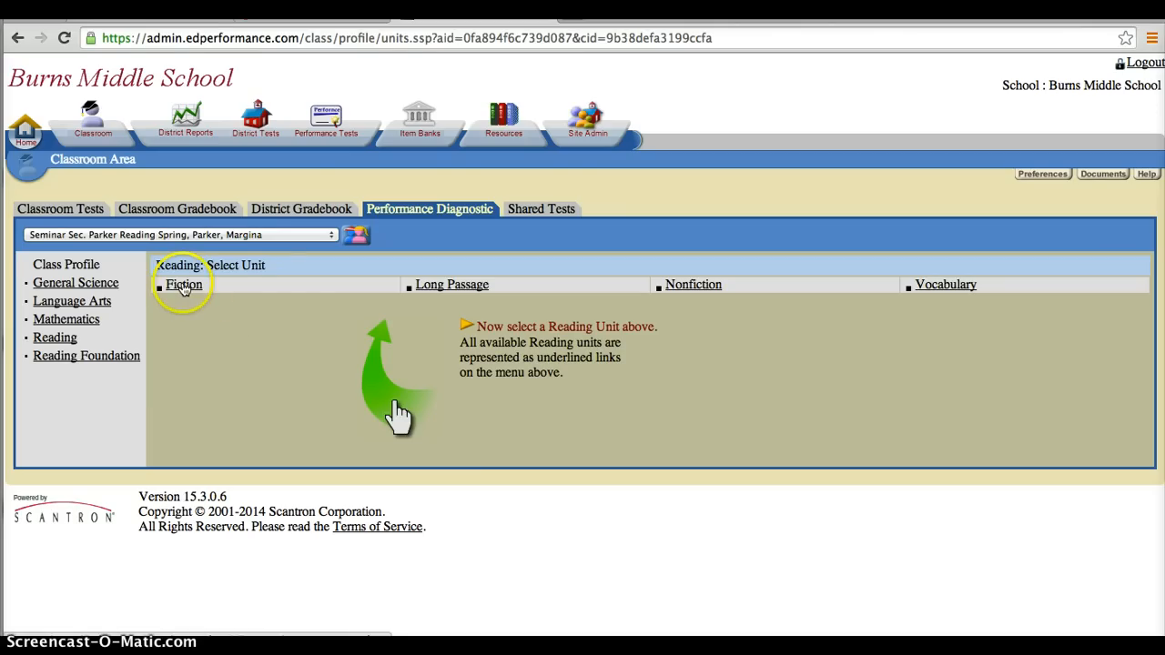
mouse_move(694, 284)
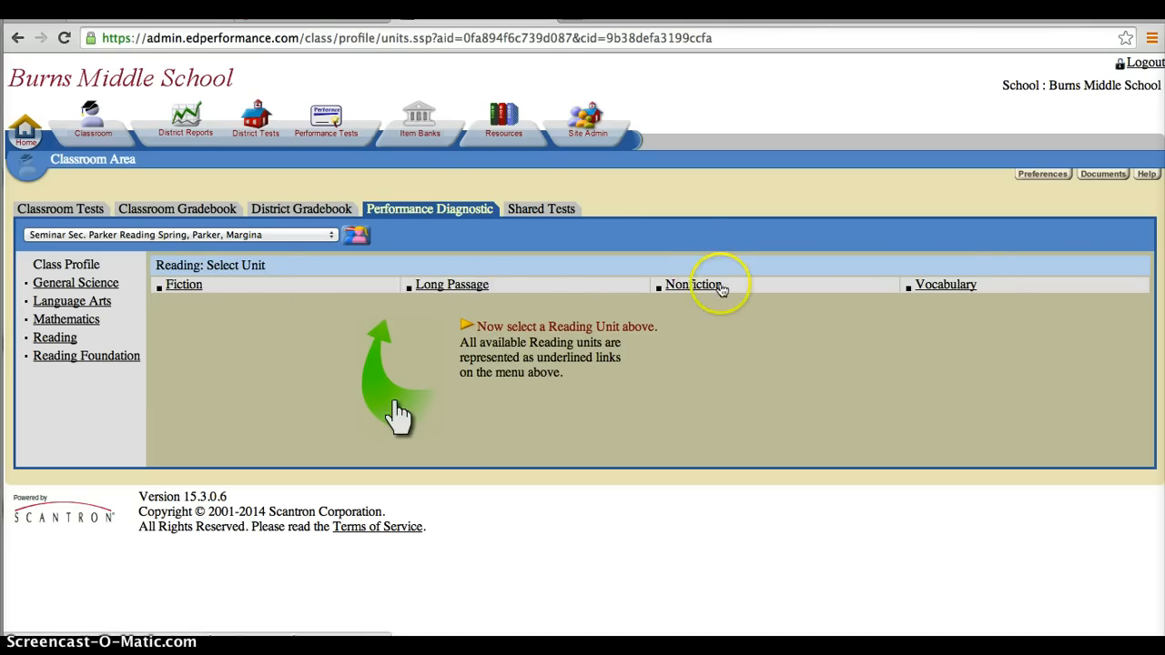
mouse_move(433, 306)
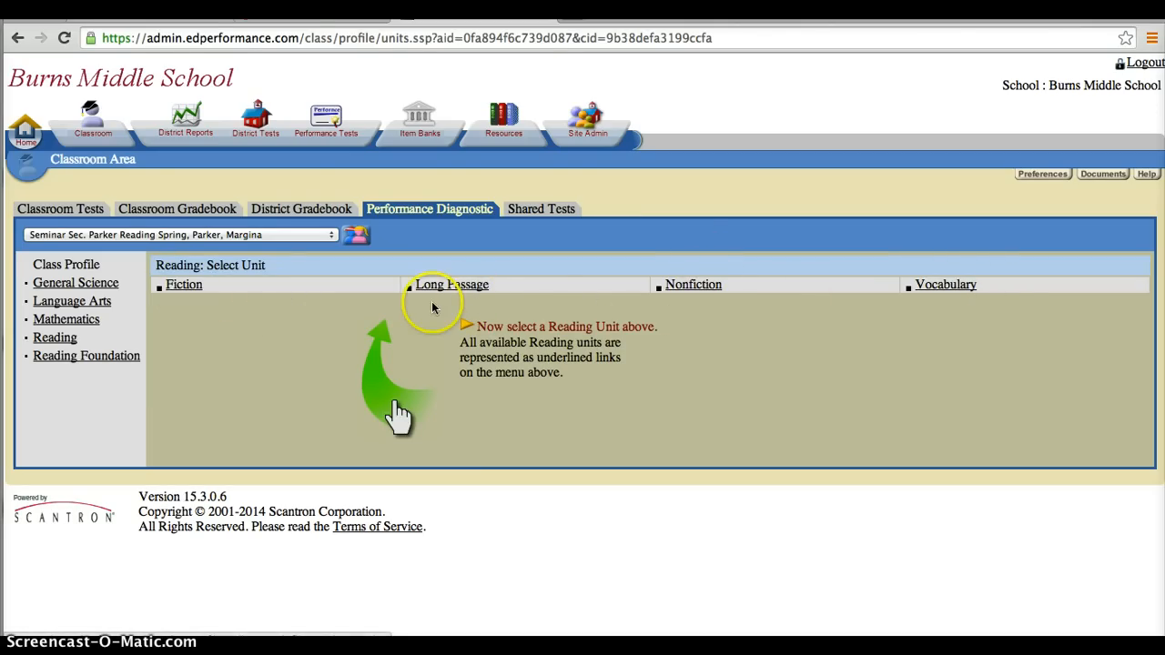
mouse_move(380, 301)
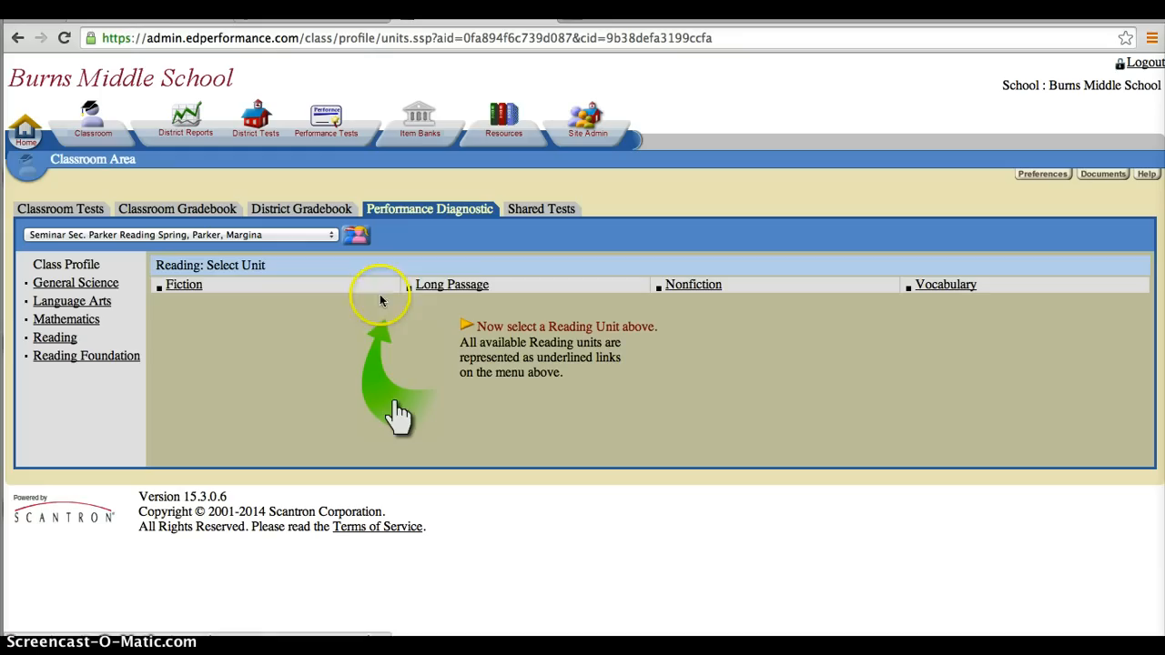
mouse_move(673, 331)
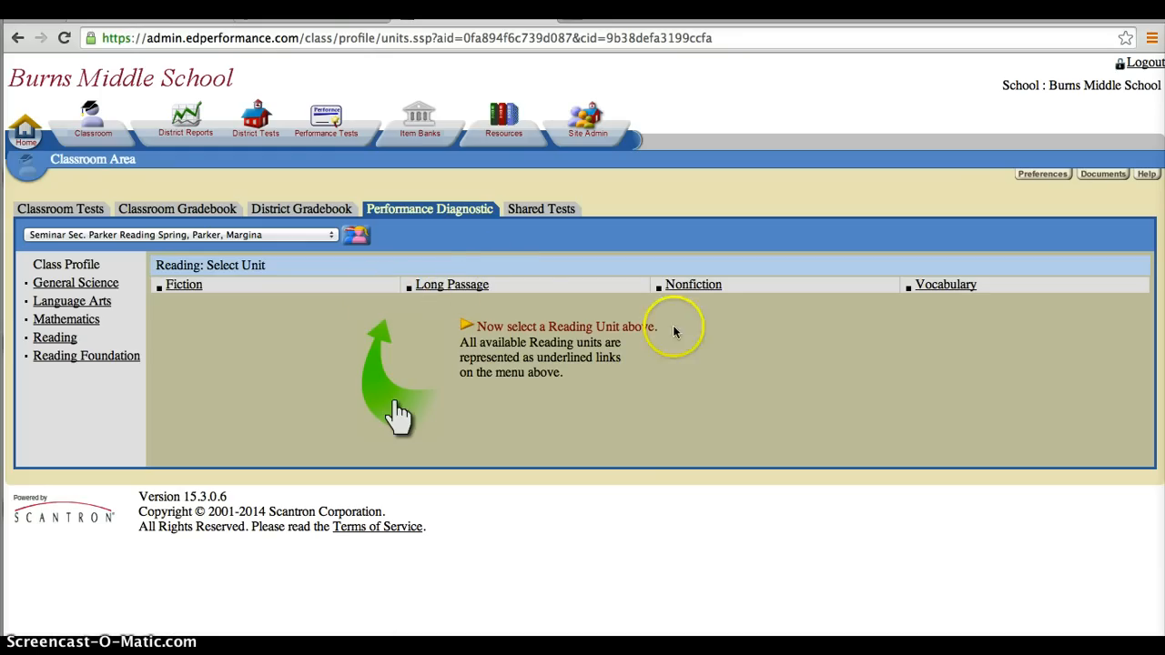
mouse_move(178, 295)
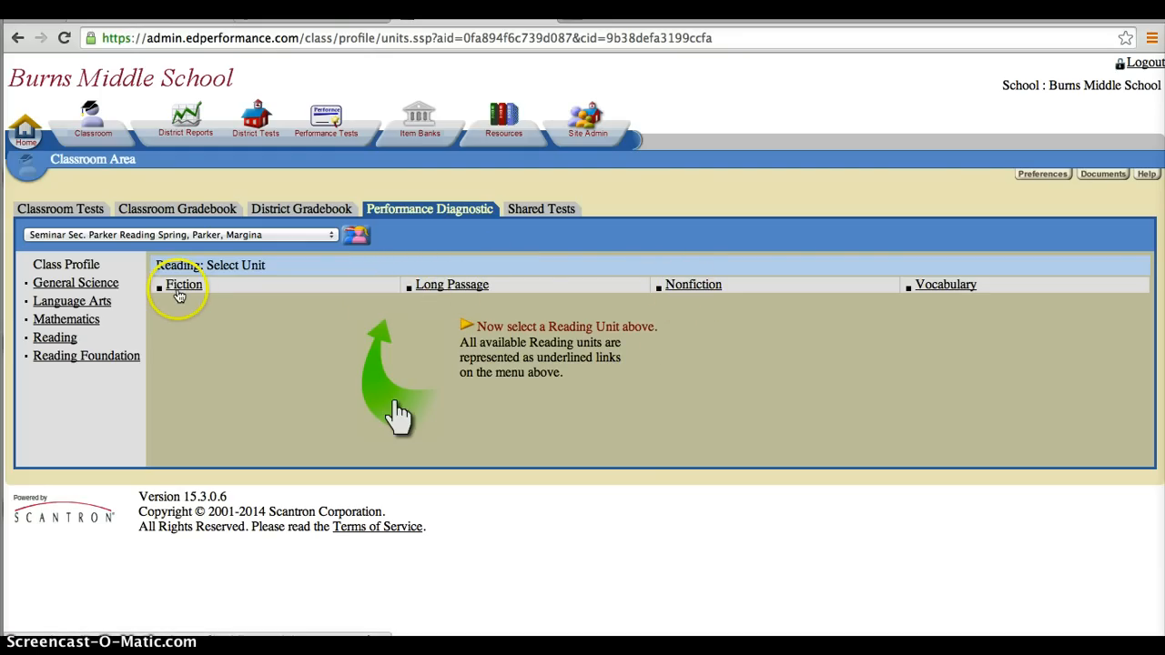
mouse_move(696, 284)
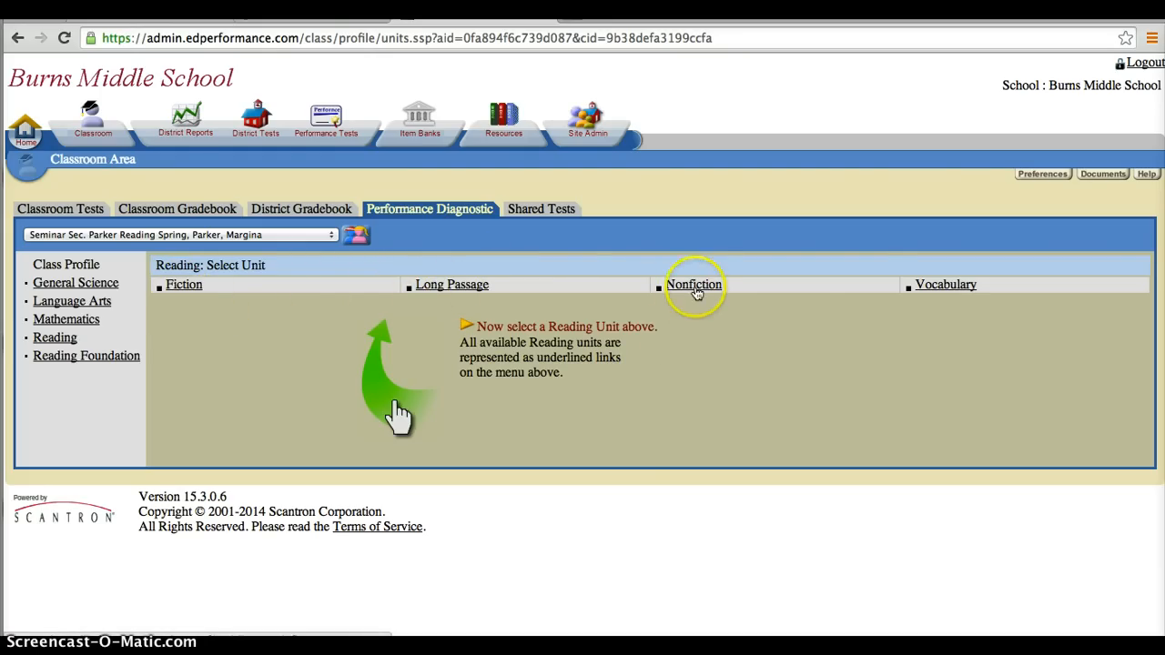
mouse_move(947, 284)
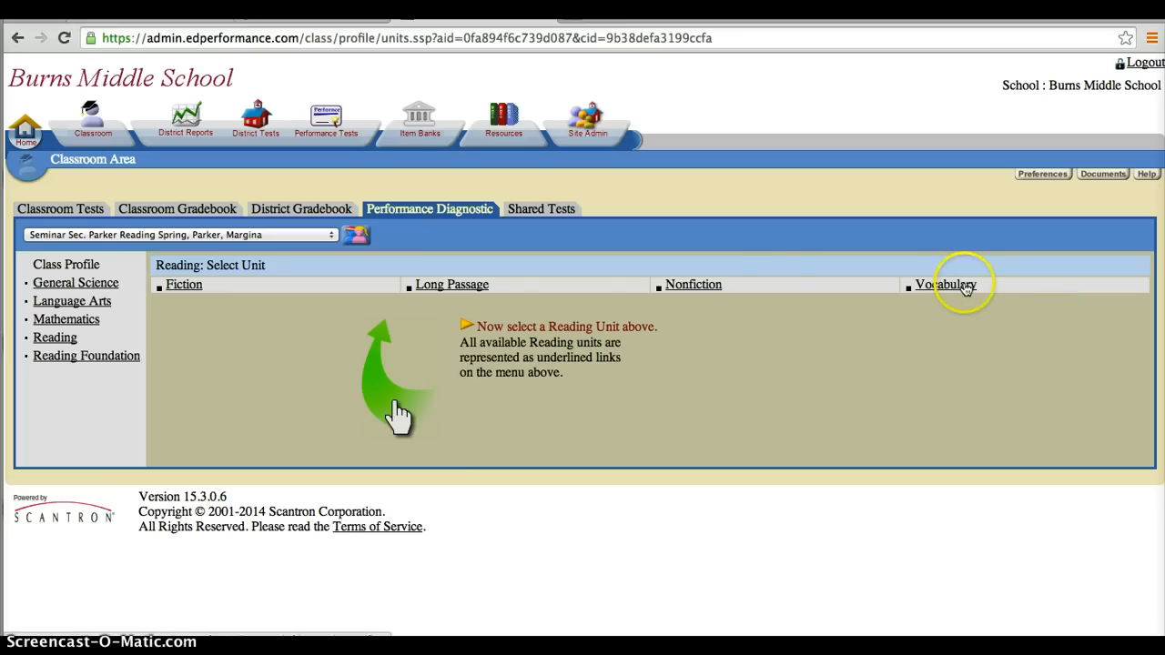
mouse_move(155, 320)
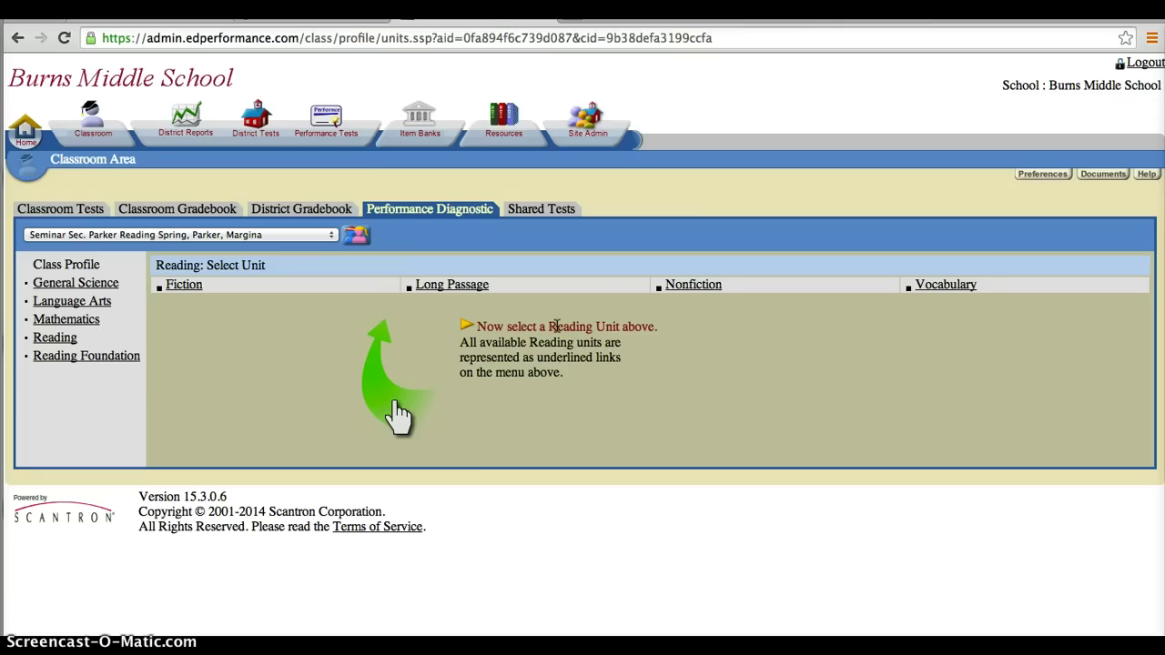
mouse_move(837, 253)
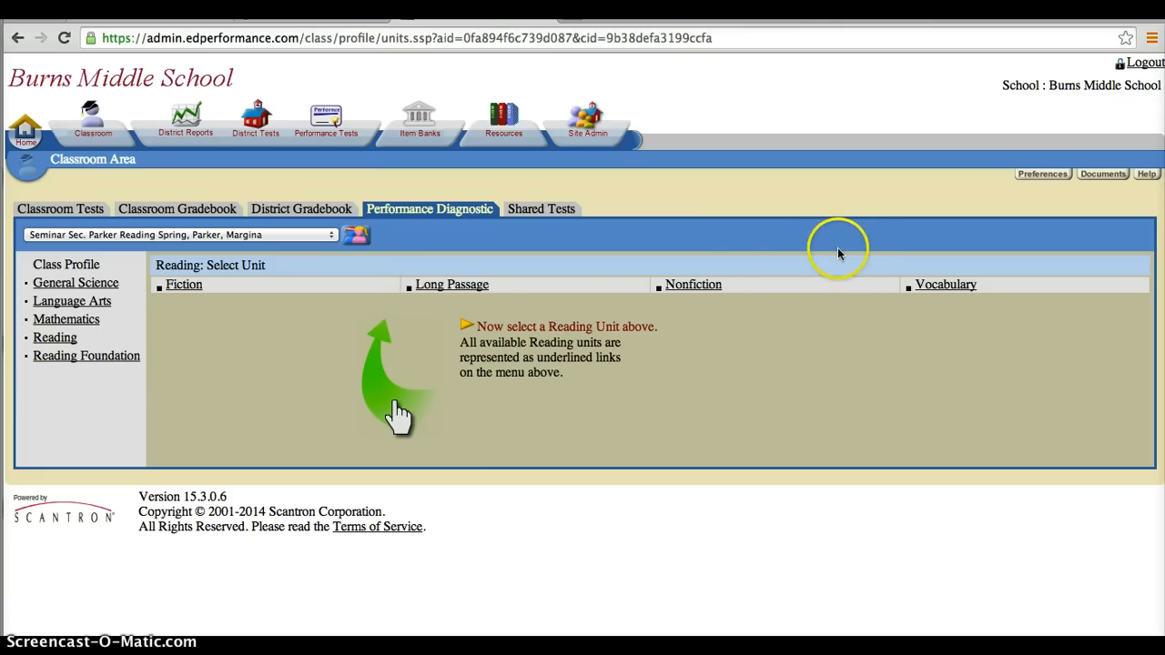
mouse_move(435, 324)
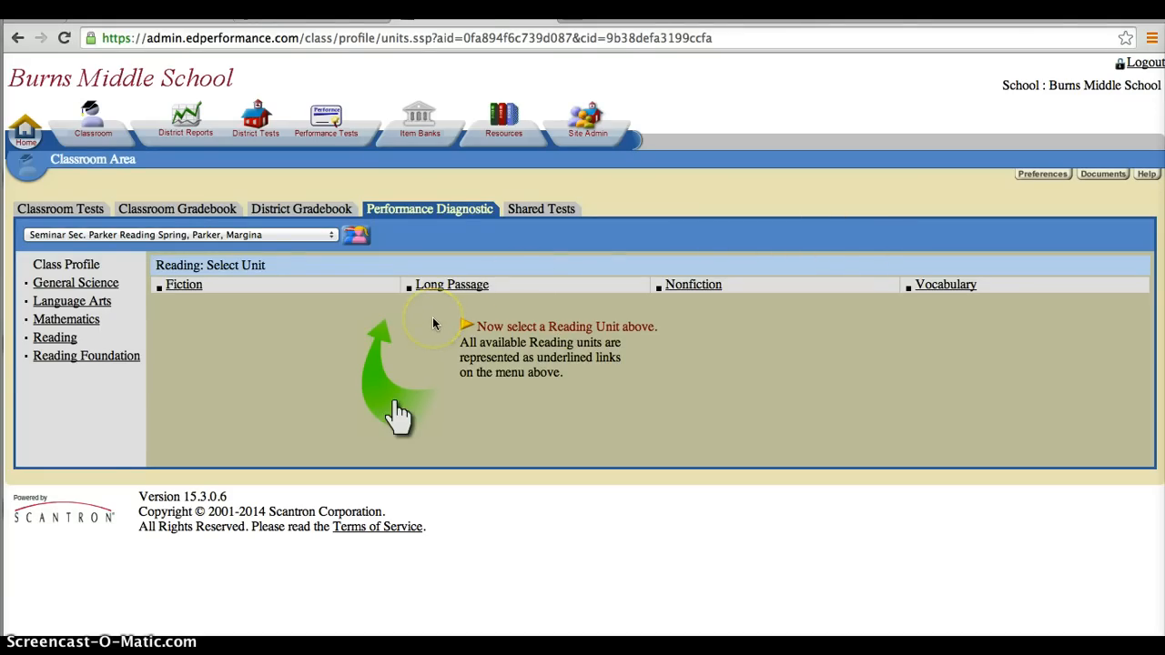
mouse_move(690, 284)
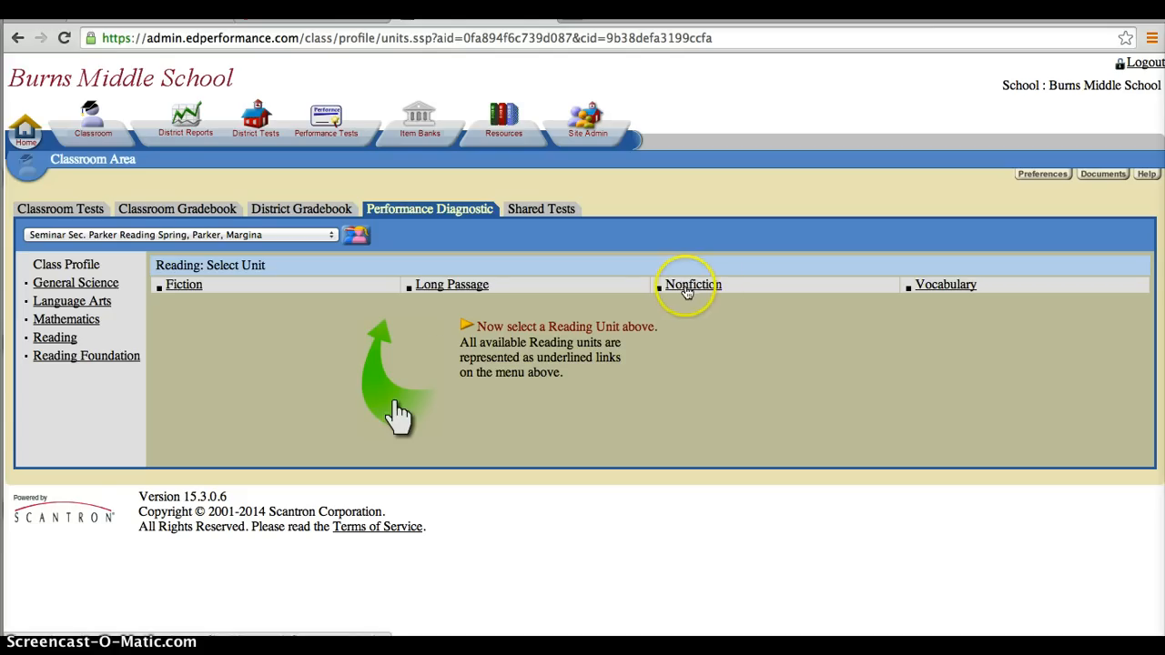
Load the Nonfiction unit under Reading, listing student scaled scores and attained objectives
left_click(692, 284)
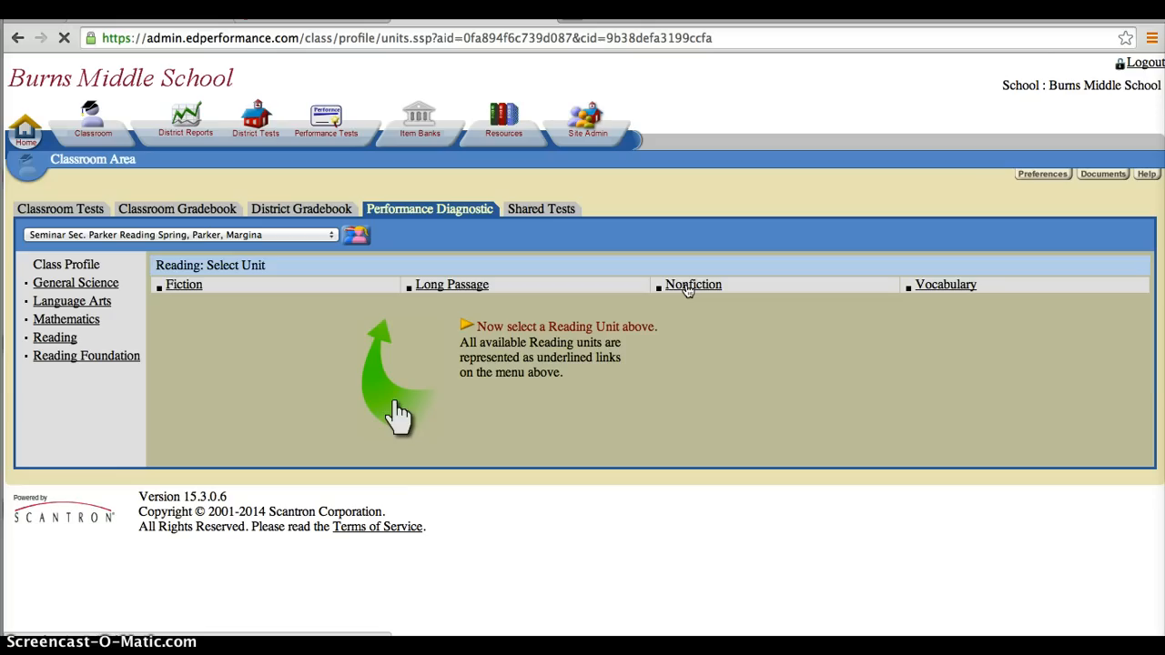
left_click(693, 284)
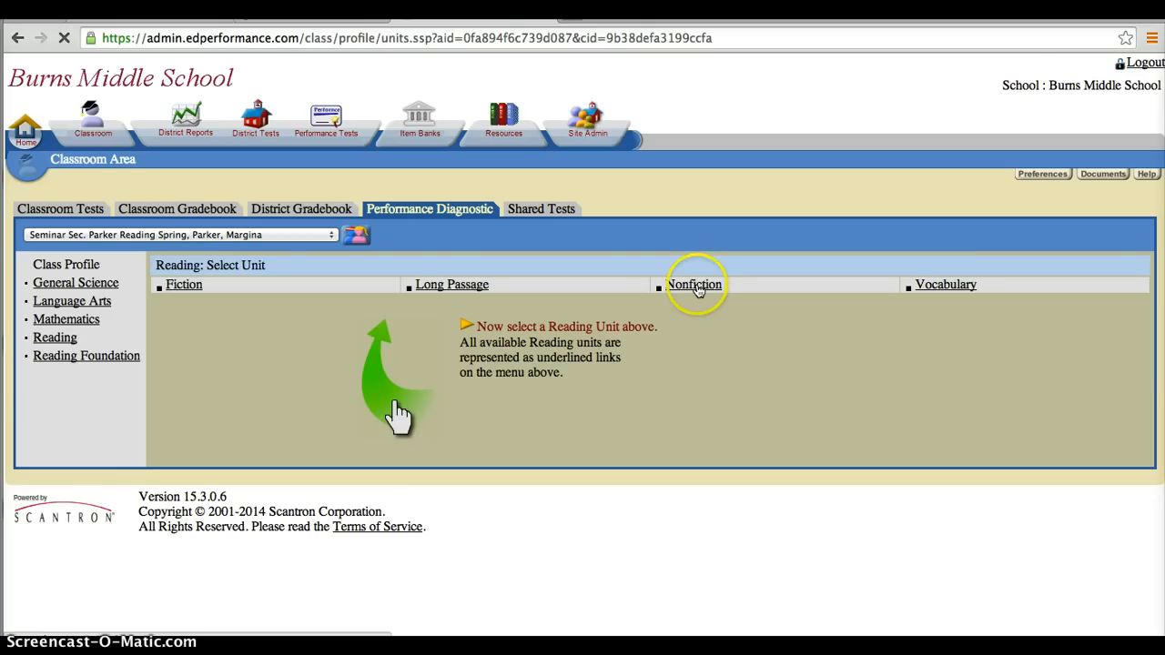
left_click(694, 284)
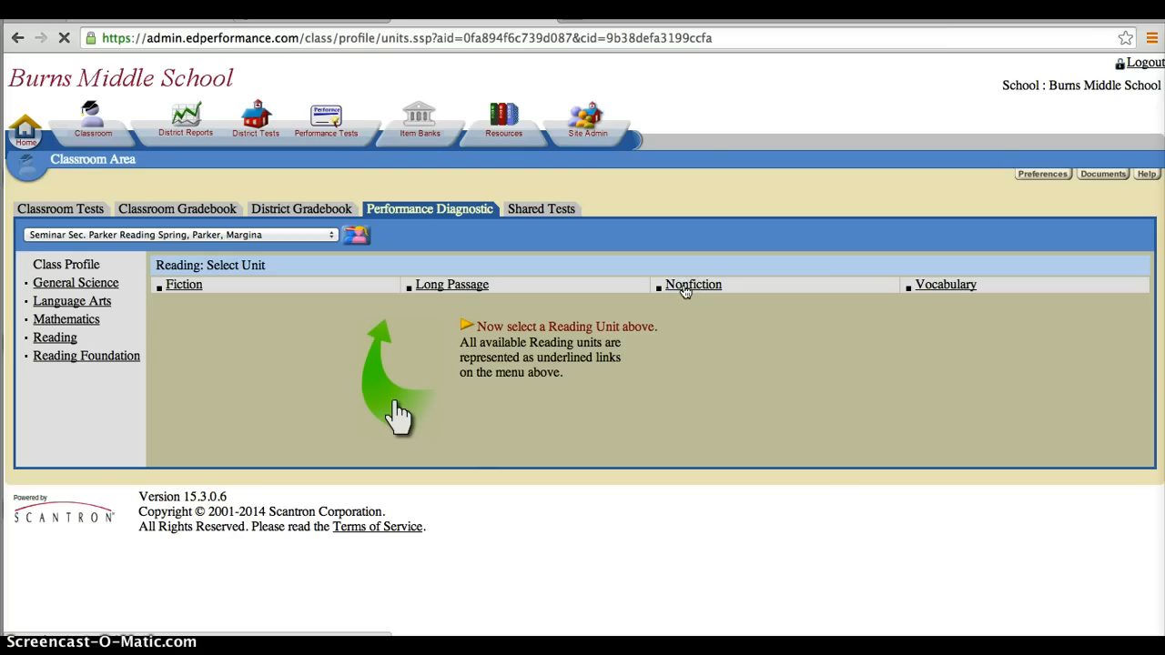
left_click(691, 284)
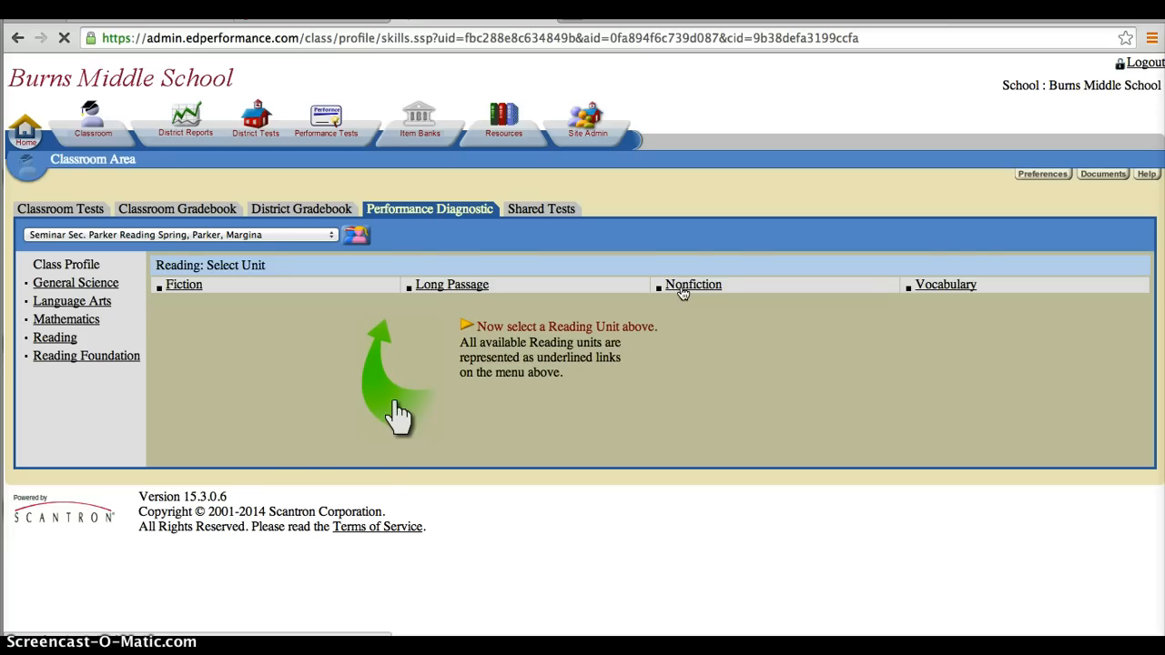
left_click(692, 284)
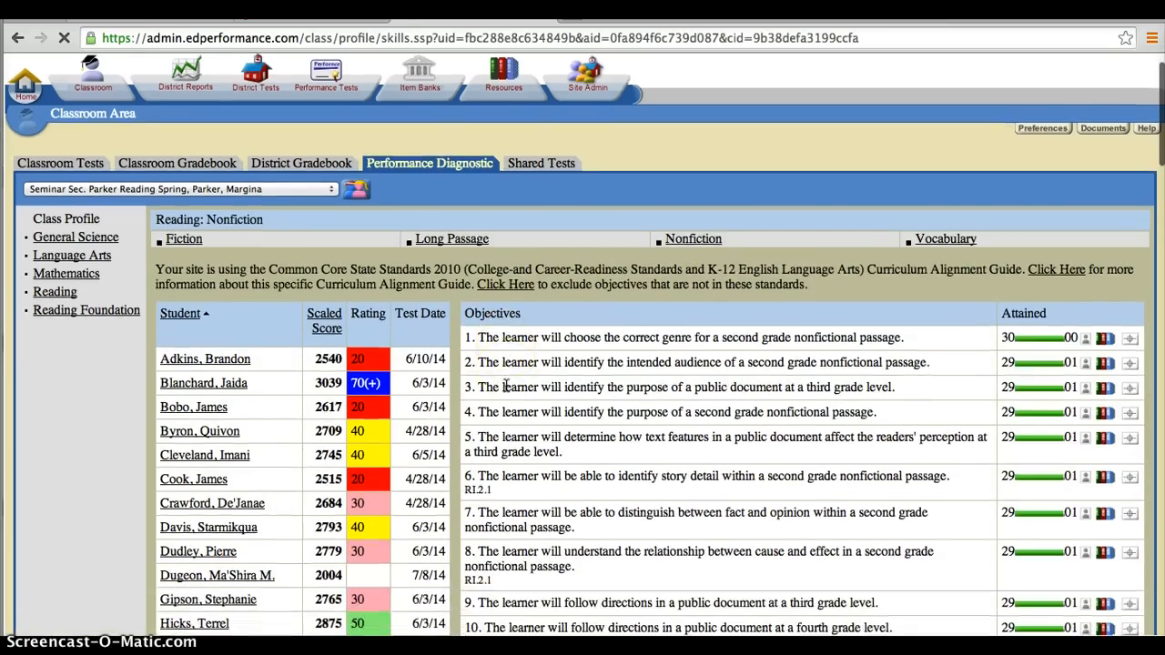
scroll("down", 3)
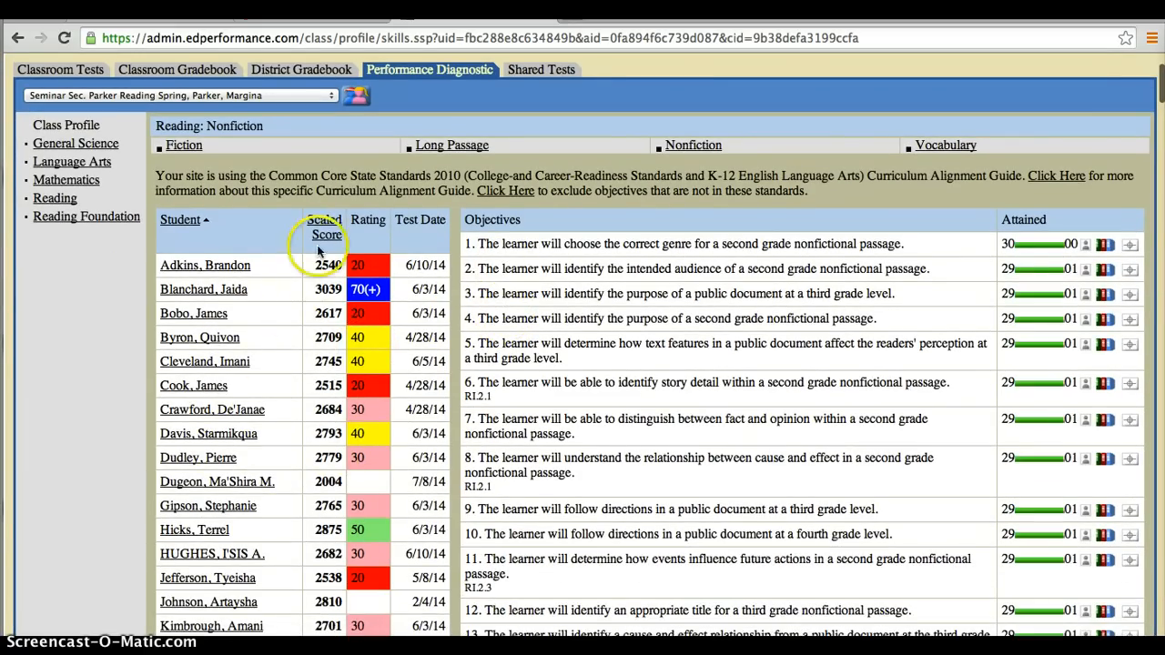
mouse_move(328, 295)
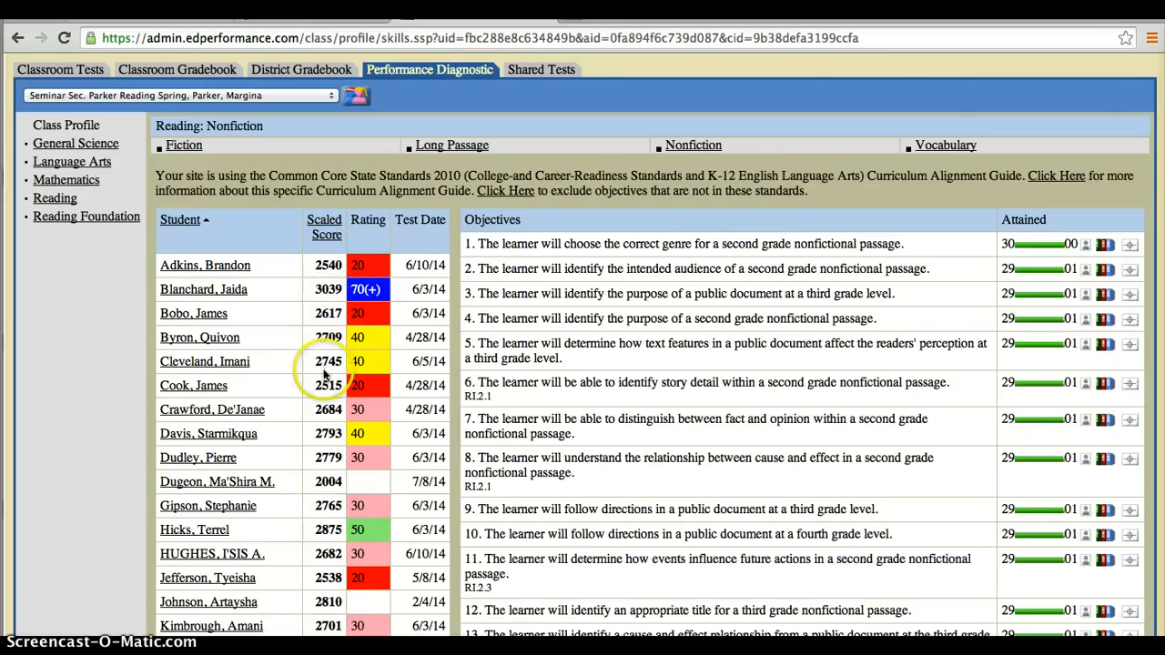
mouse_move(320, 393)
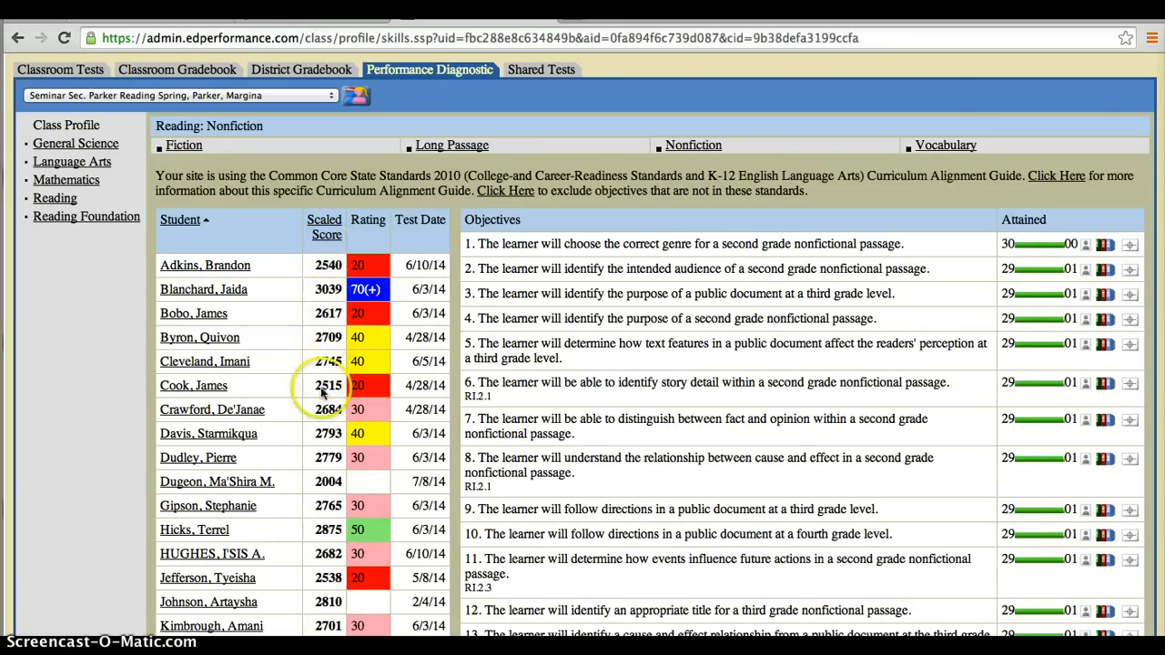
scroll("down", 3)
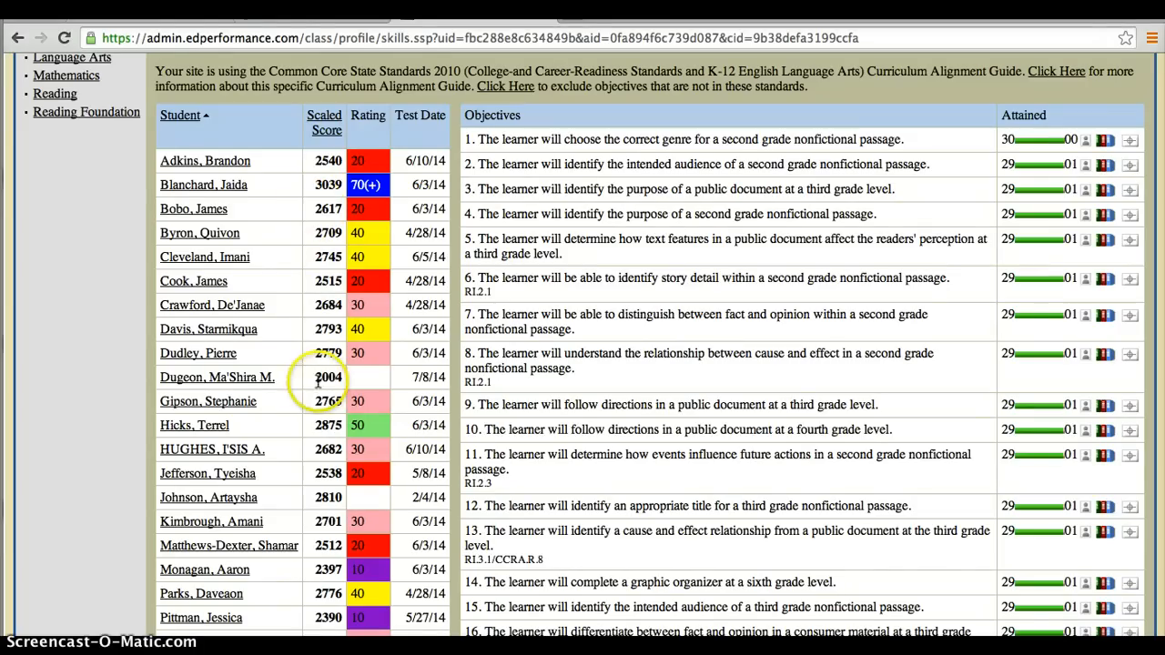
mouse_move(317, 373)
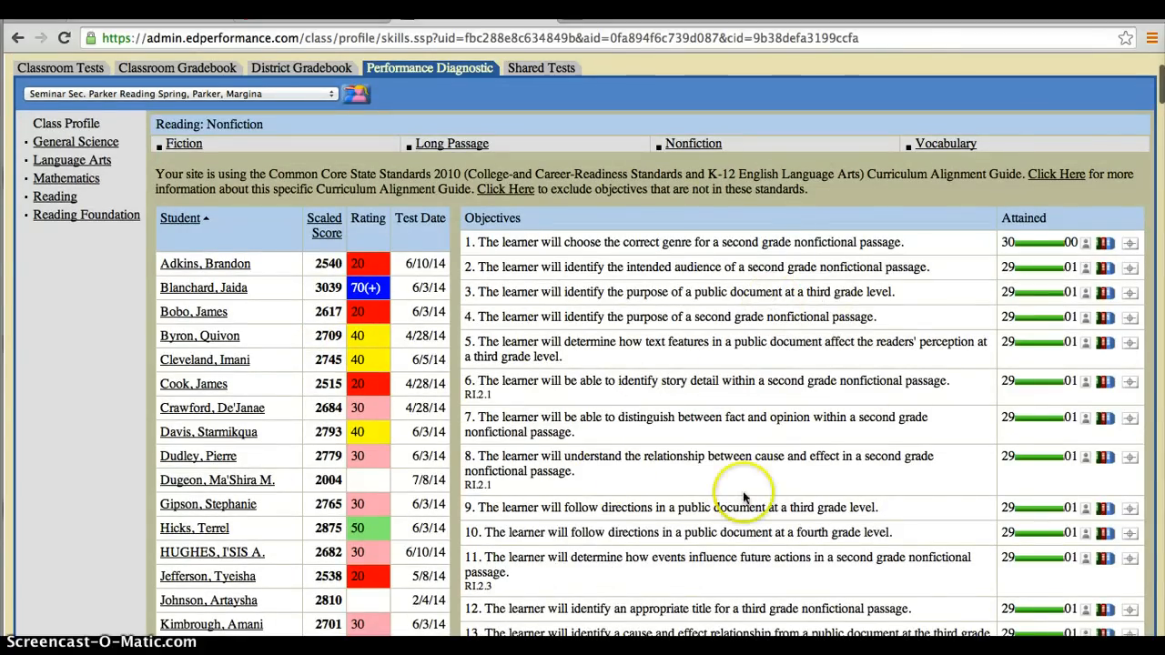
mouse_move(644, 410)
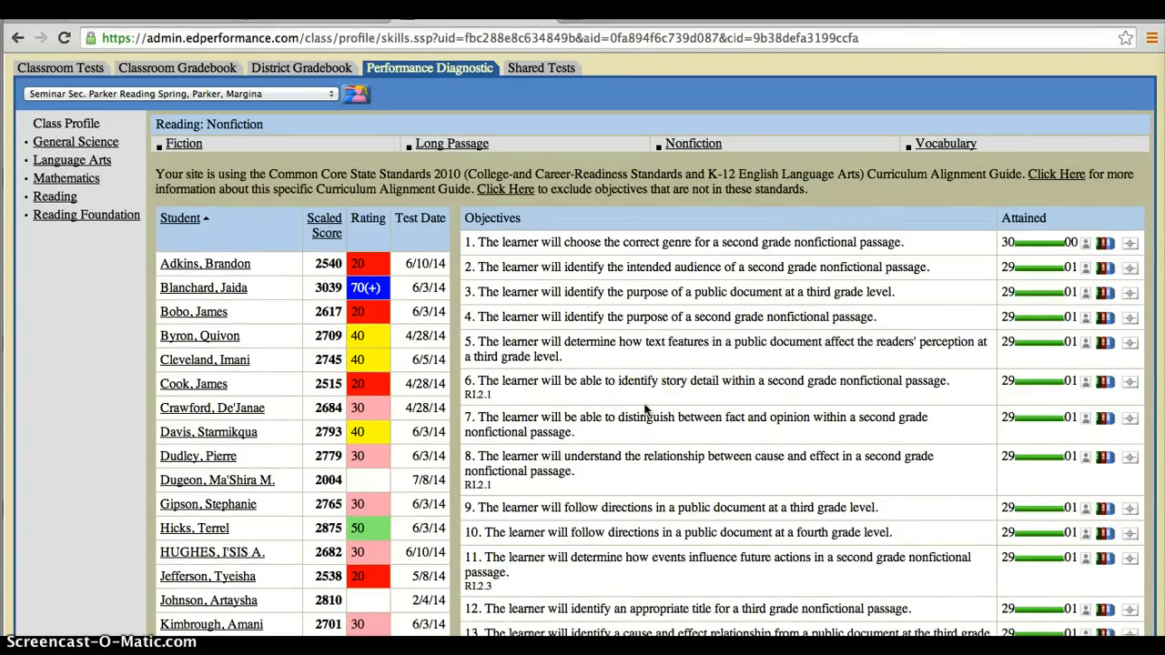
Scroll the Nonfiction objectives list past 150 down to objectives 172–187 with low attainment
scroll("down", 3)
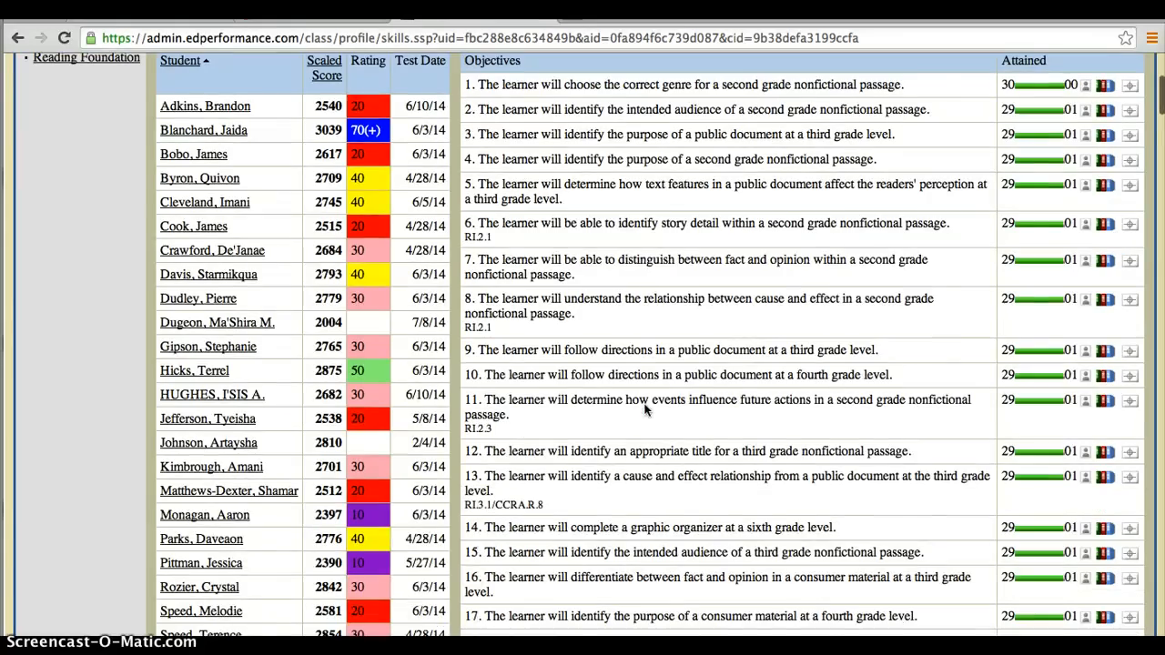
scroll("down", 3)
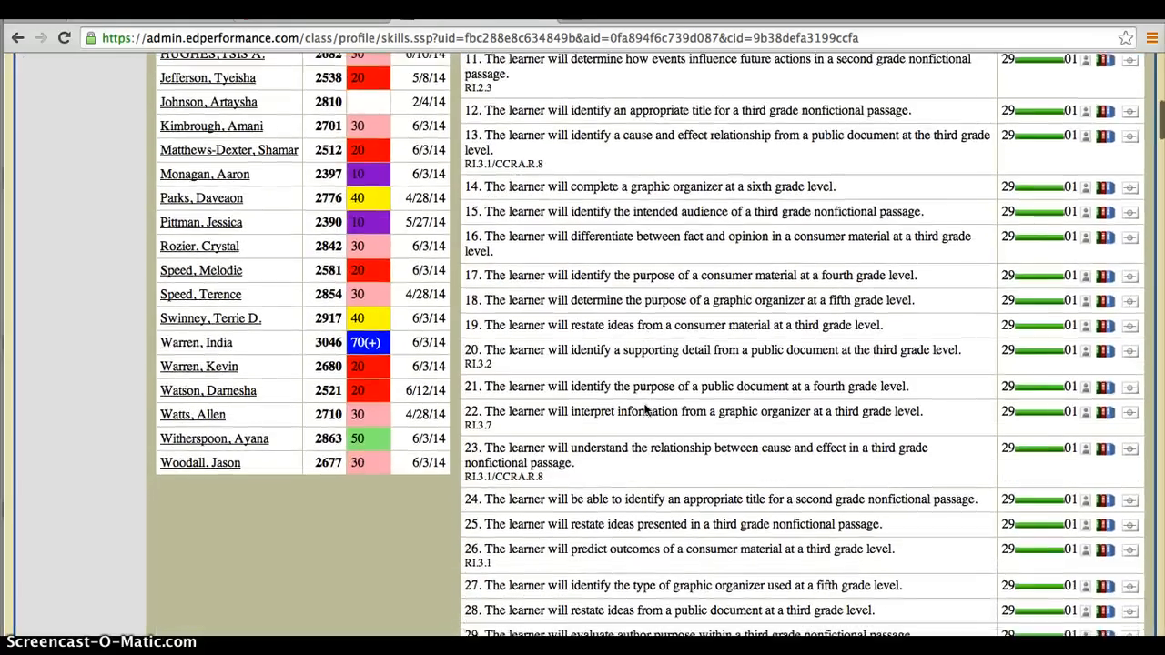
scroll("down", 3)
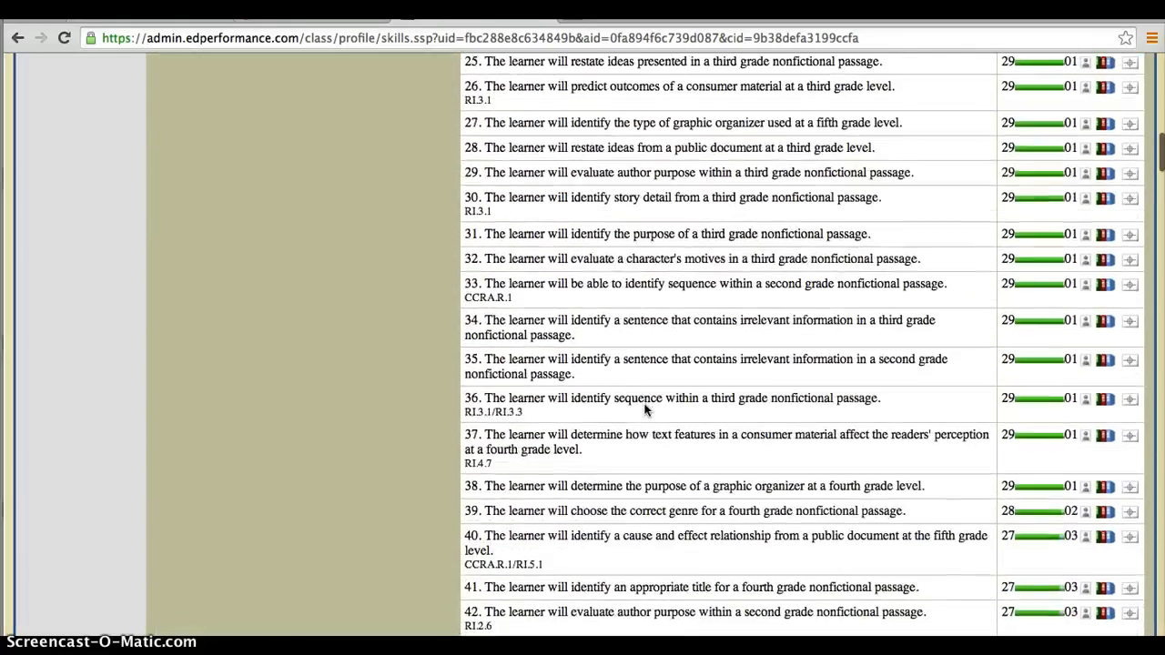
scroll("down", 3)
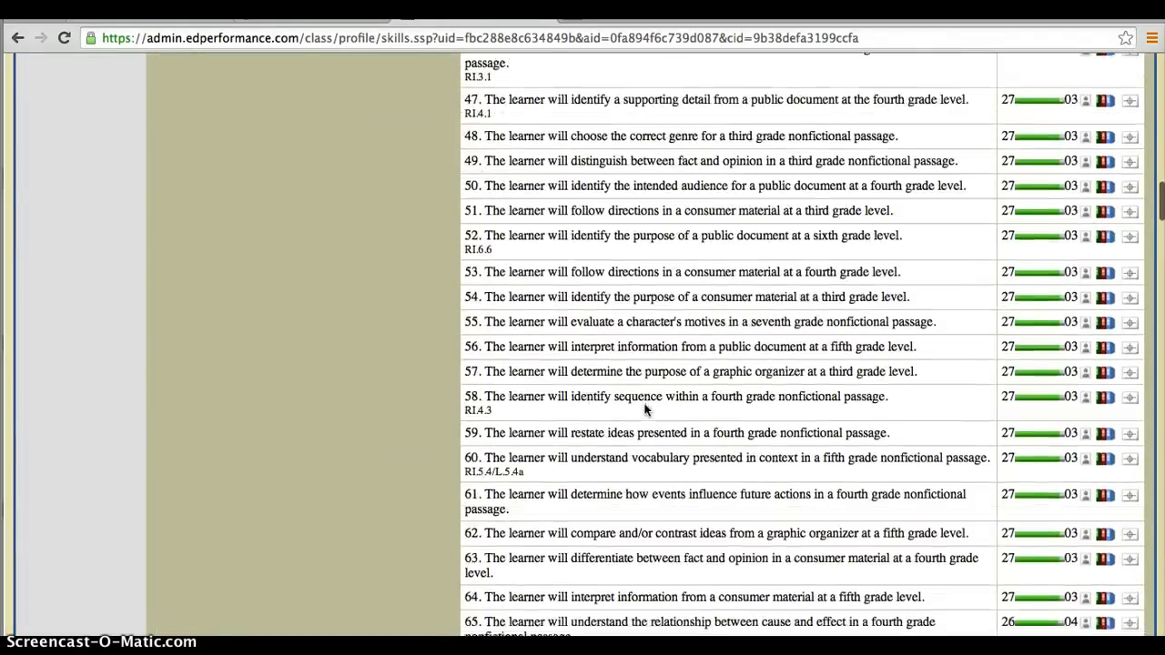
scroll("down", 3)
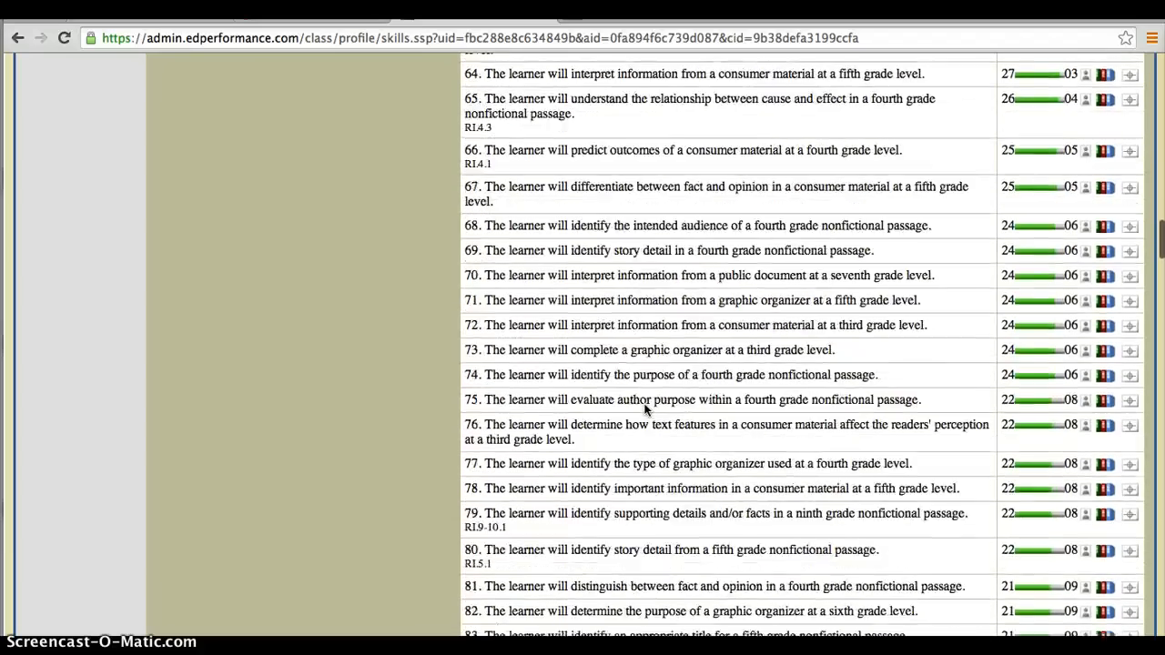
scroll("down", 3)
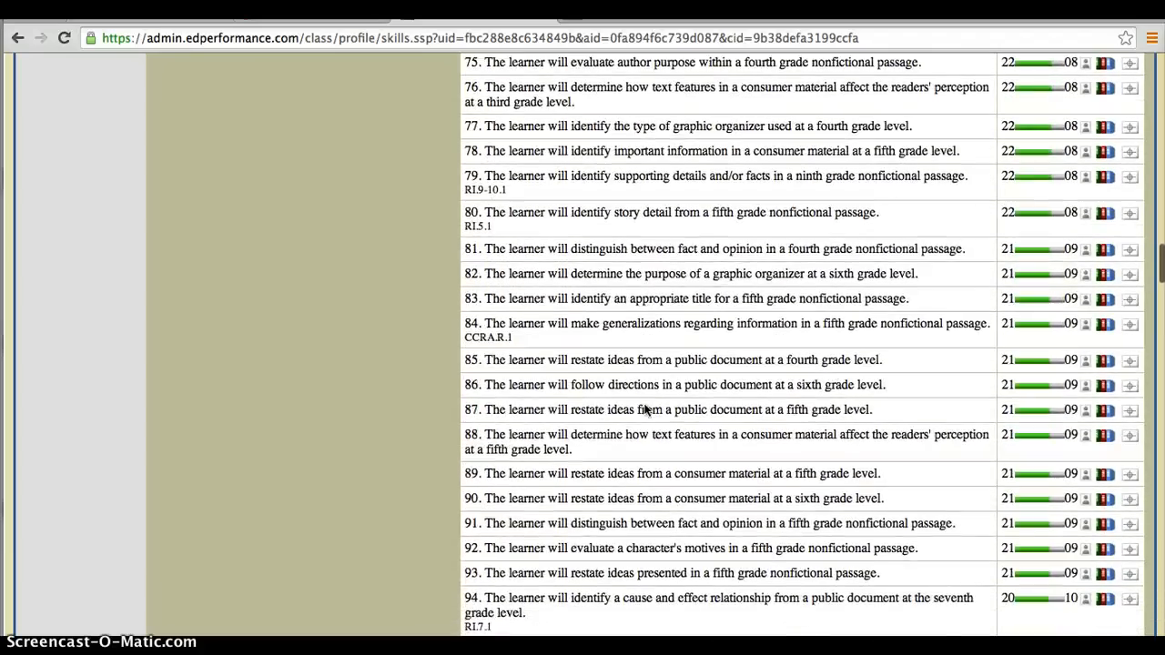
scroll("down", 3)
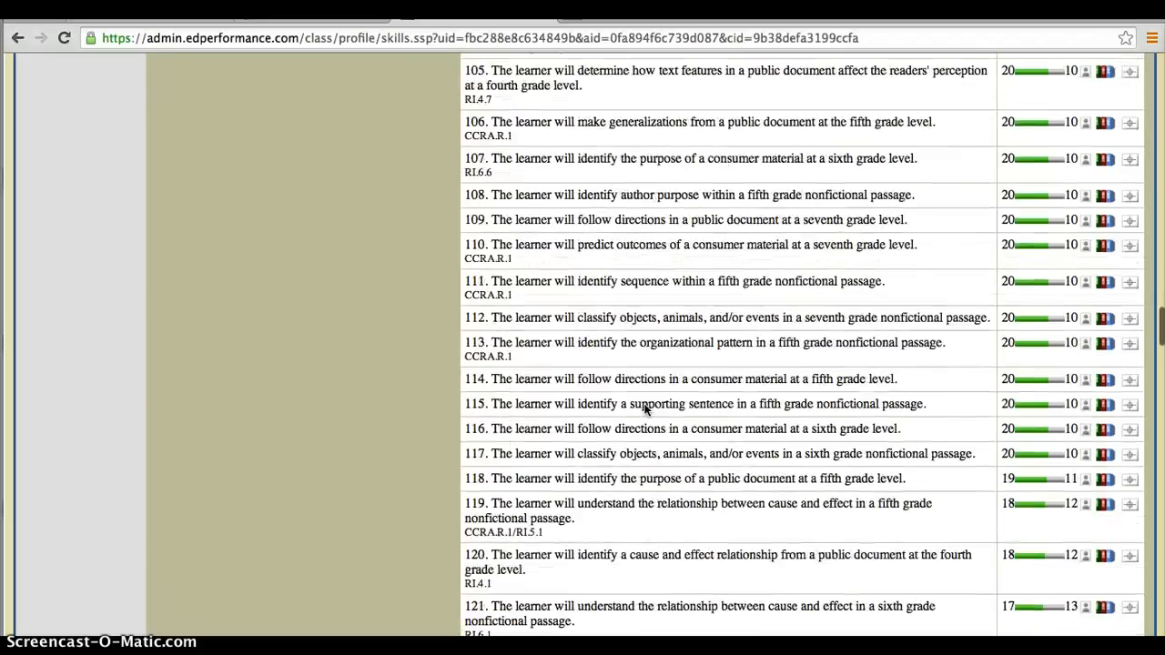
scroll("up", 3)
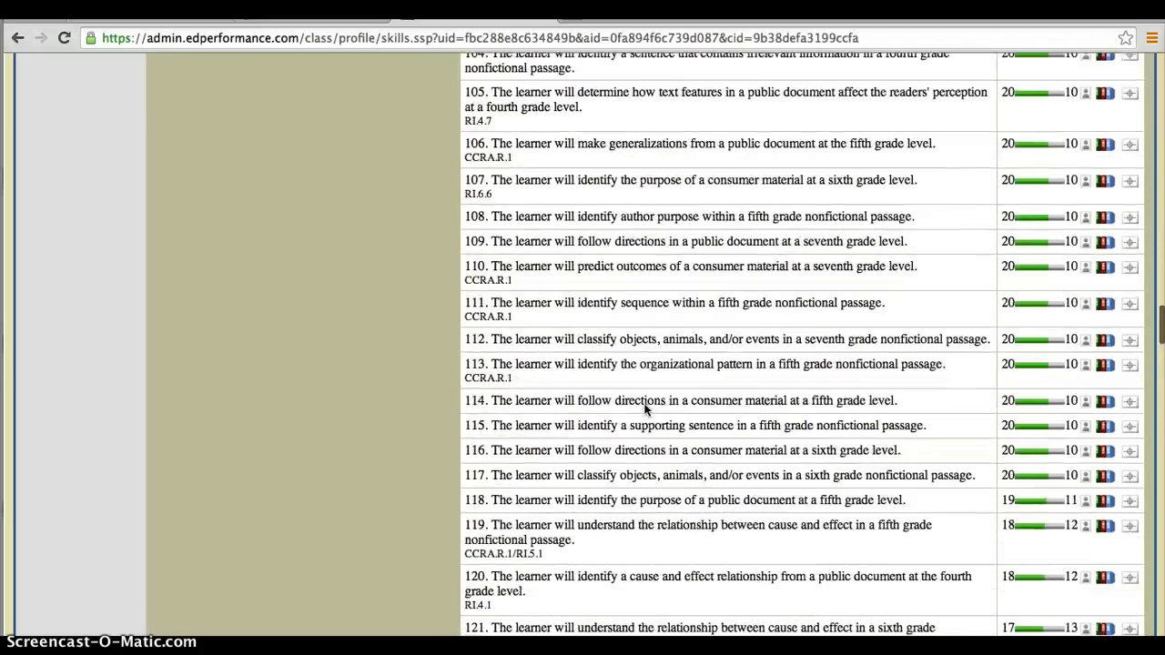
scroll("up", 3)
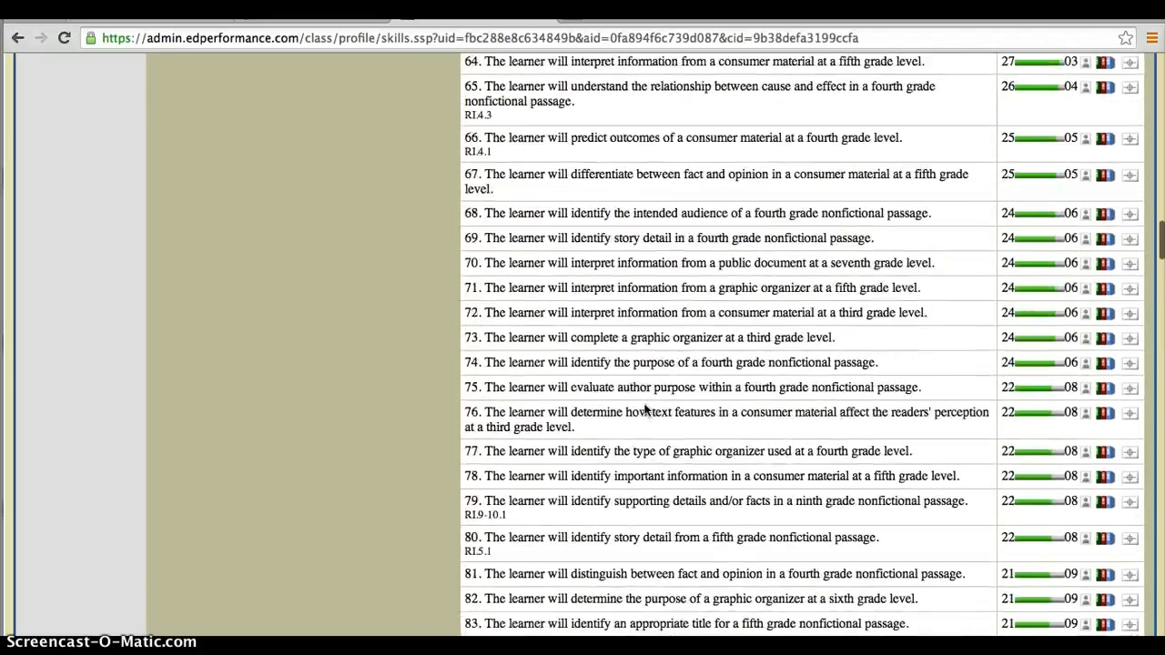
scroll("down", 3)
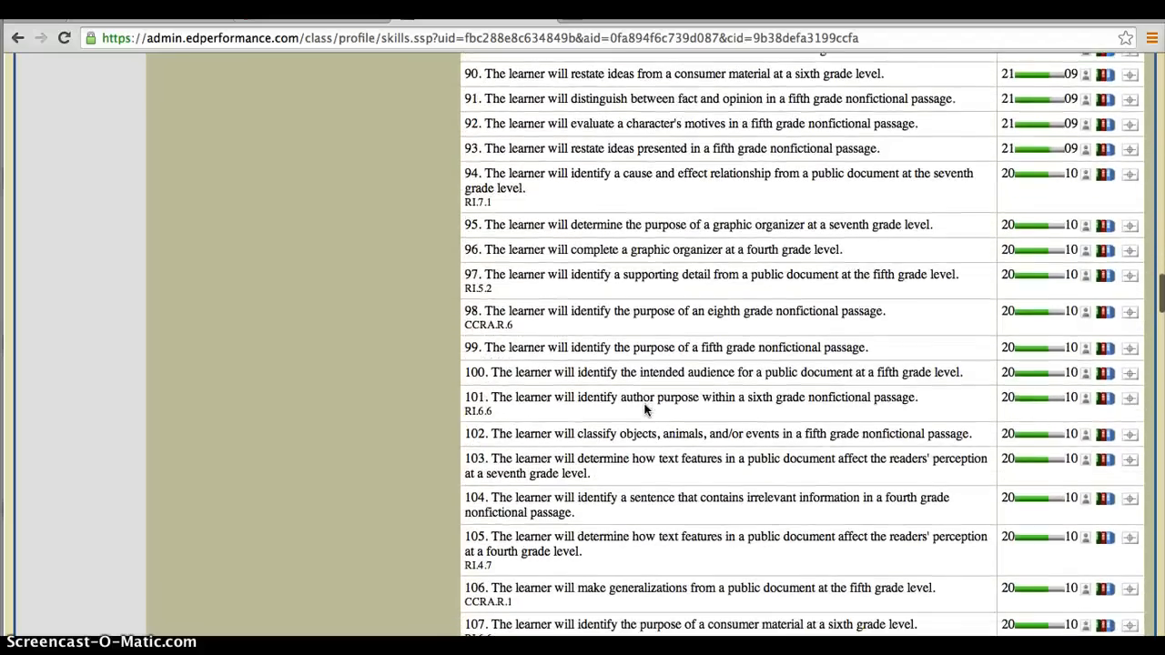
scroll("down", 3)
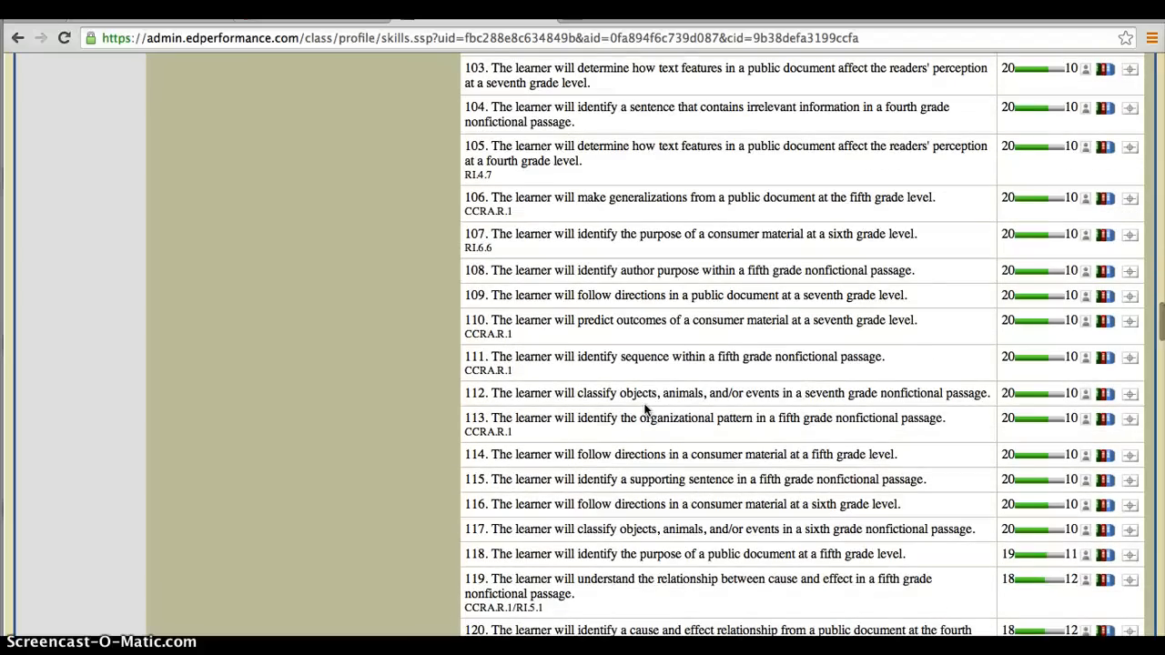
scroll("down", 3)
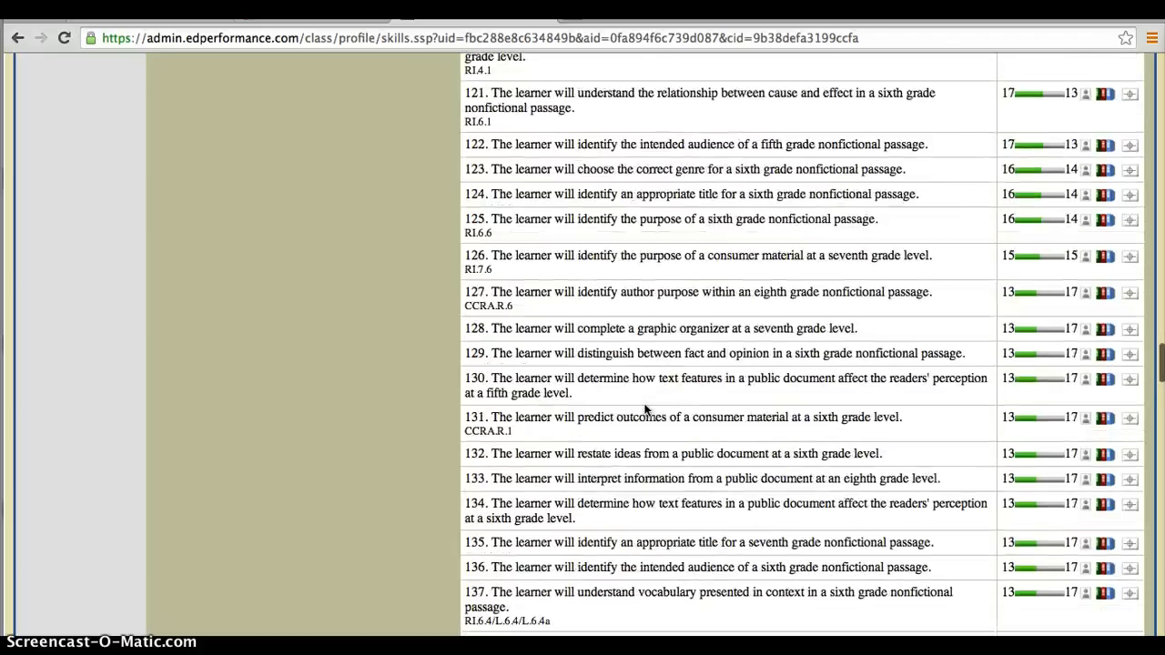
scroll("down", 3)
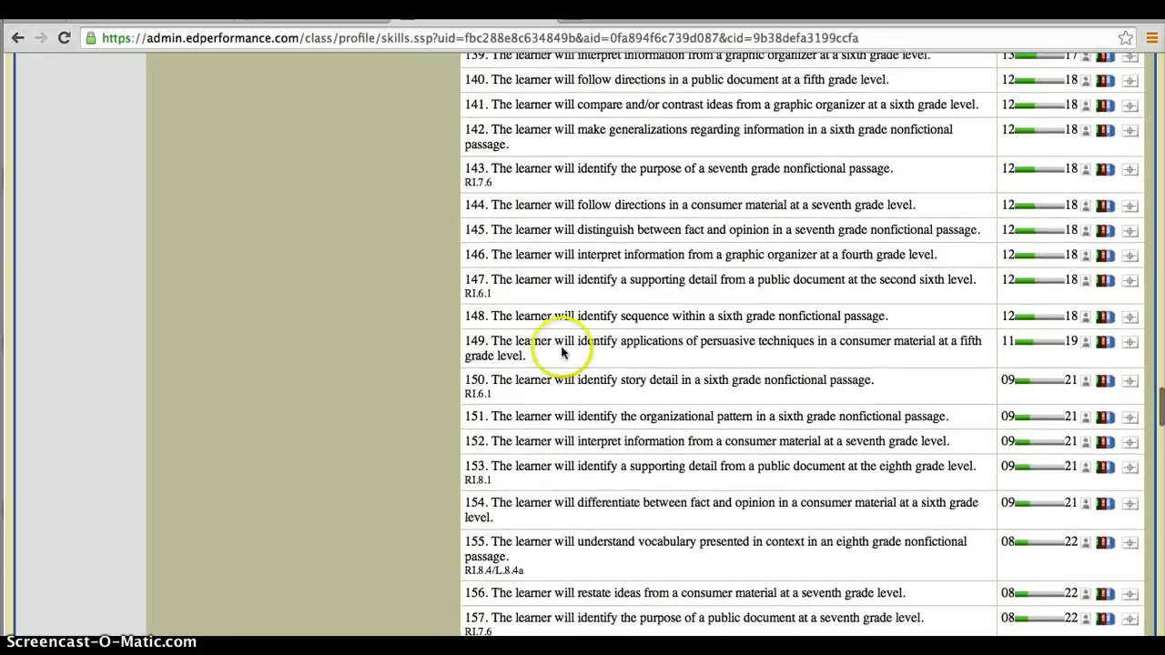
mouse_move(455, 193)
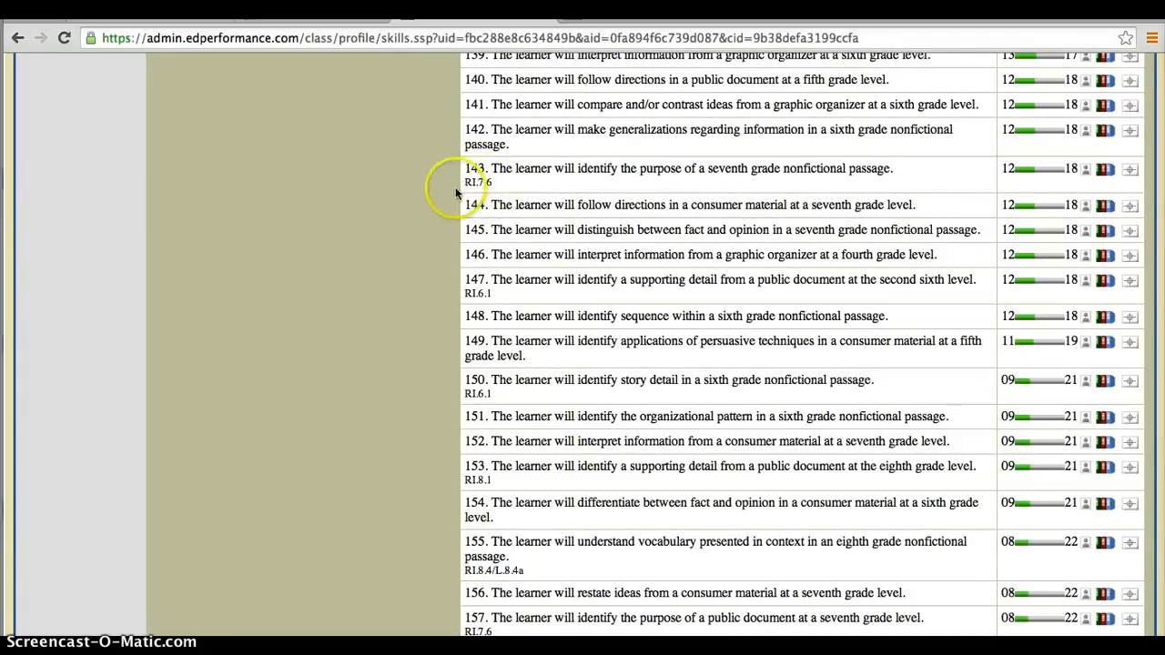
mouse_move(495, 167)
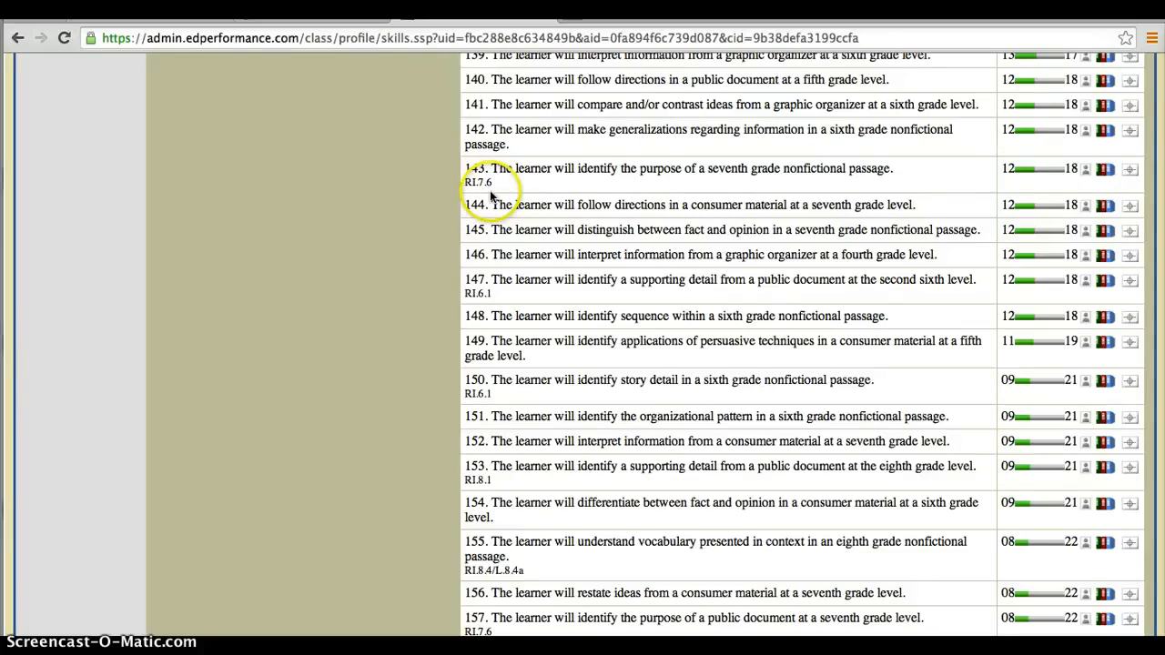
mouse_move(482, 295)
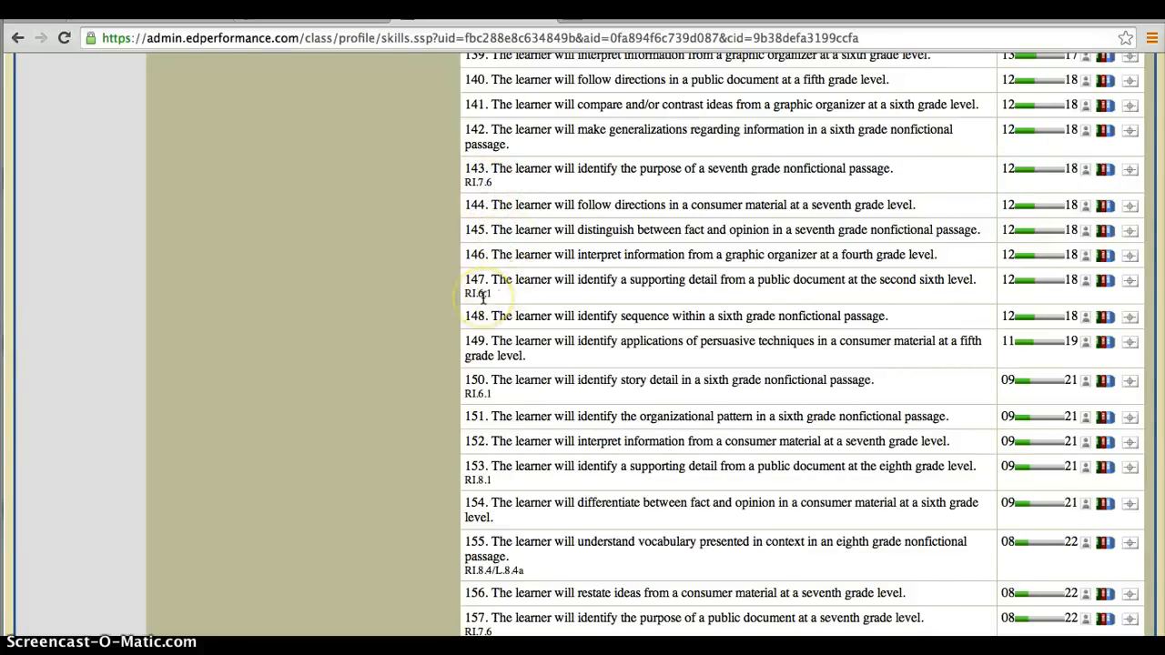
scroll("down", 3)
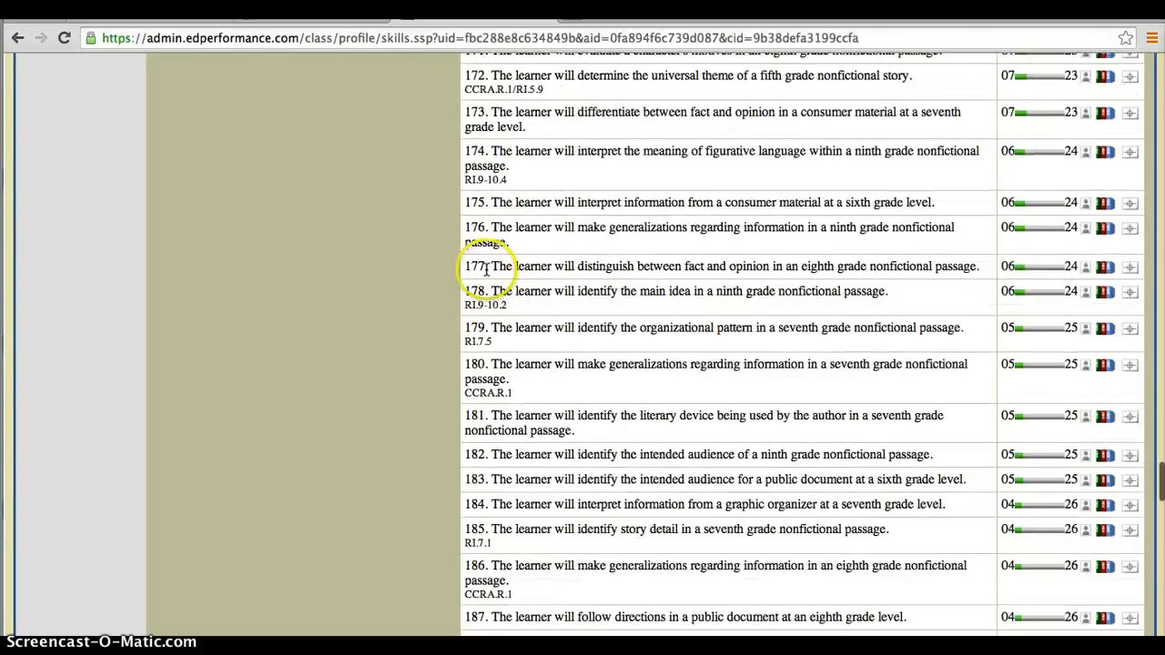
View objective 237 and the decile legend, then scroll back to objective 1 and the scores list
scroll("down", 3)
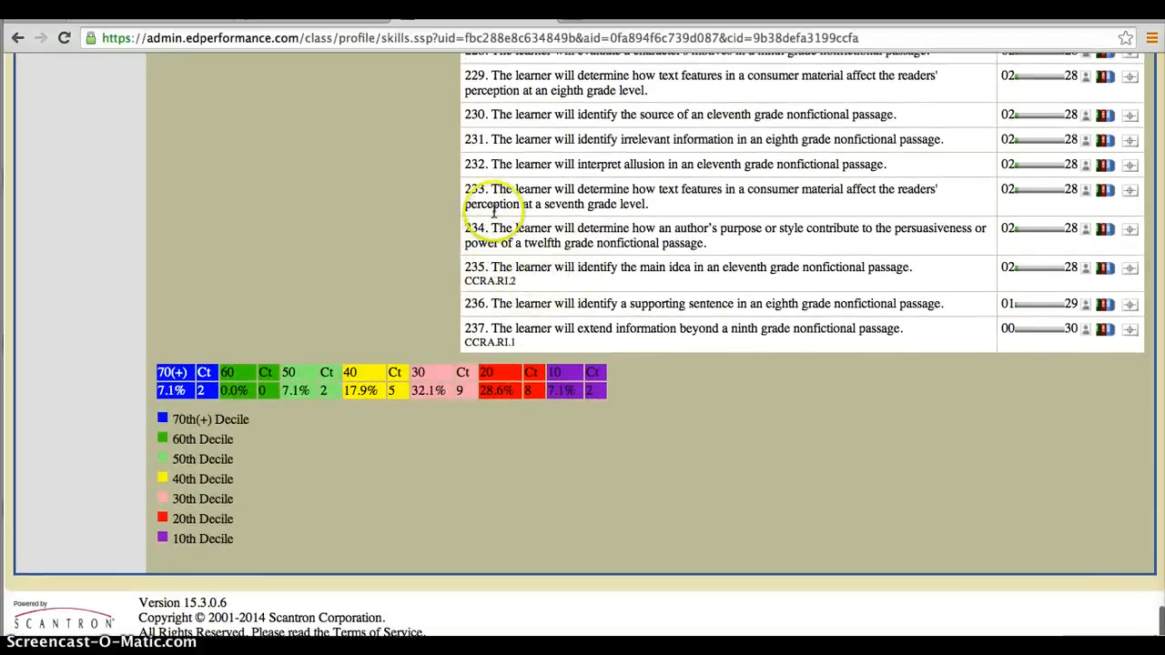
scroll("up", 3)
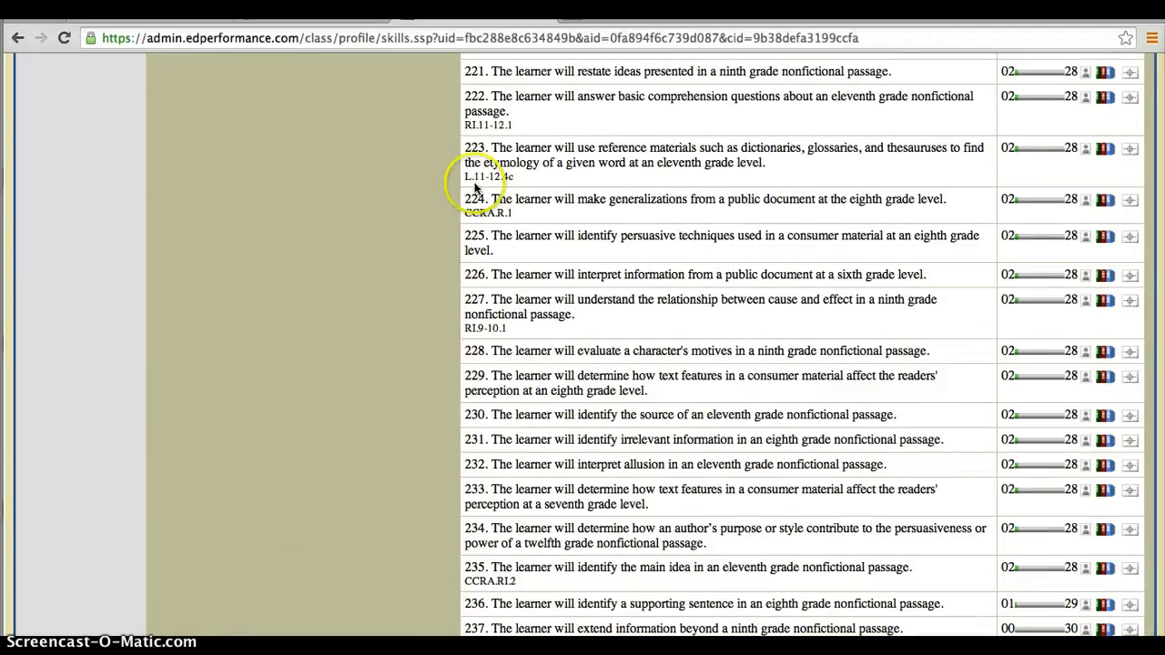
scroll("up", 3)
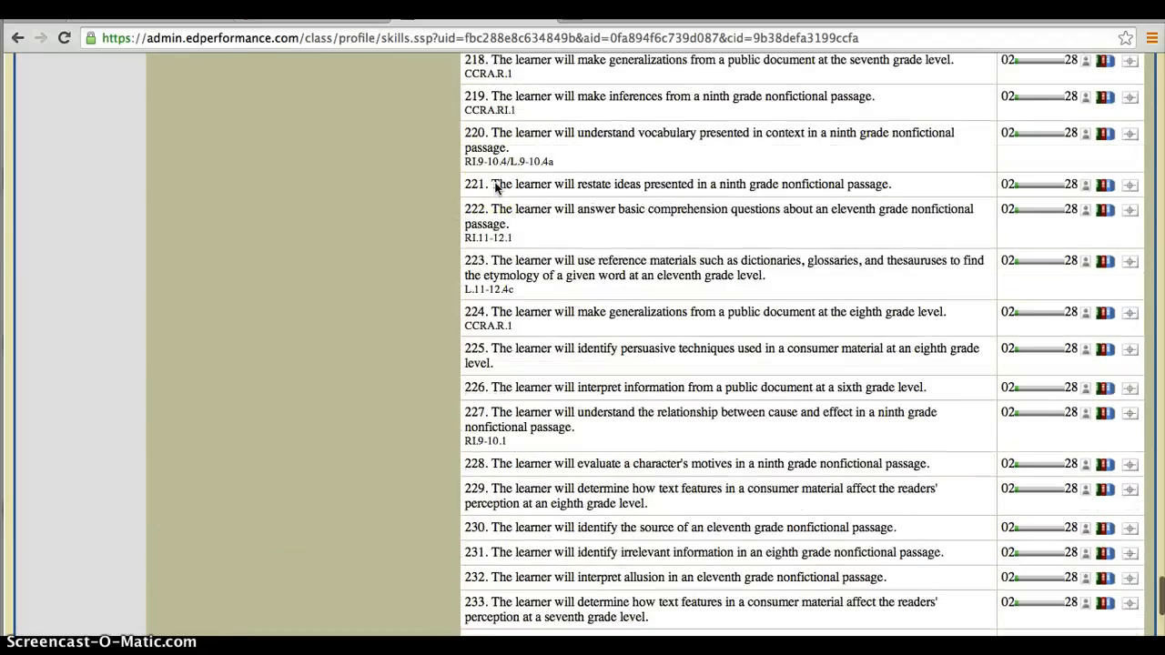
scroll("up", 3)
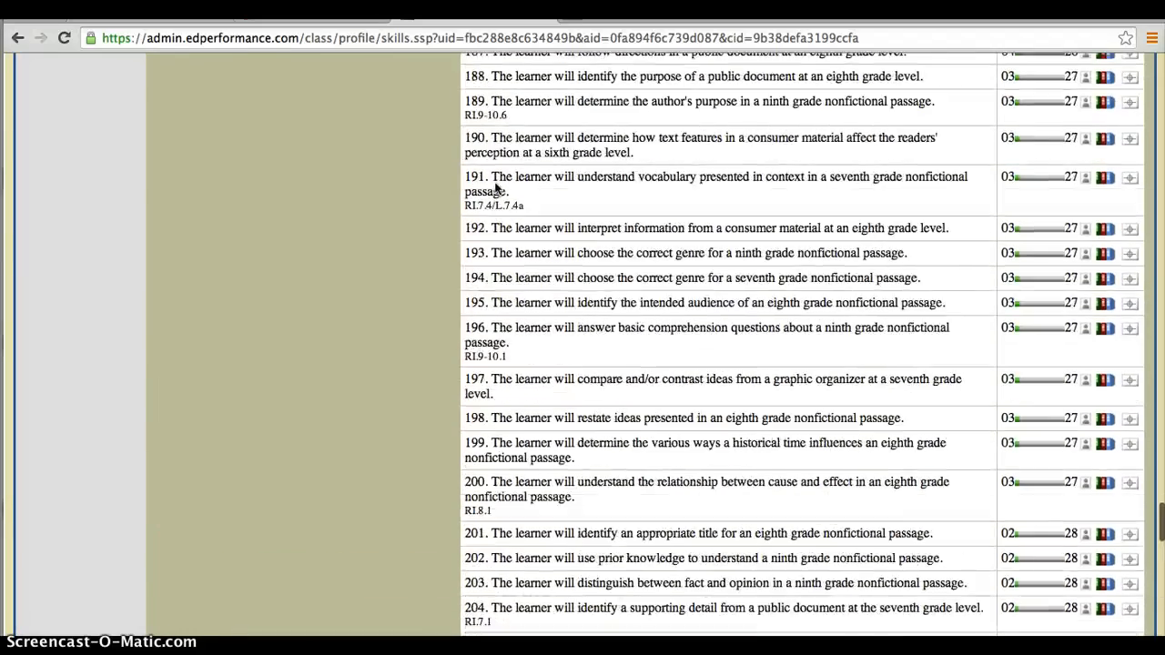
scroll("up", 3)
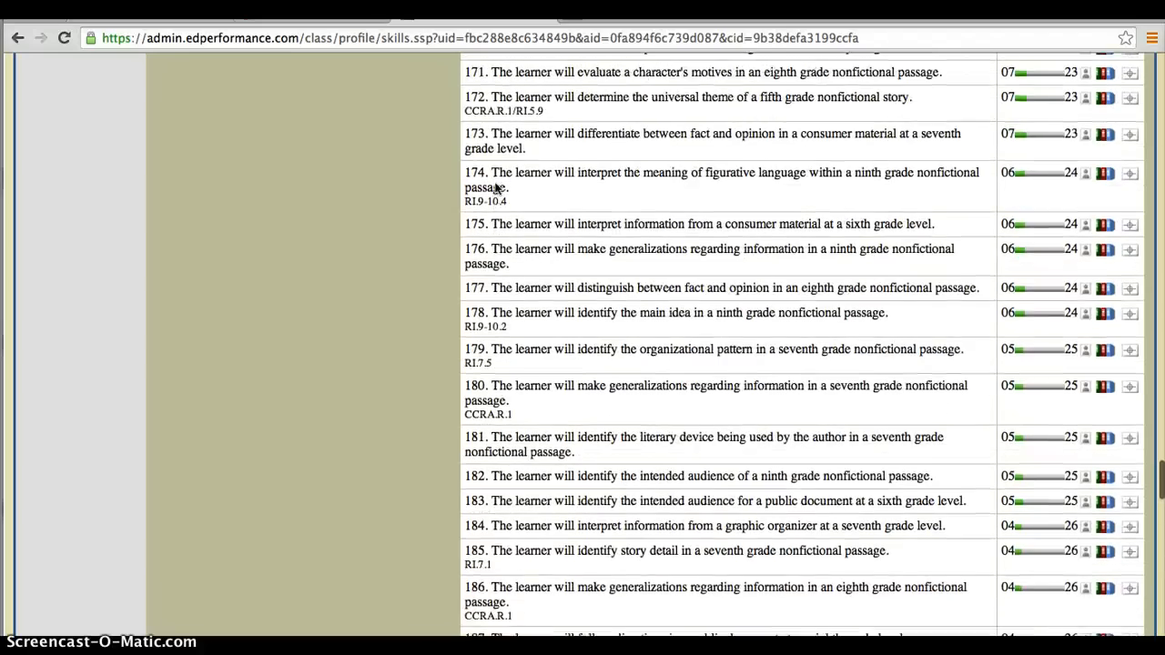
scroll("up", 3)
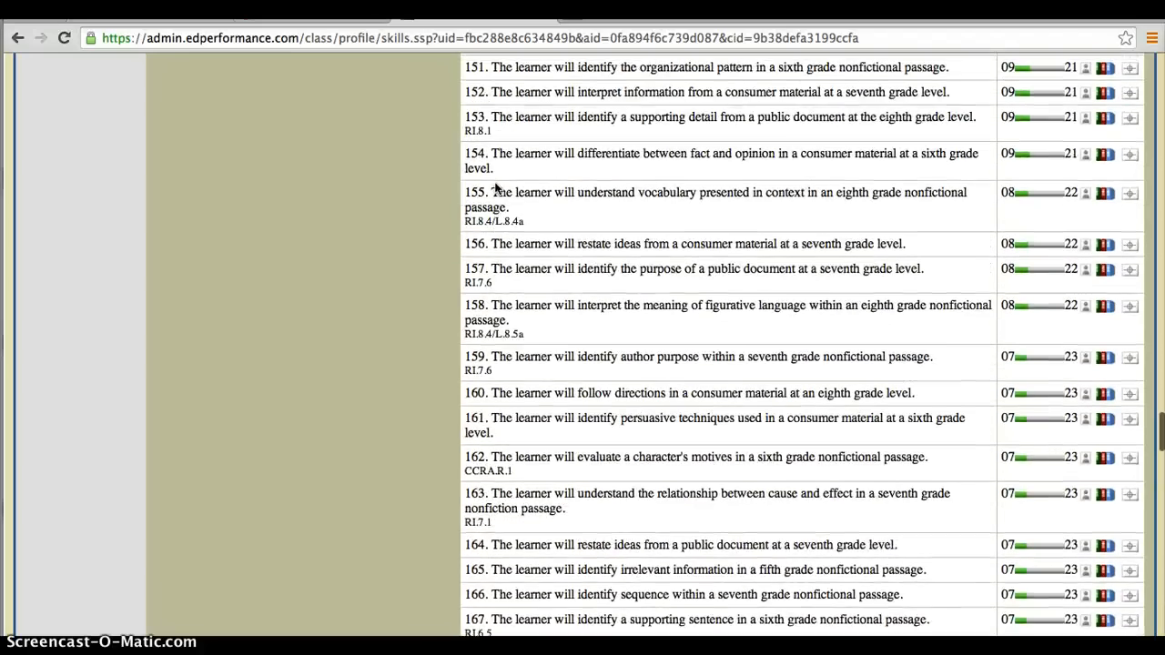
scroll("up", 3)
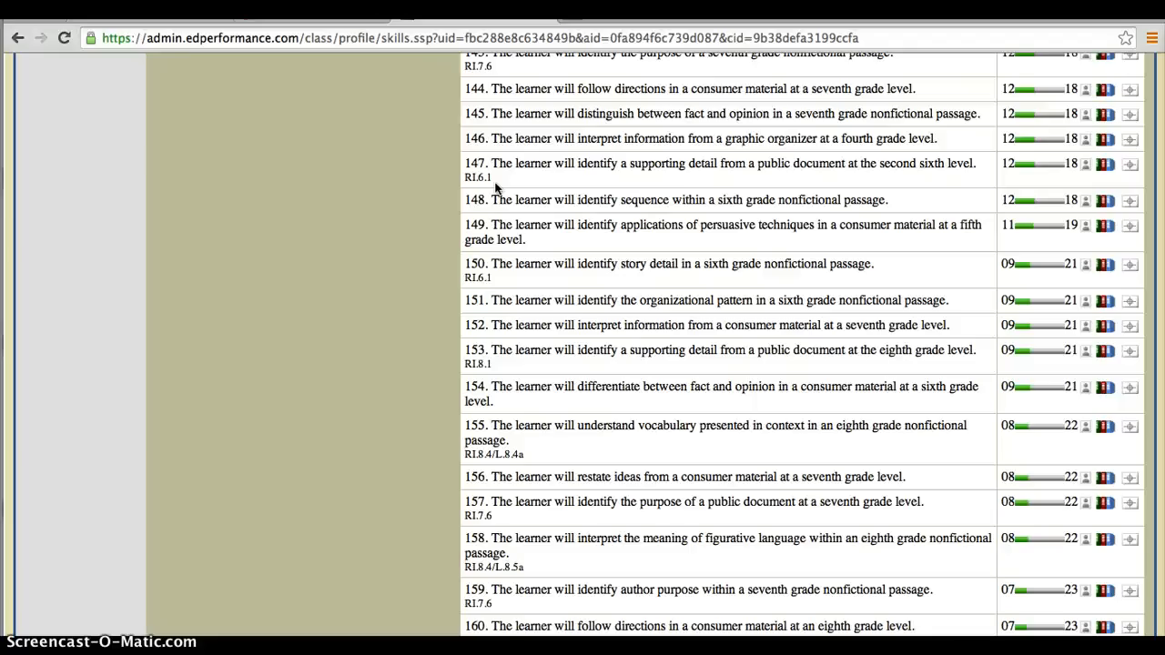
scroll("up", 3)
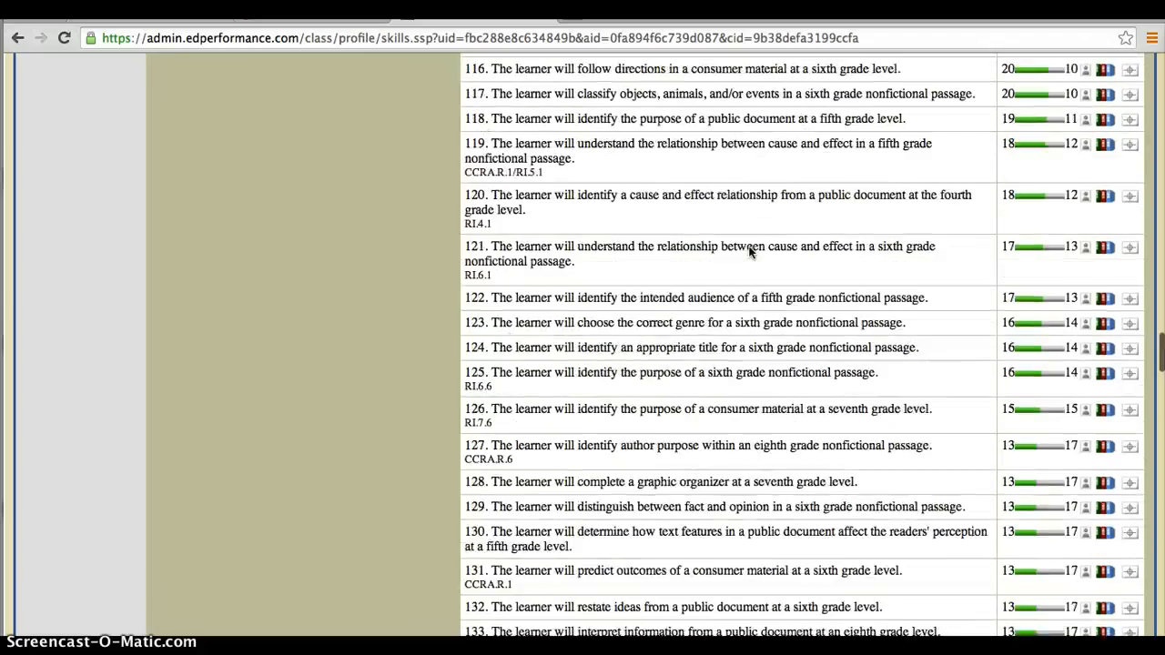
scroll("up", 3)
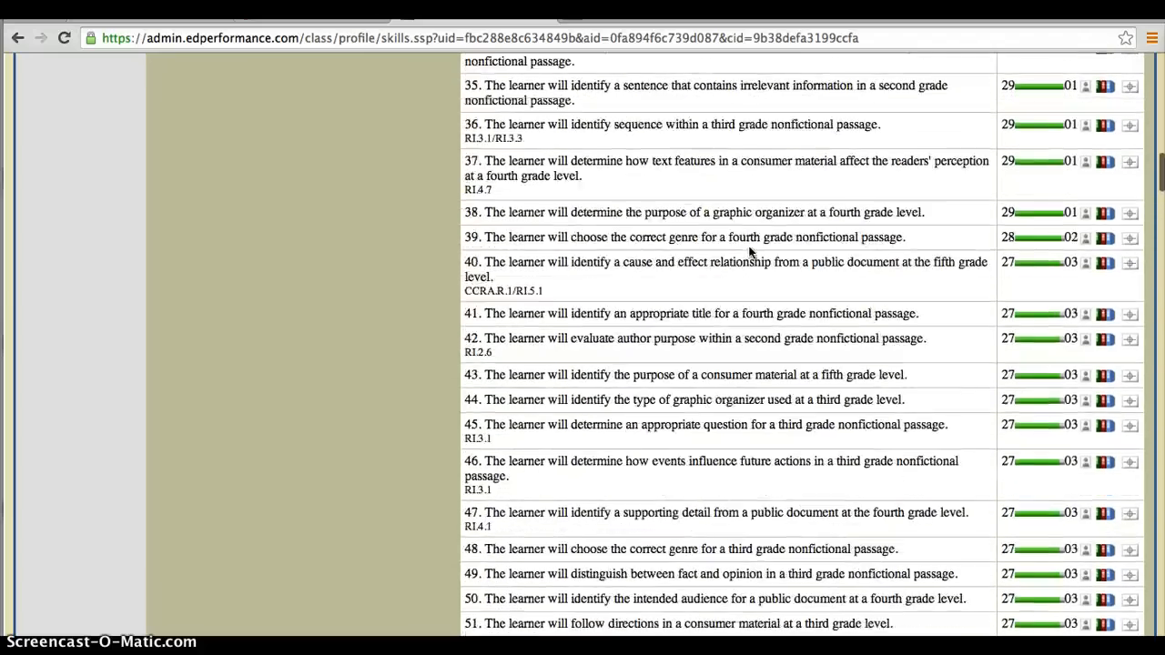
scroll("up", 3)
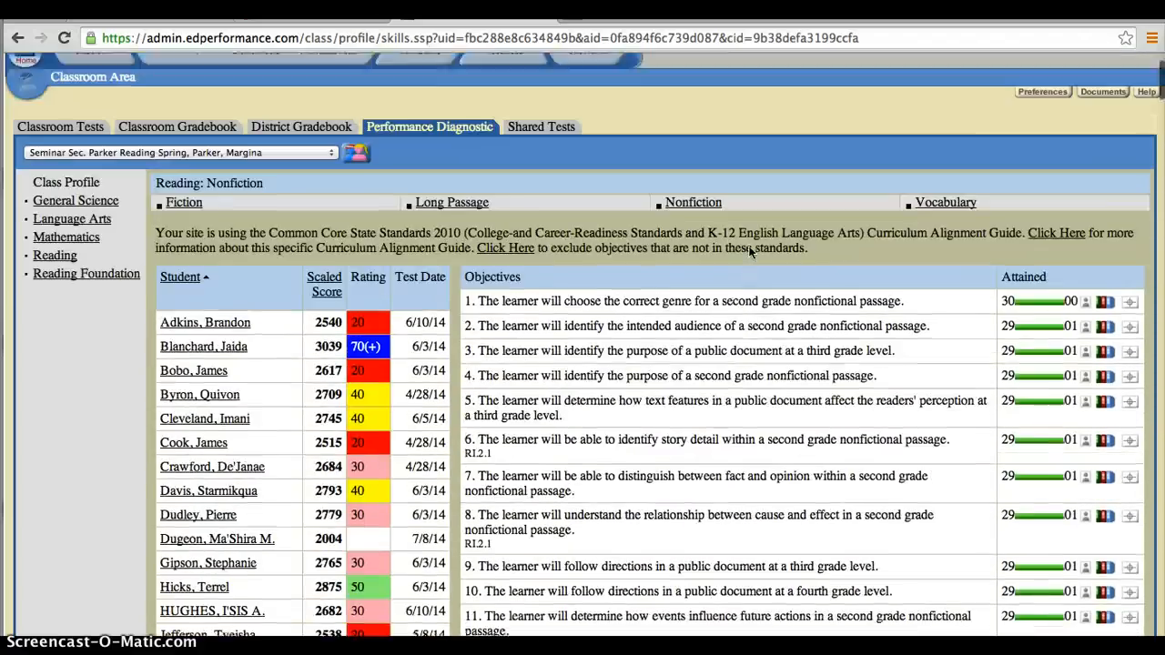
scroll("down", 3)
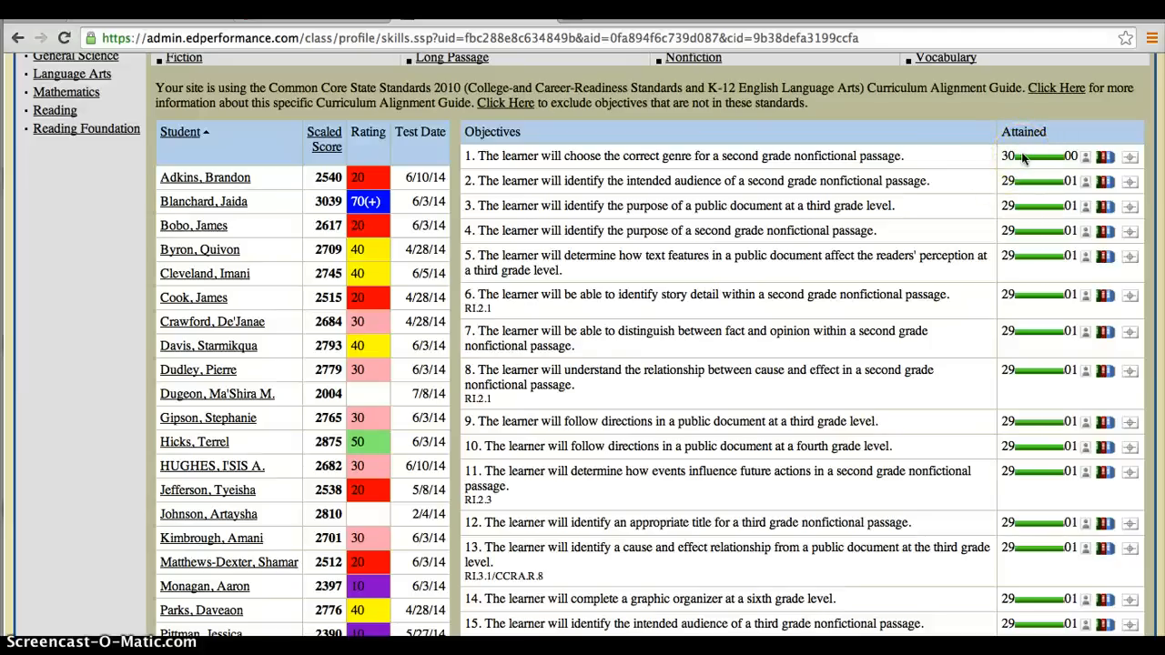
mouse_move(987, 166)
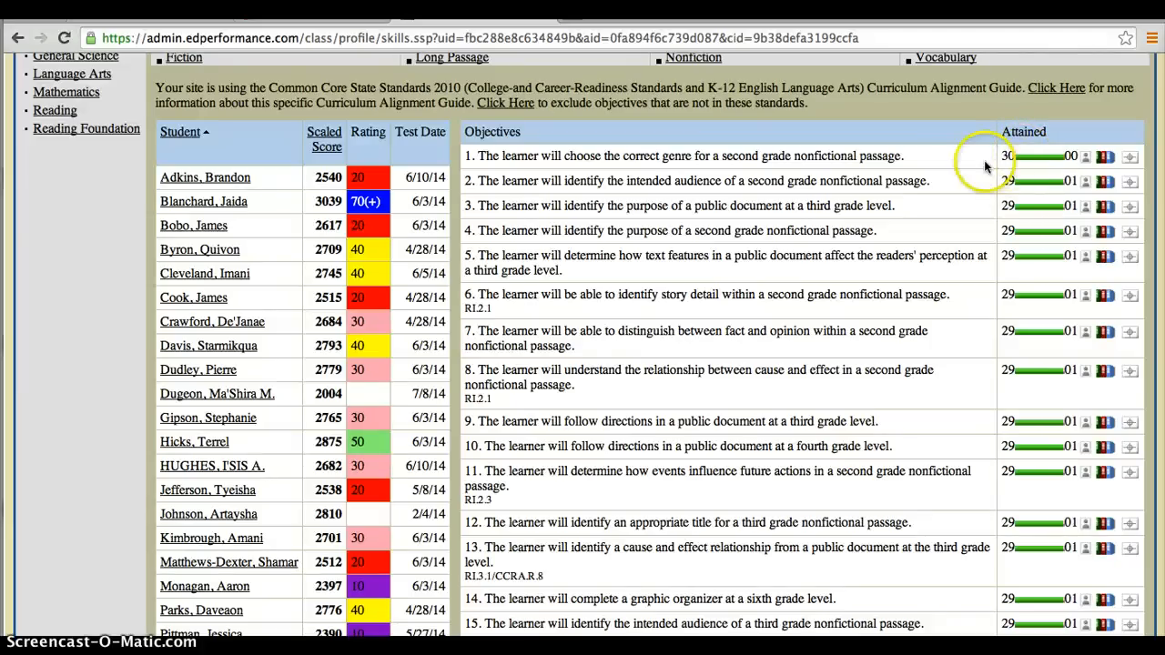
mouse_move(1012, 162)
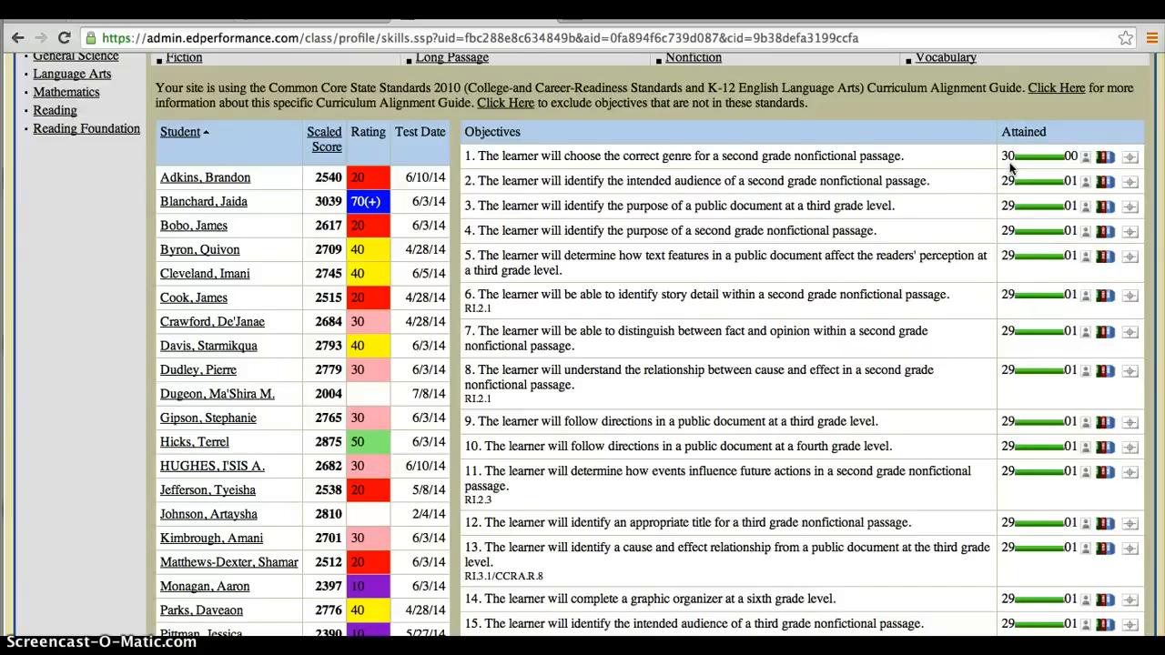
scroll("up", 3)
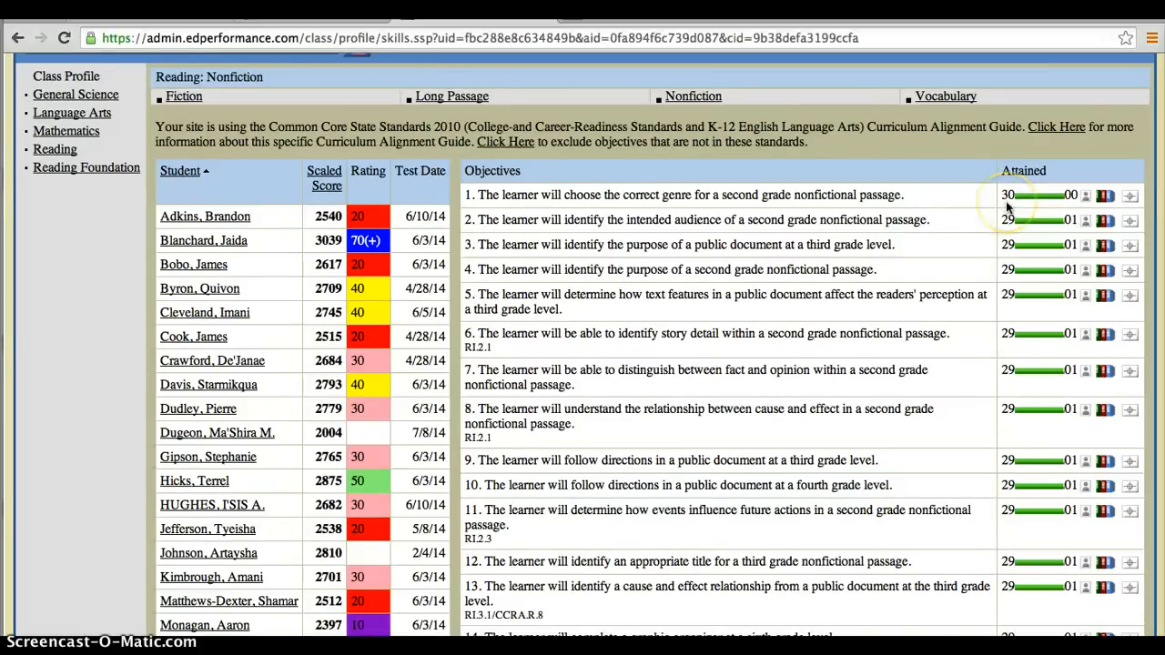
mouse_move(482, 207)
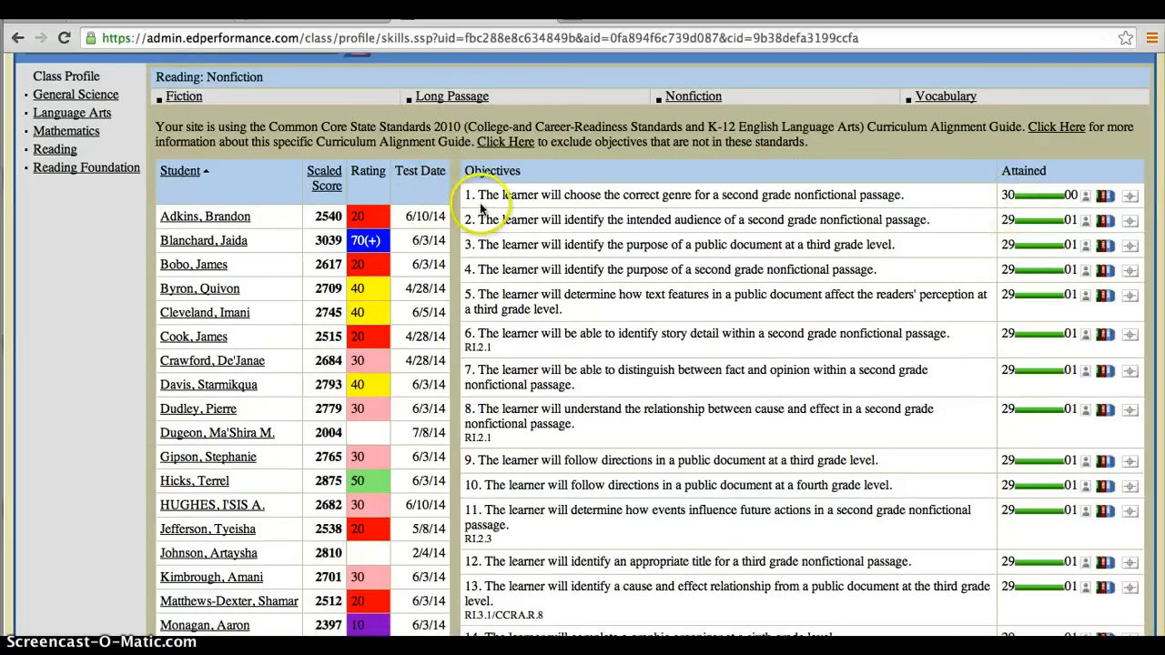
mouse_move(692, 209)
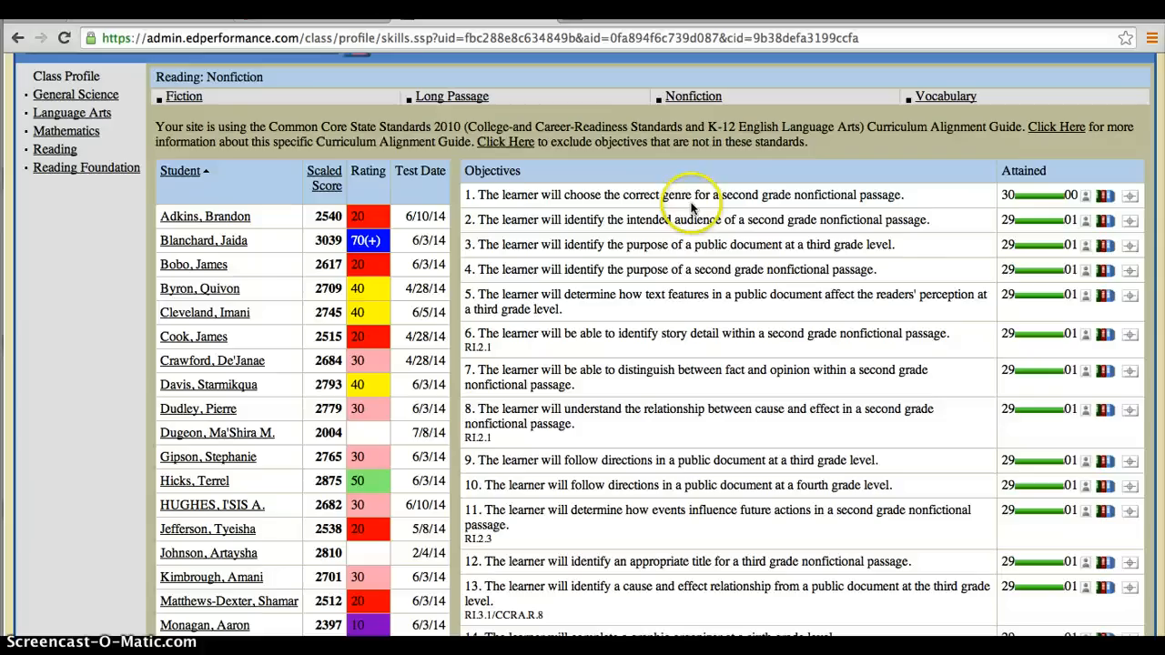
mouse_move(871, 208)
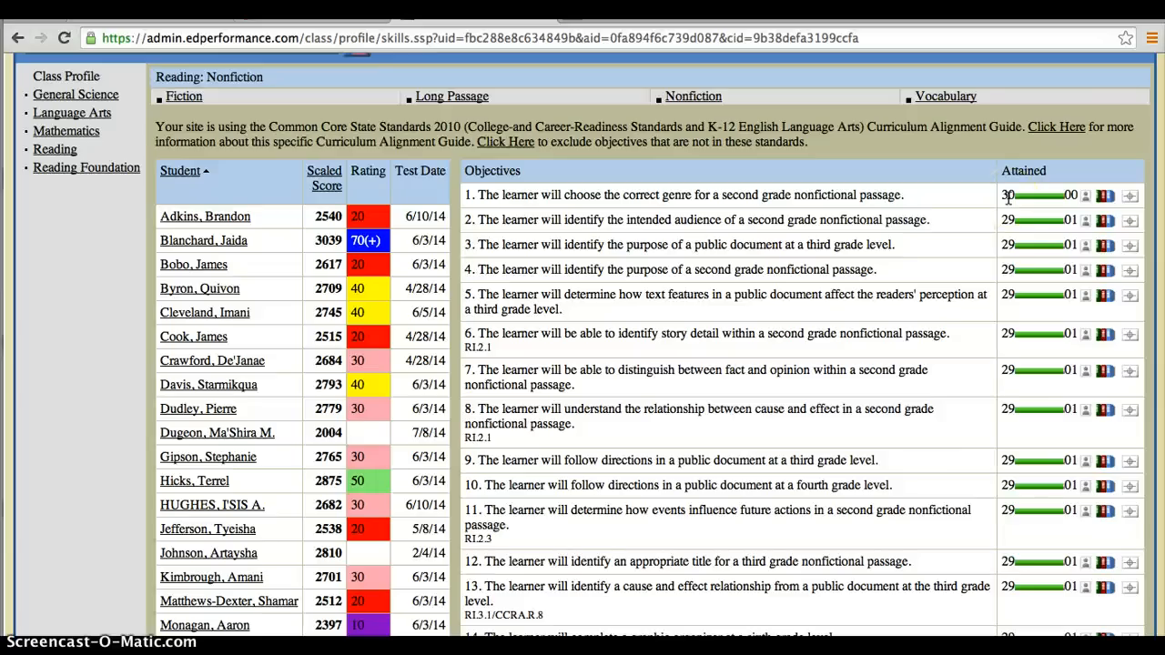
mouse_move(1008, 309)
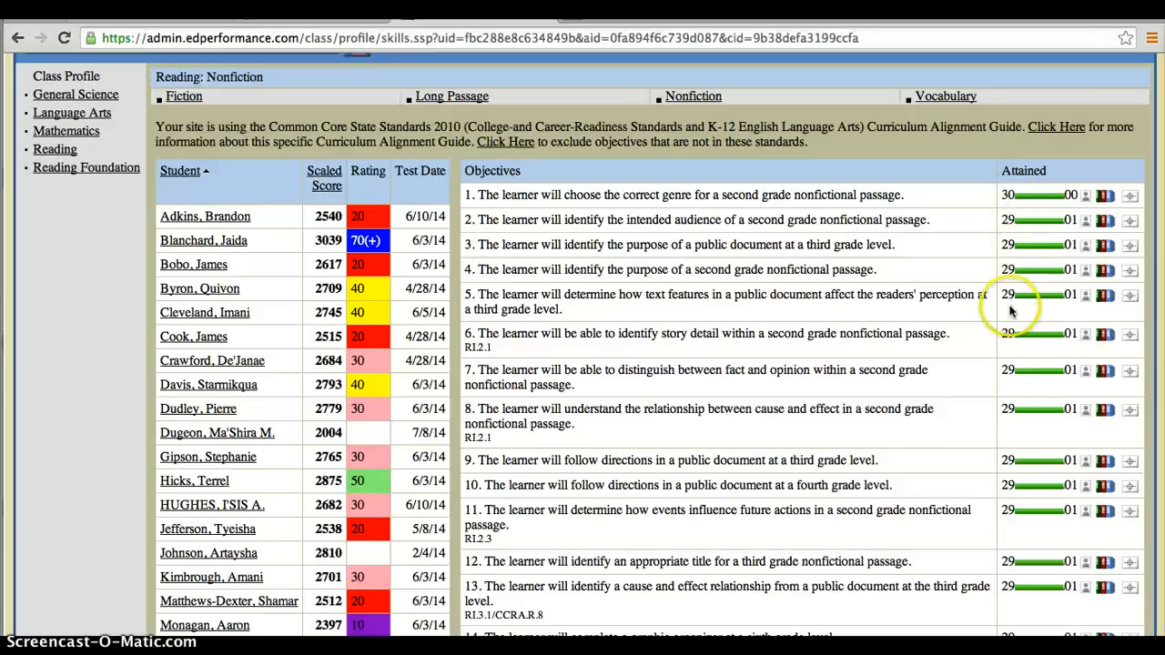
scroll("down", 3)
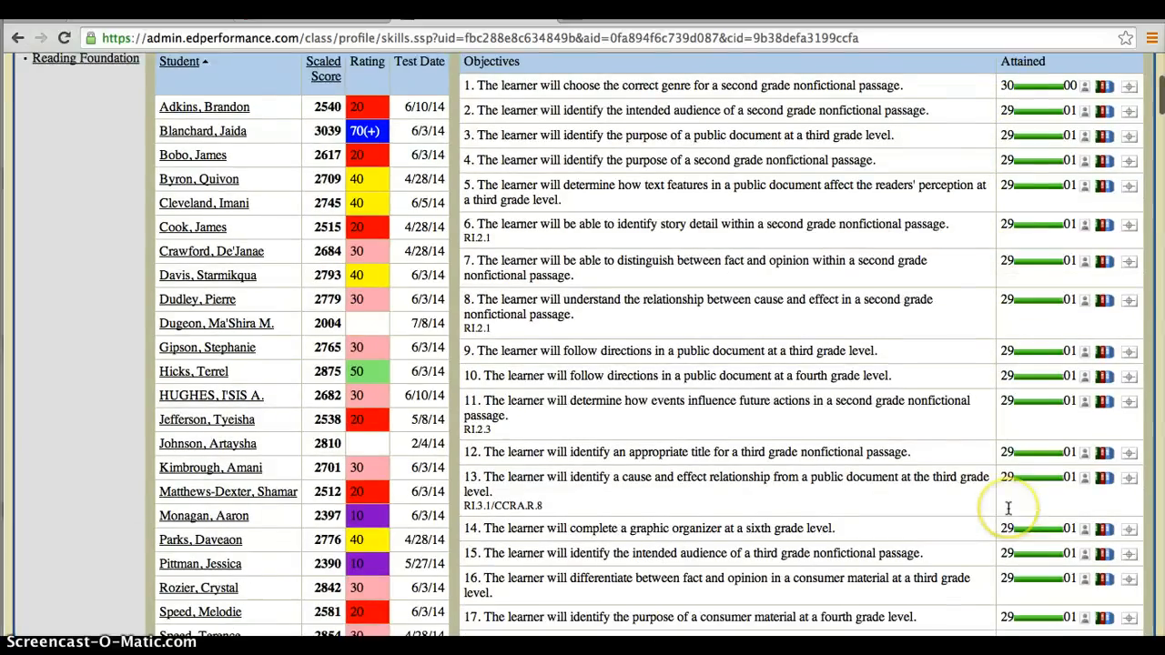
mouse_move(1047, 506)
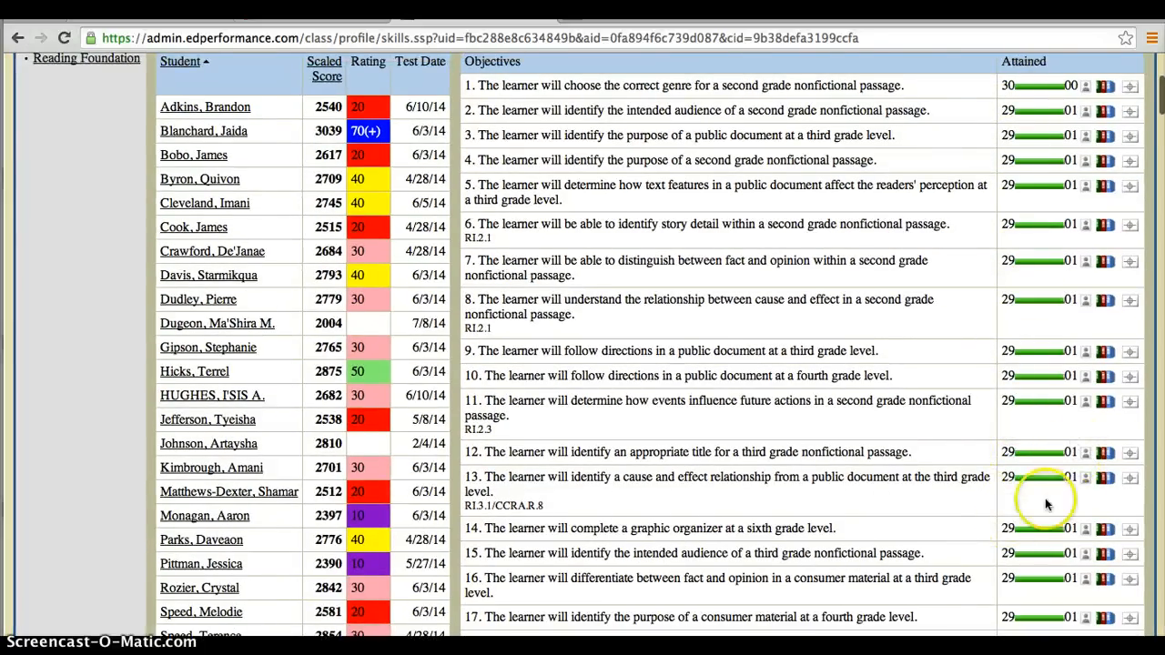
scroll("down", 3)
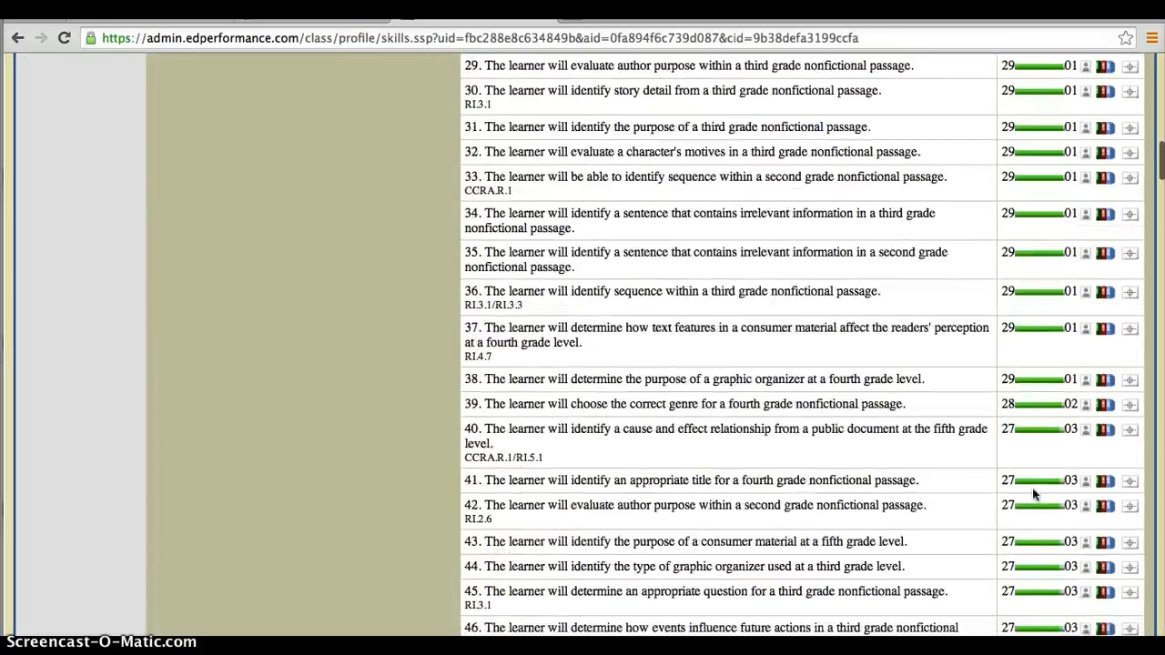
scroll("down", 3)
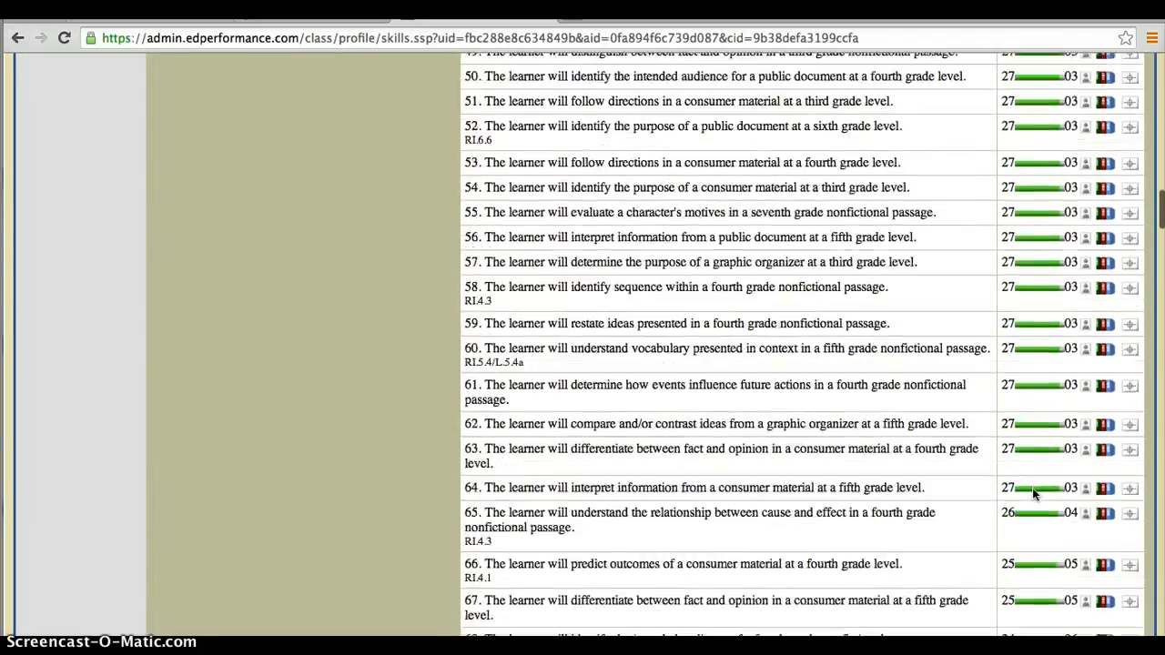
scroll("down", 3)
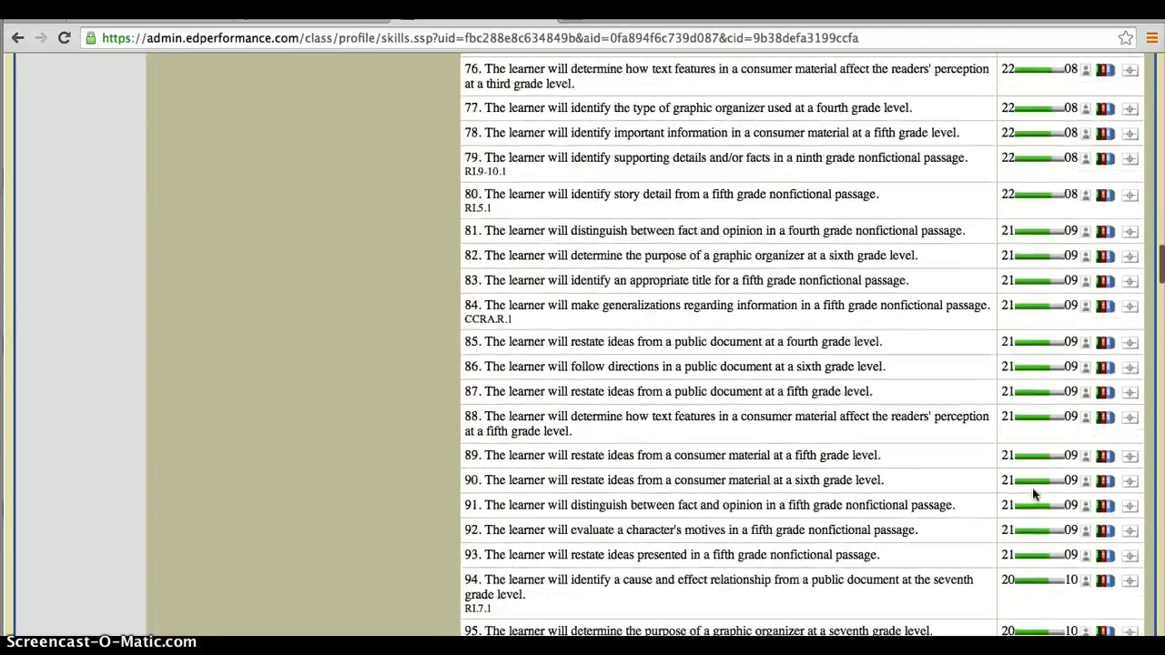
scroll("down", 3)
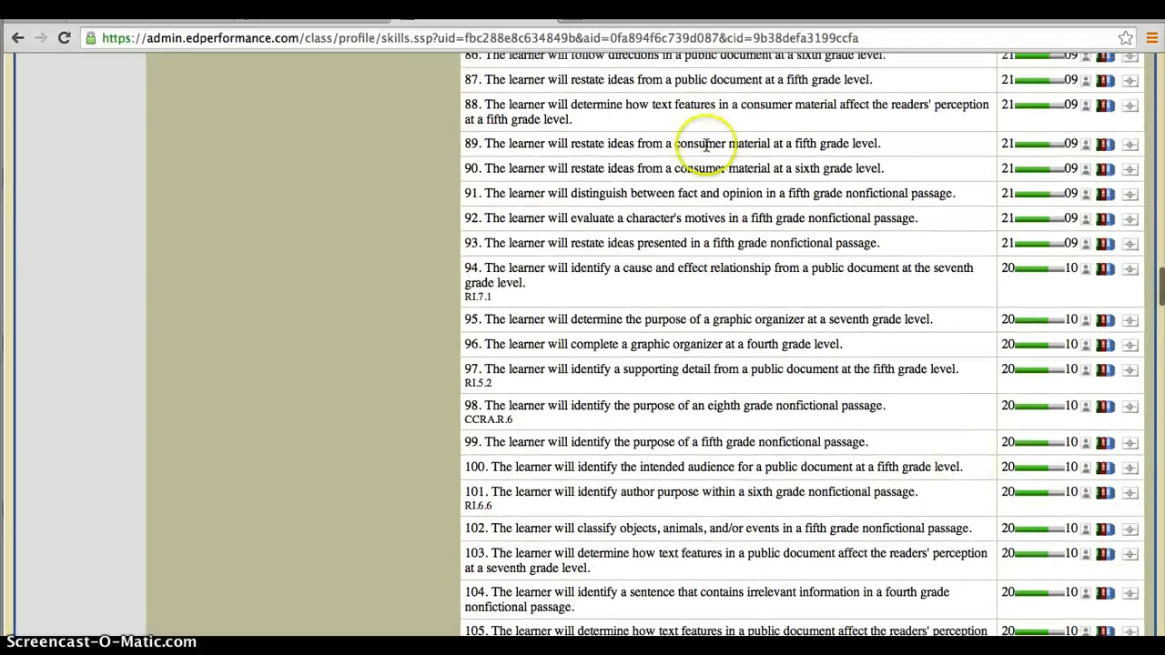
mouse_move(495, 161)
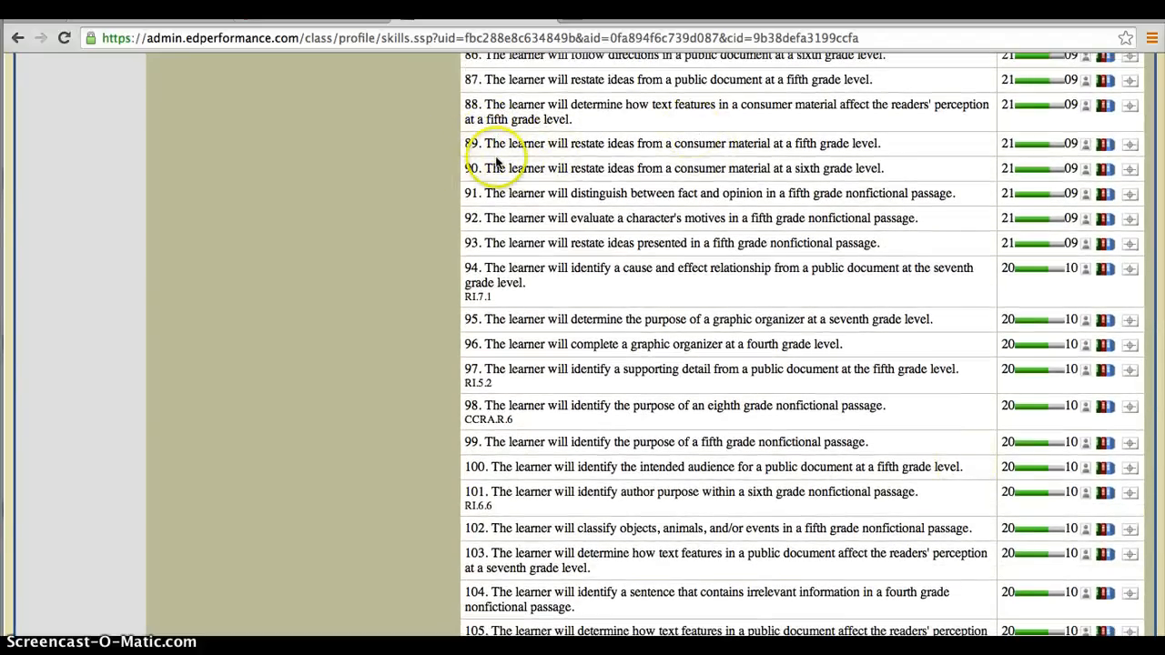
mouse_move(657, 150)
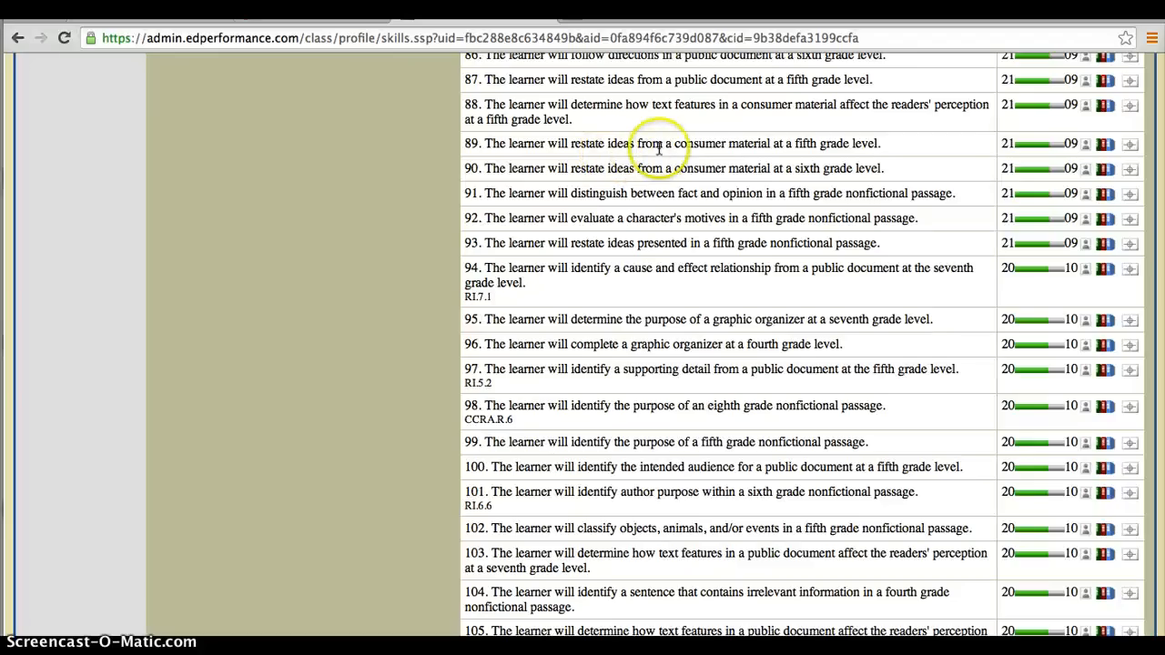
mouse_move(815, 153)
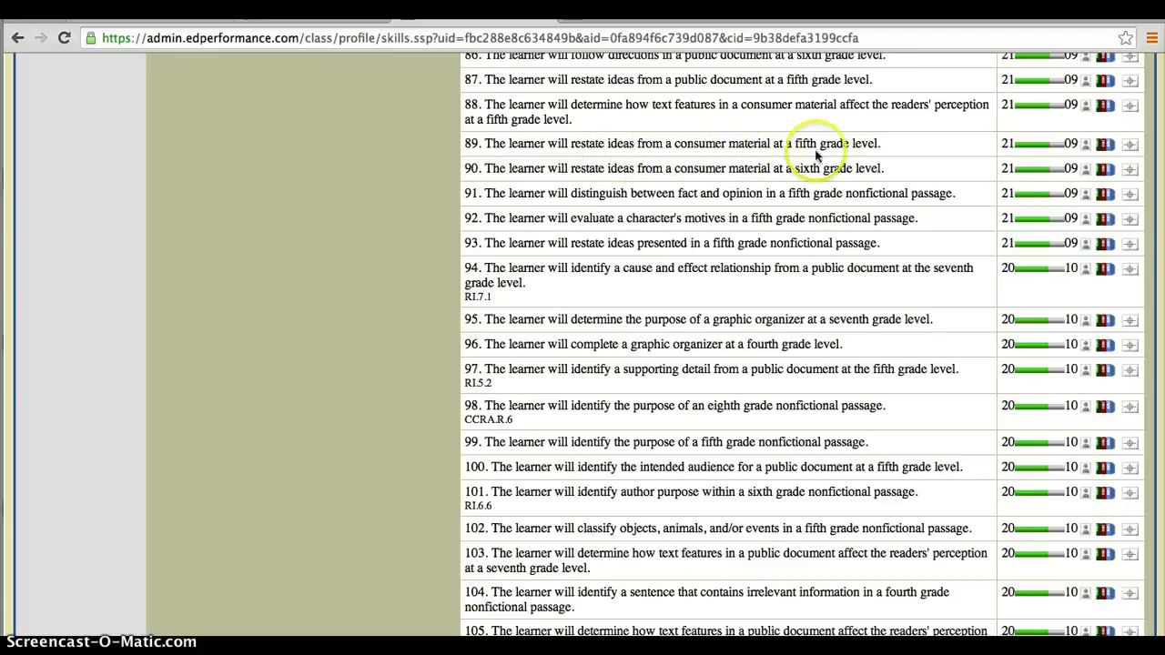
mouse_move(1001, 160)
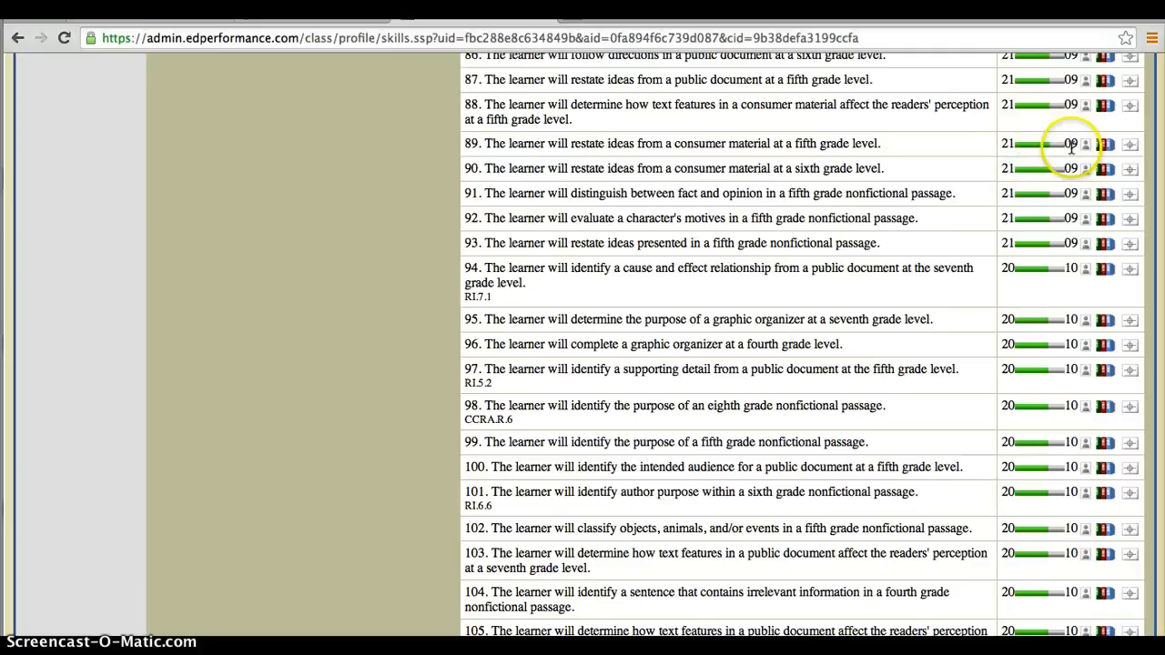
mouse_move(1074, 146)
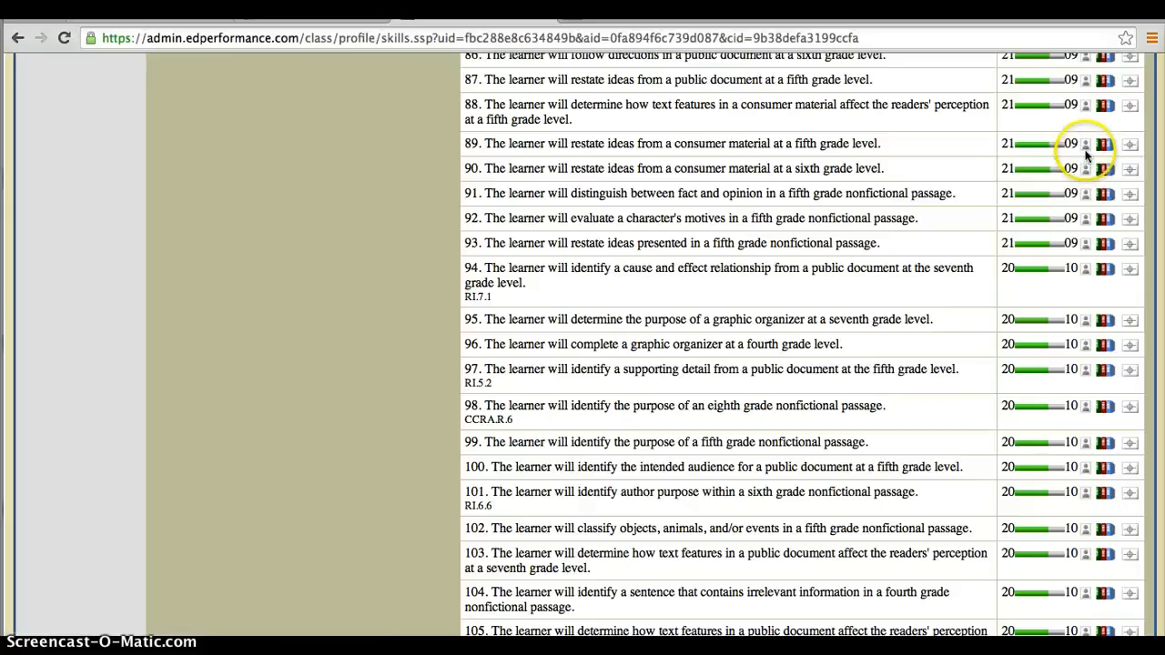
Show objective 89's completion lists: 21 students completed, 9 not completed
left_click(1085, 144)
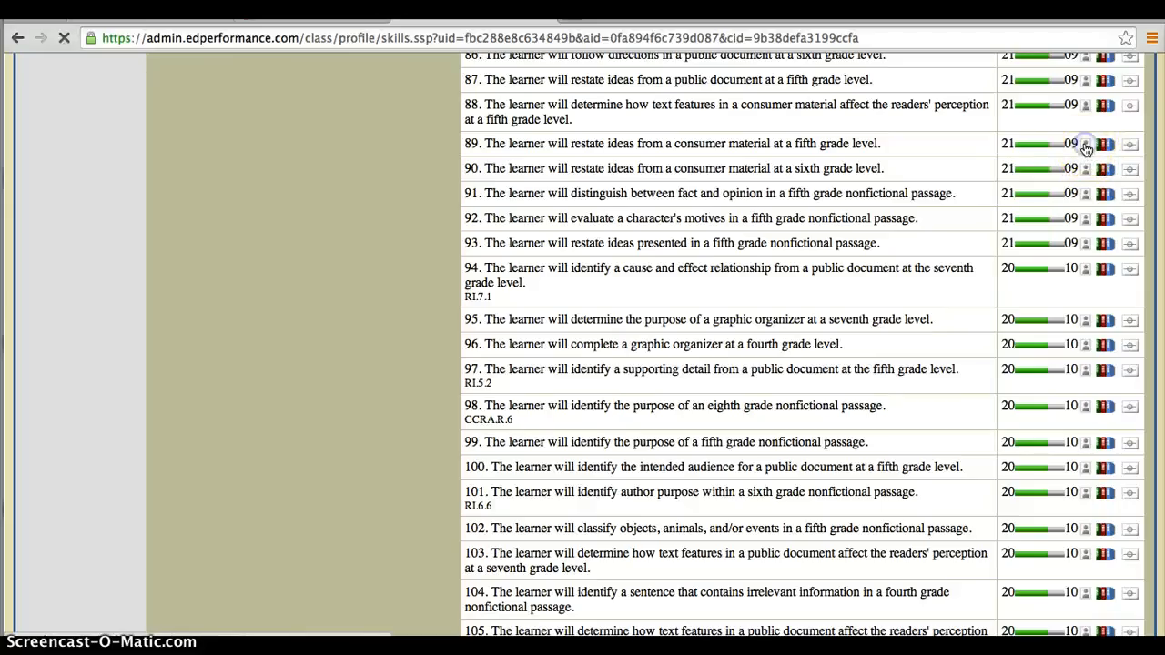
left_click(1085, 144)
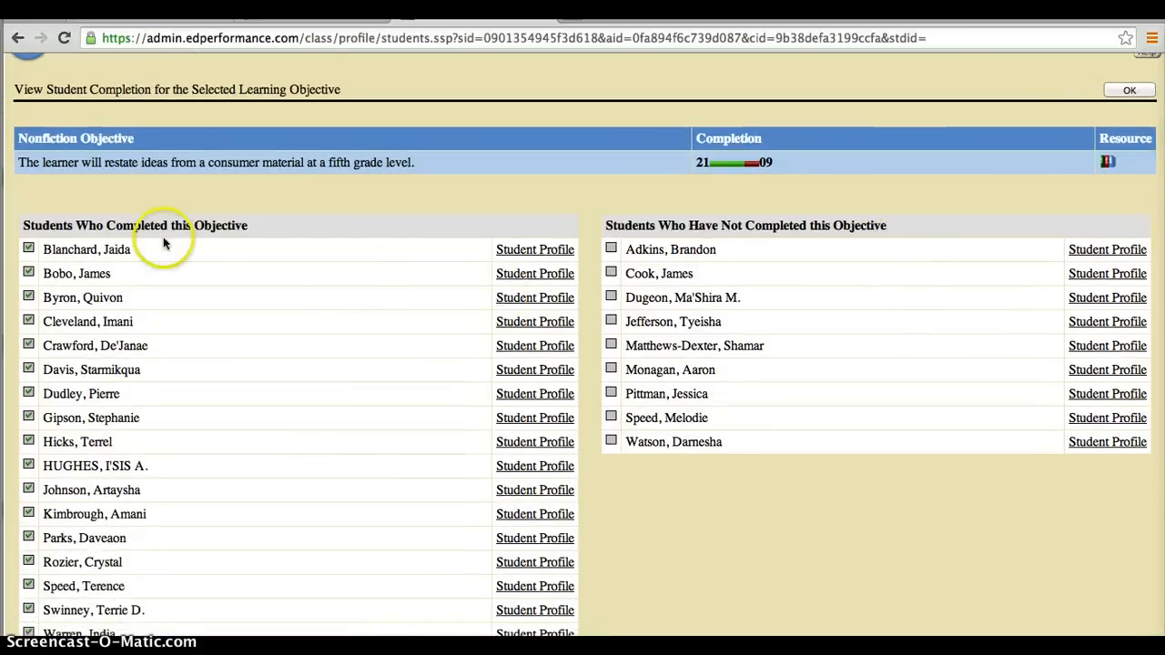
mouse_move(599, 164)
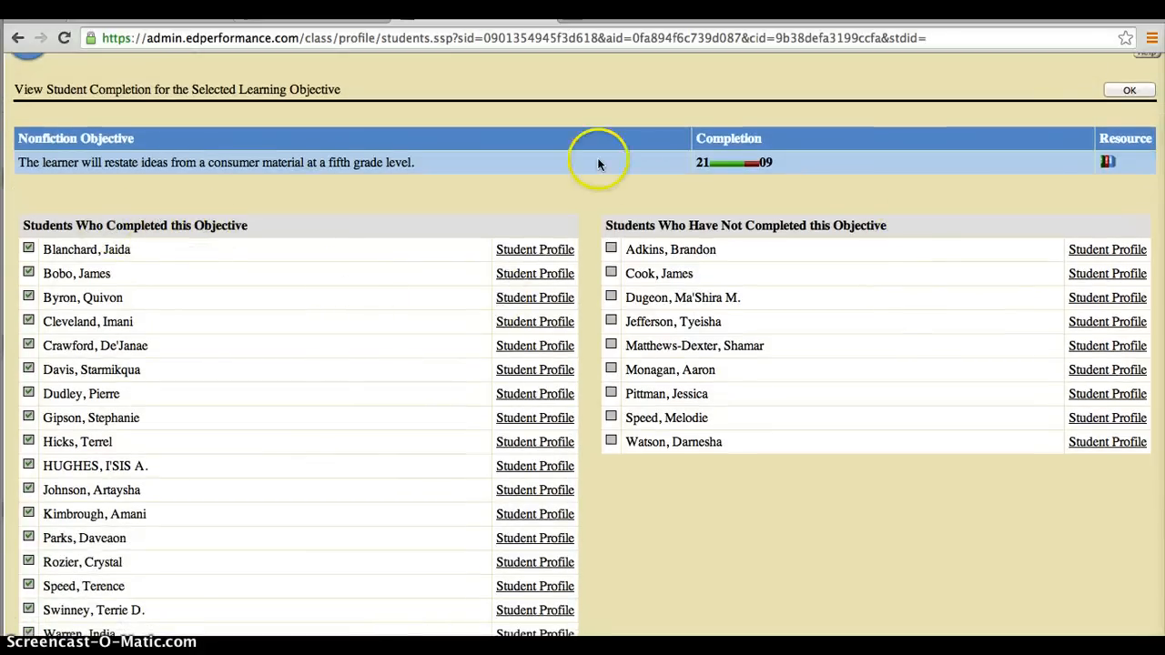
mouse_move(873, 259)
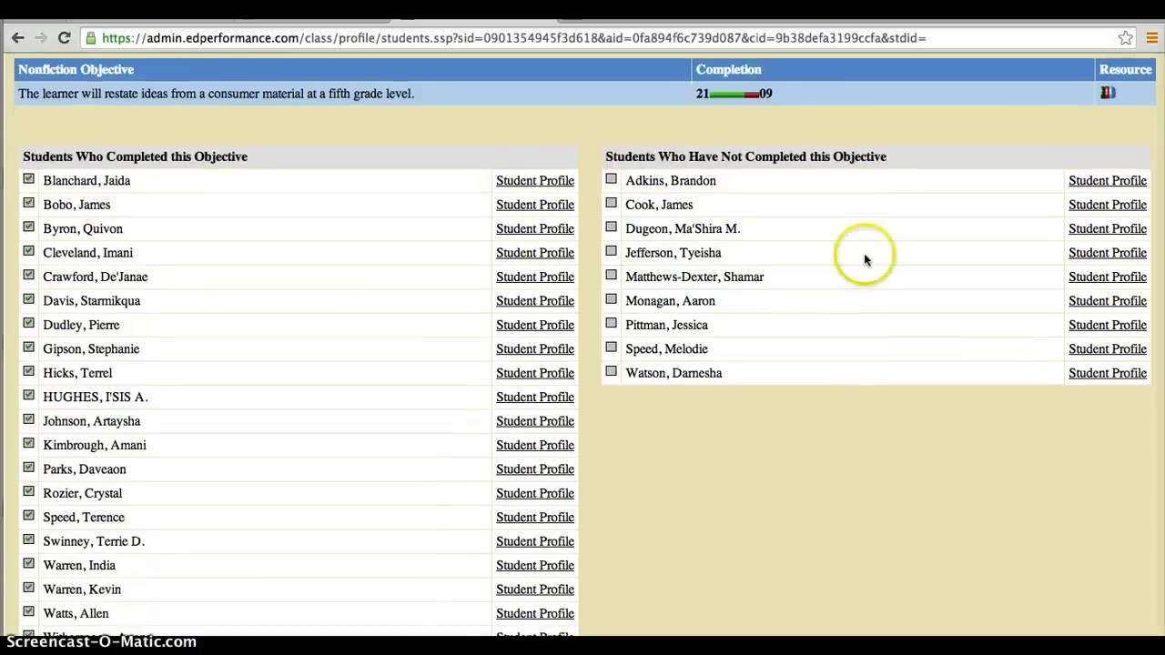
mouse_move(783, 342)
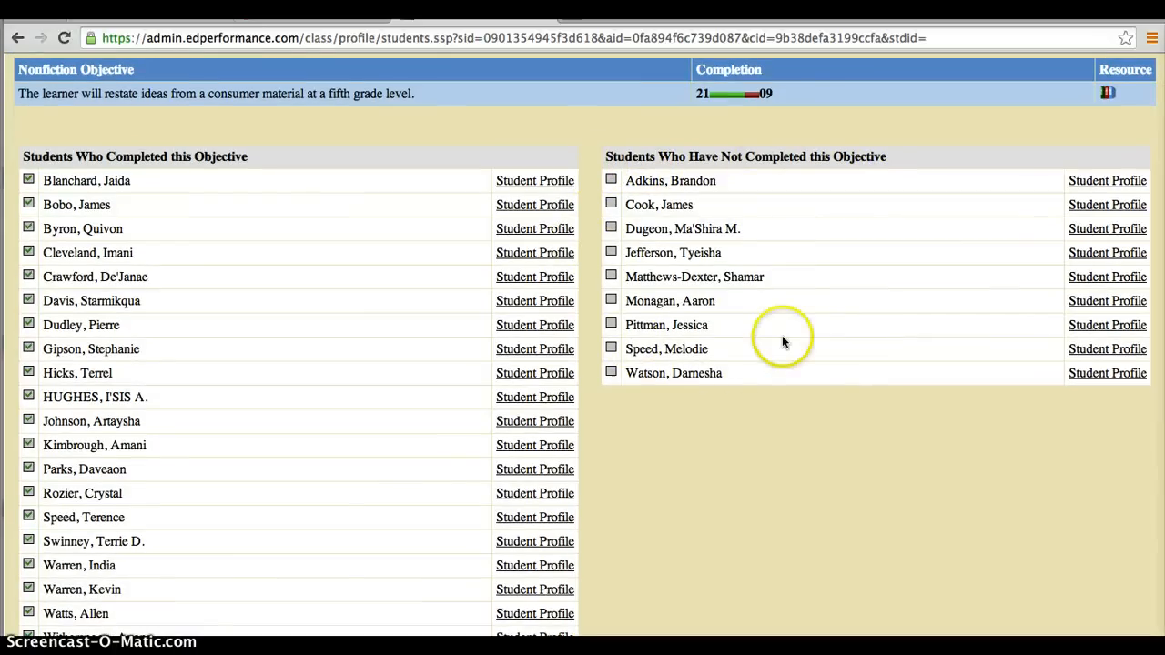
mouse_move(695, 227)
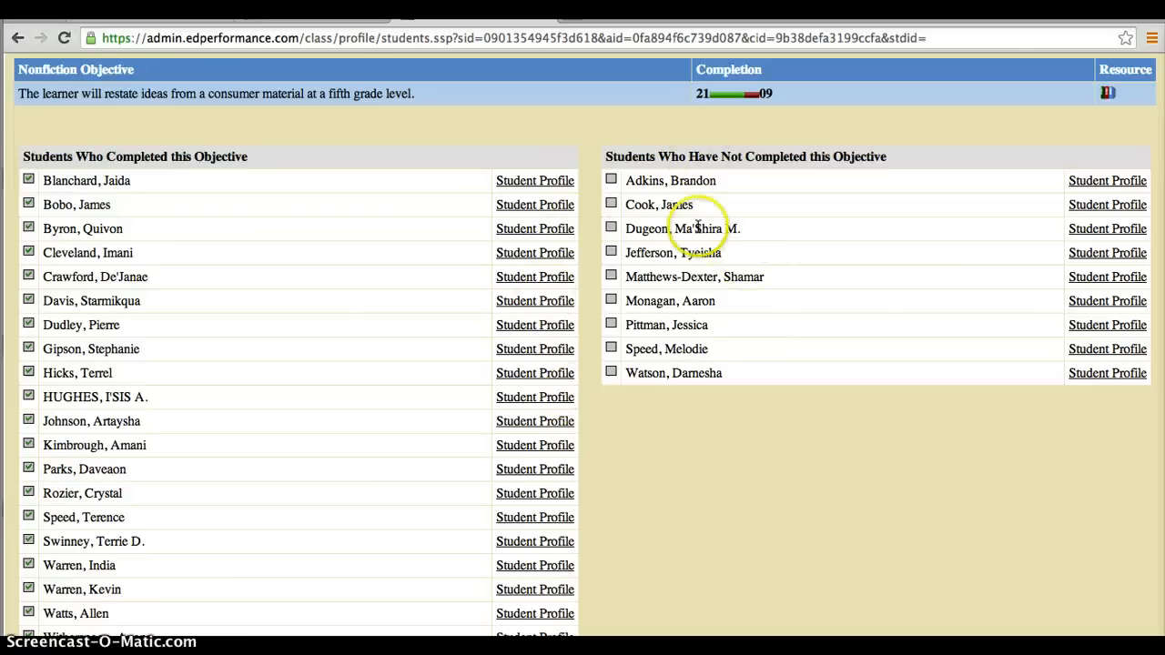
mouse_move(750, 368)
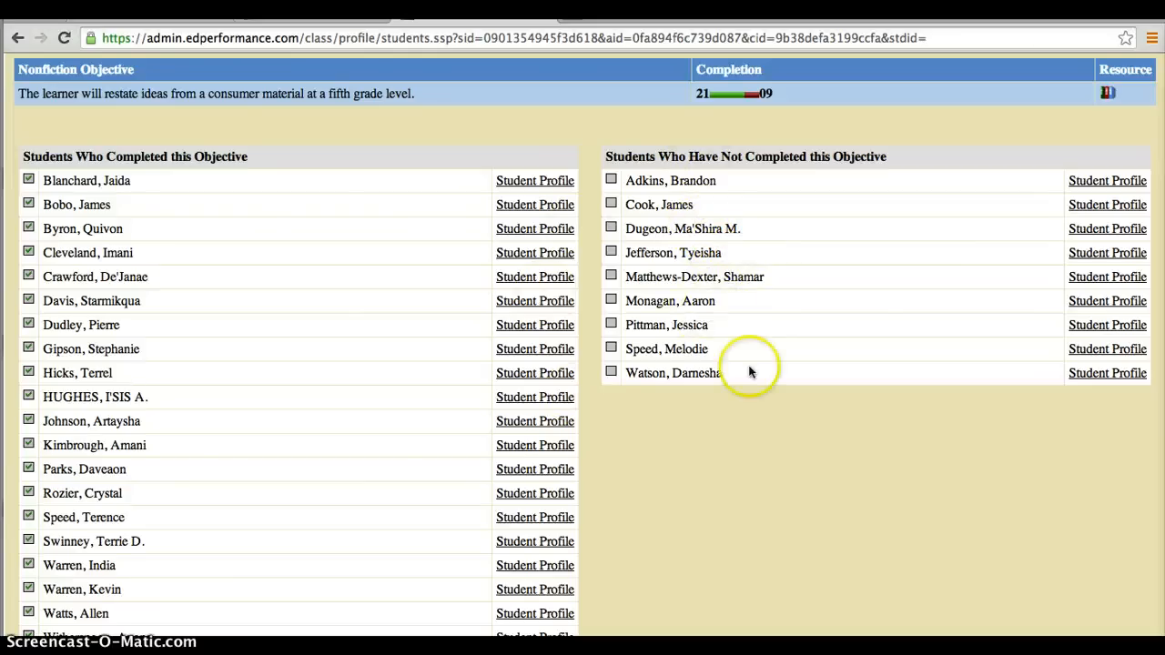
mouse_move(768, 361)
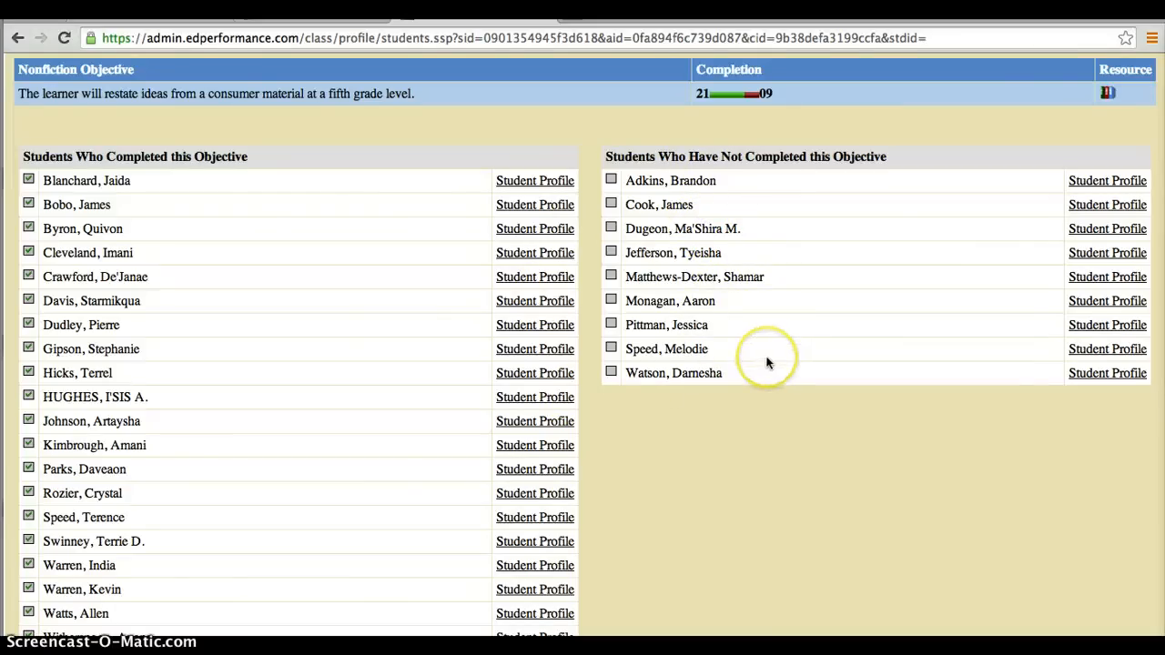
mouse_move(769, 363)
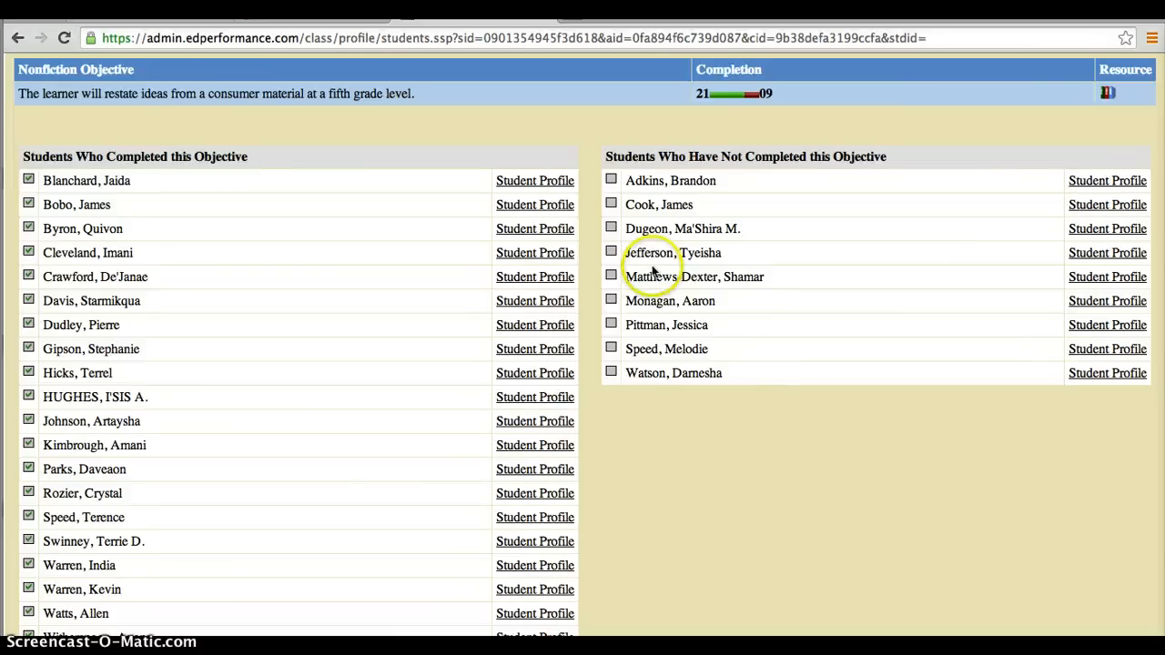
mouse_move(754, 311)
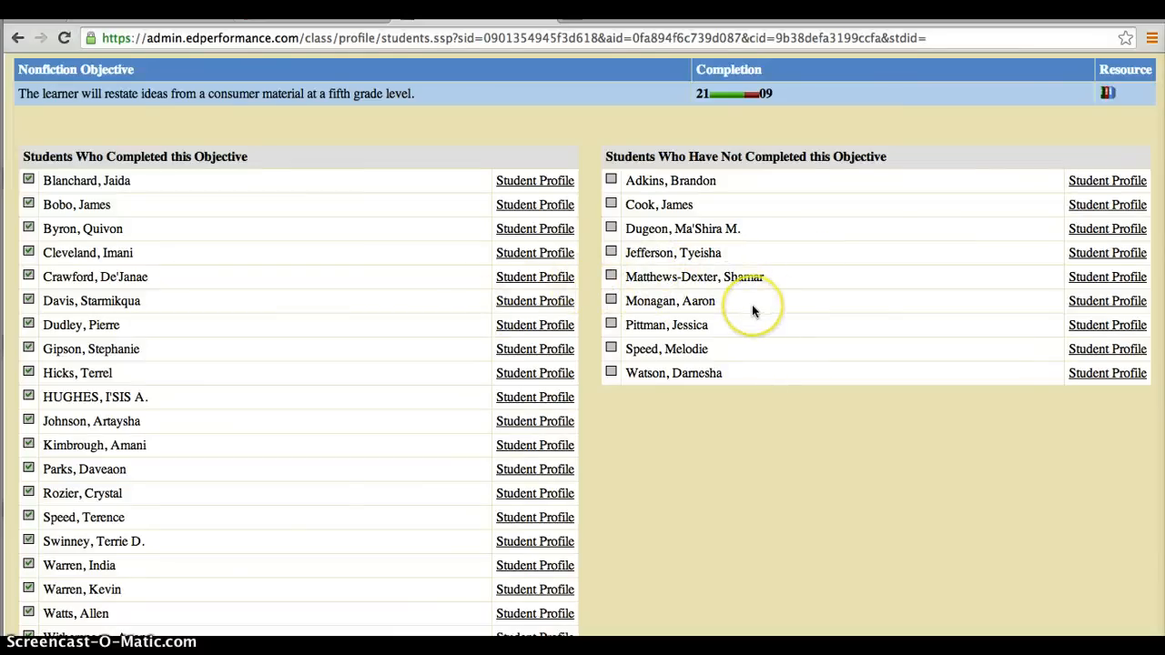
mouse_move(754, 309)
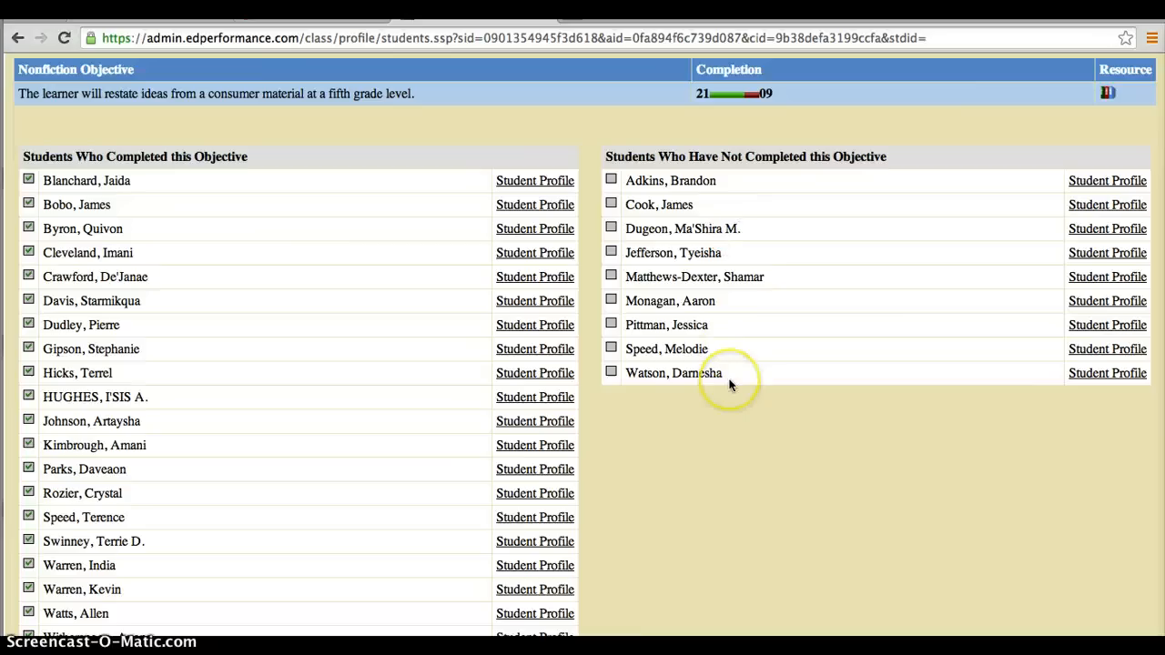
mouse_move(729, 377)
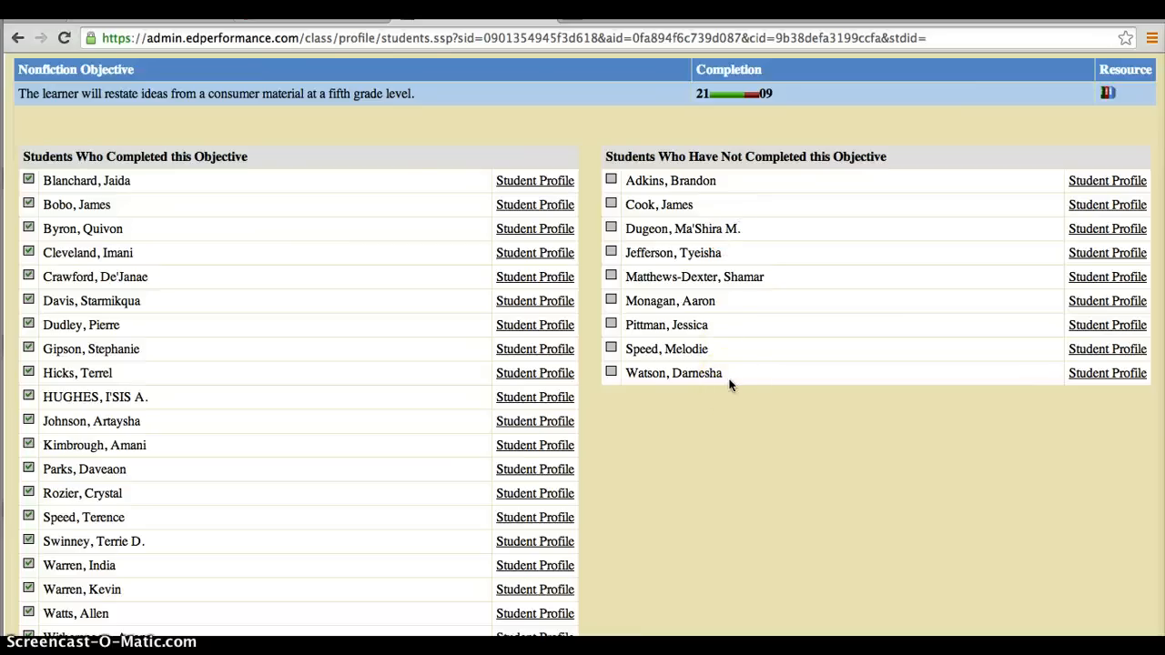
mouse_move(776, 394)
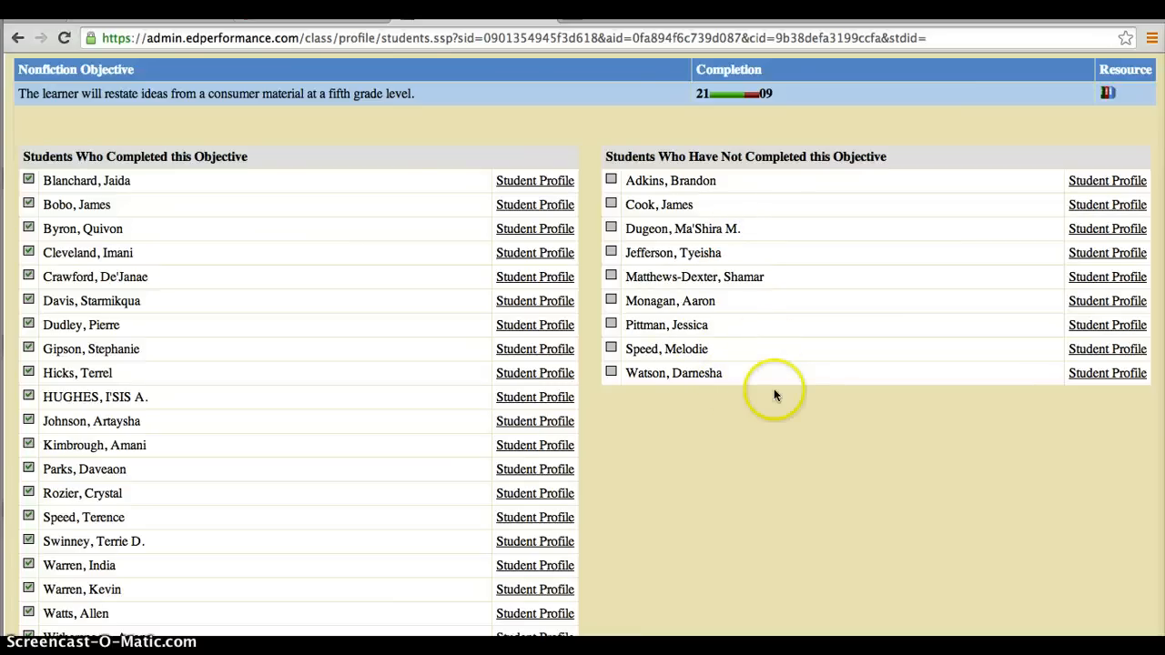
mouse_move(810, 391)
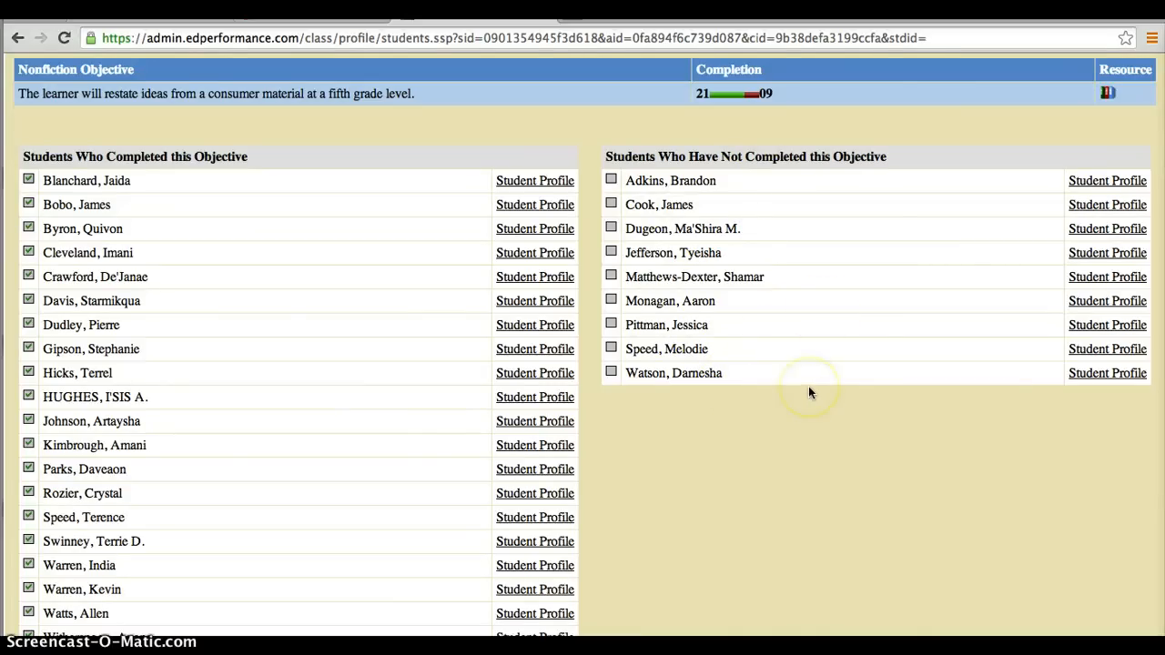
mouse_move(810, 393)
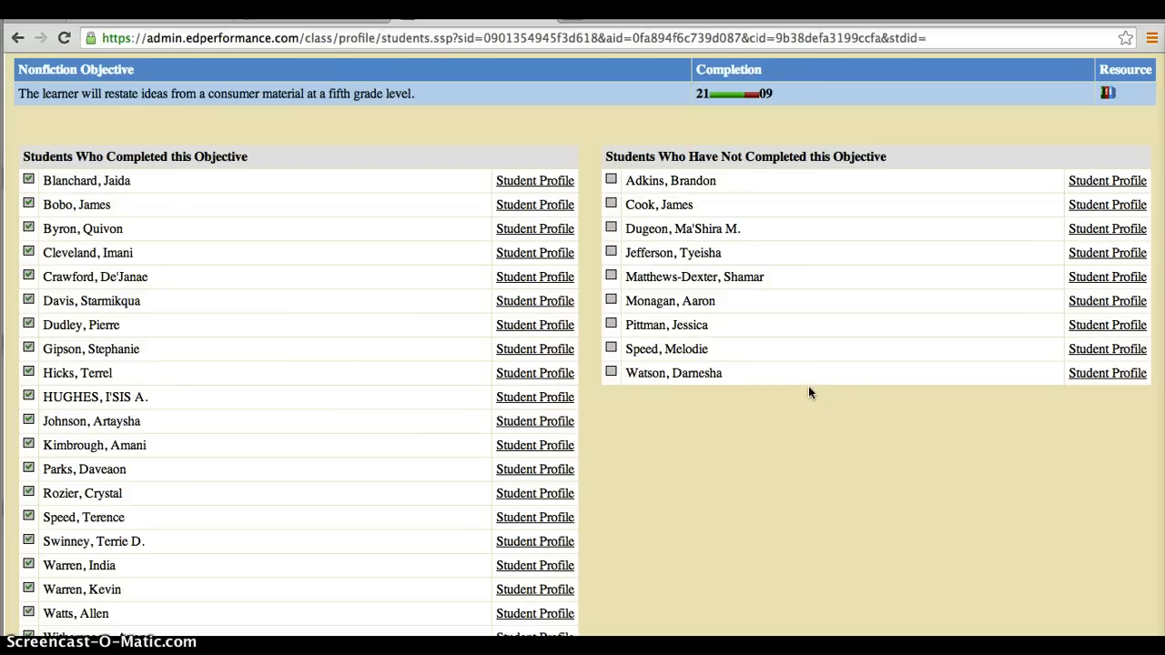
mouse_move(728, 371)
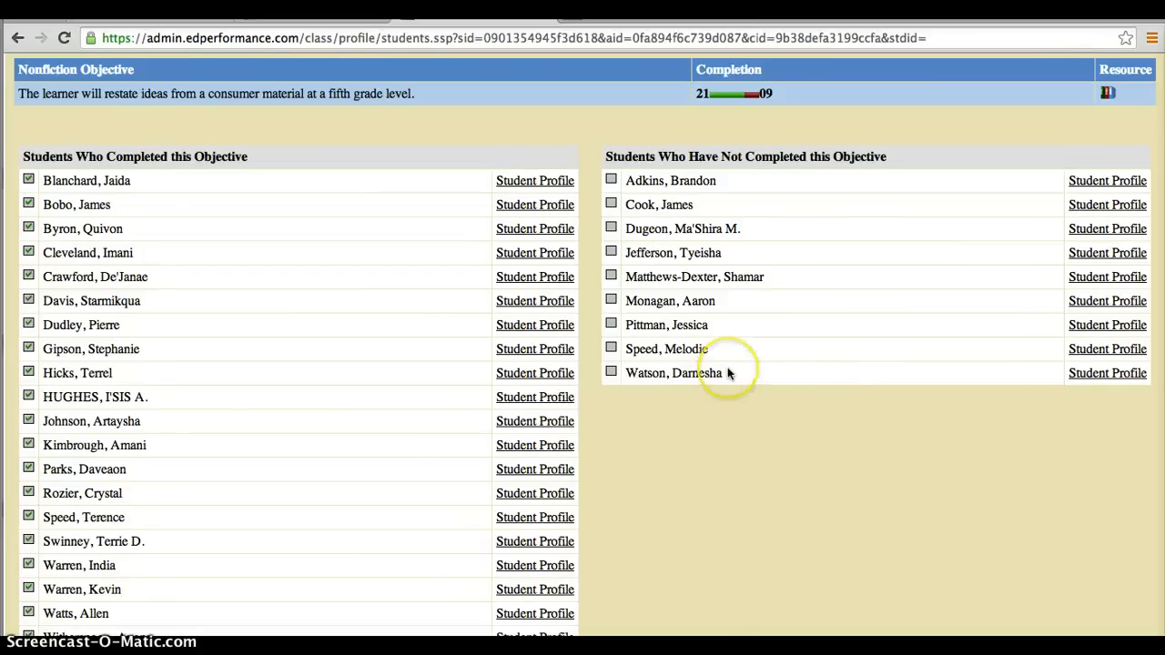
mouse_move(742, 264)
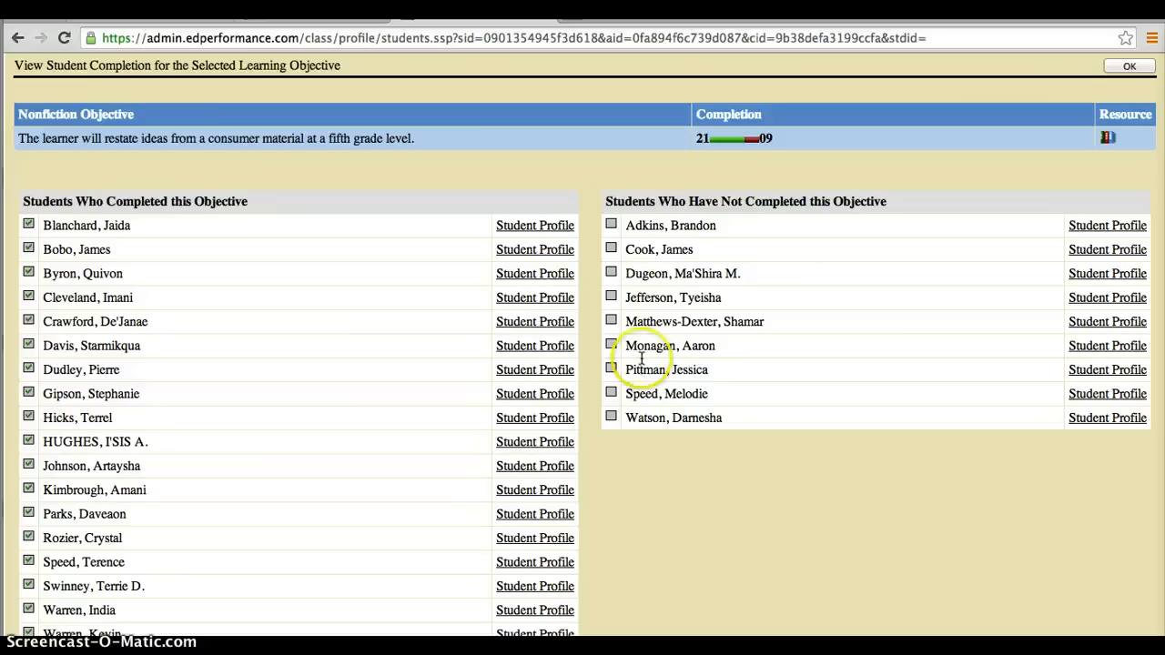
mouse_move(684, 472)
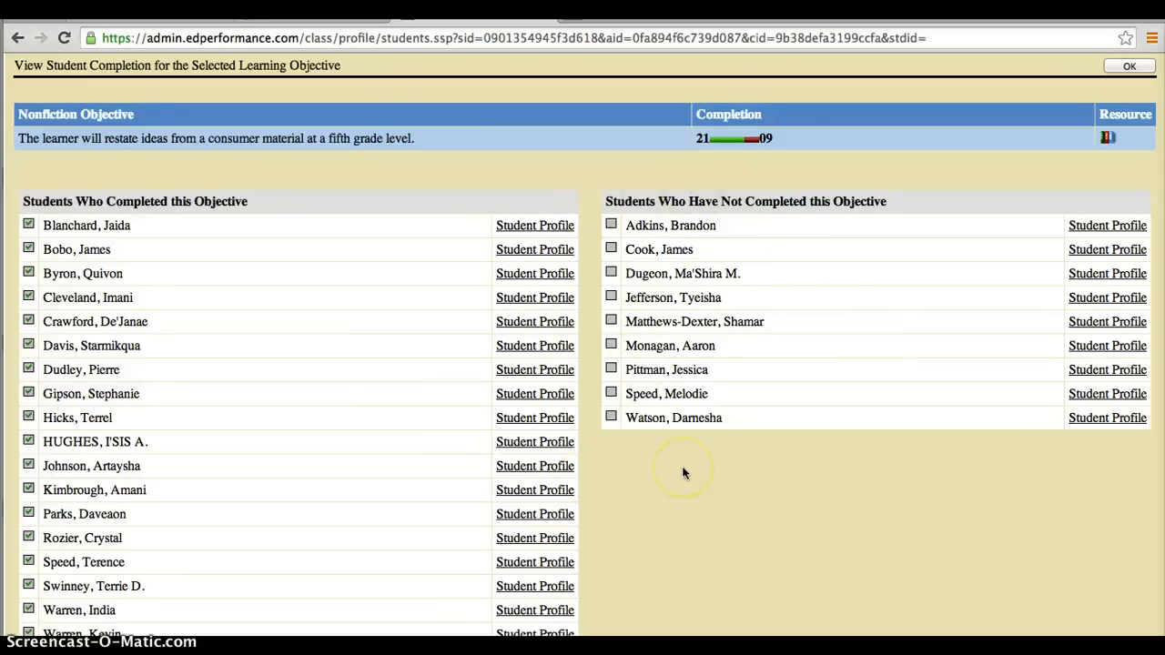
mouse_move(685, 473)
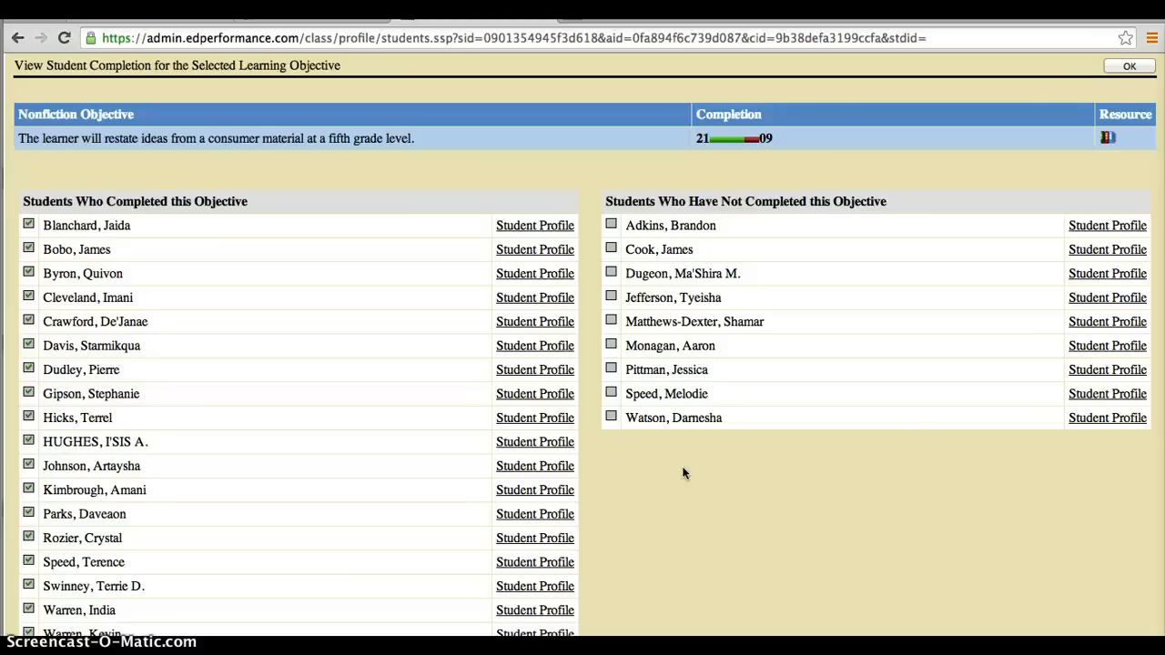
mouse_move(828, 255)
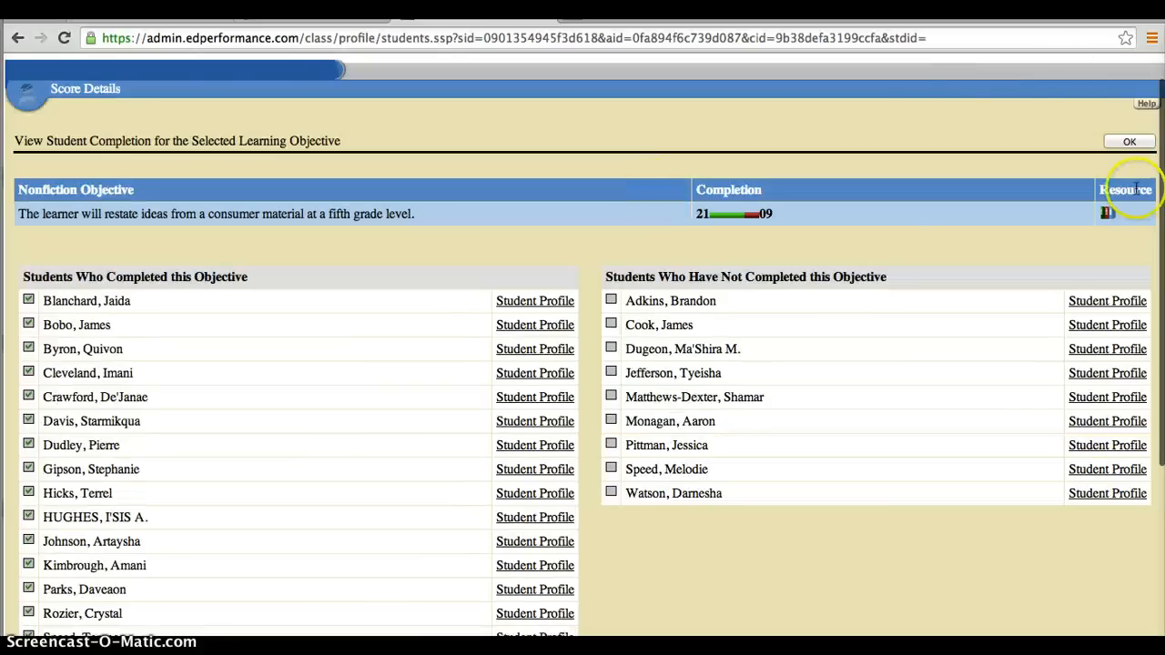
left_click(1129, 142)
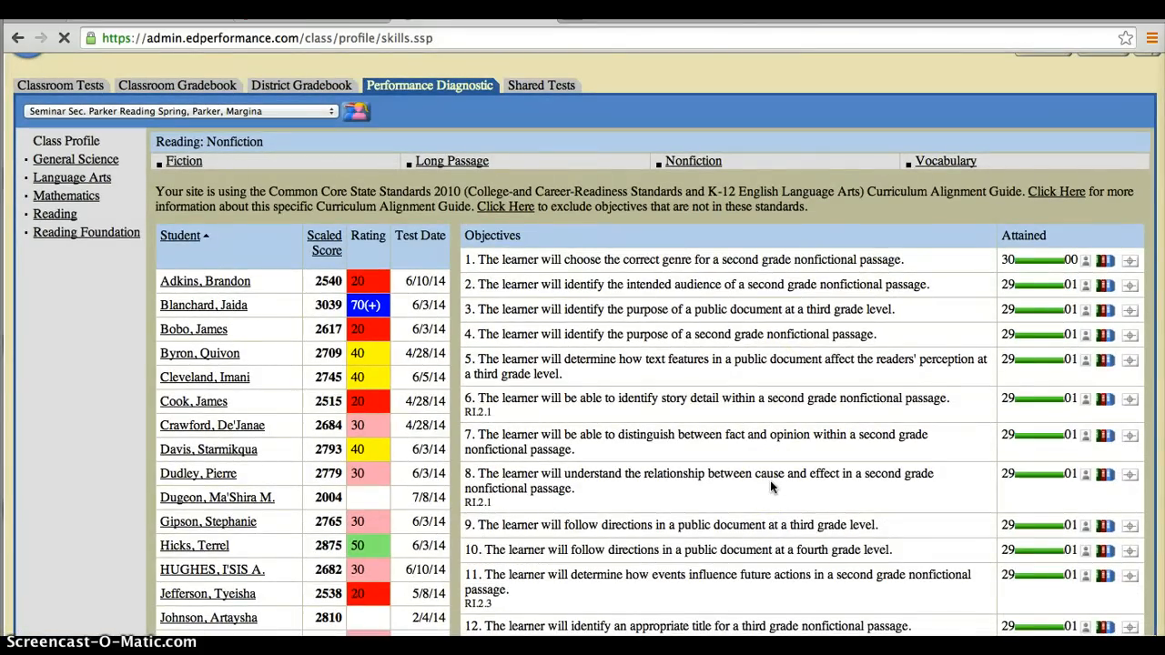
scroll("down", 3)
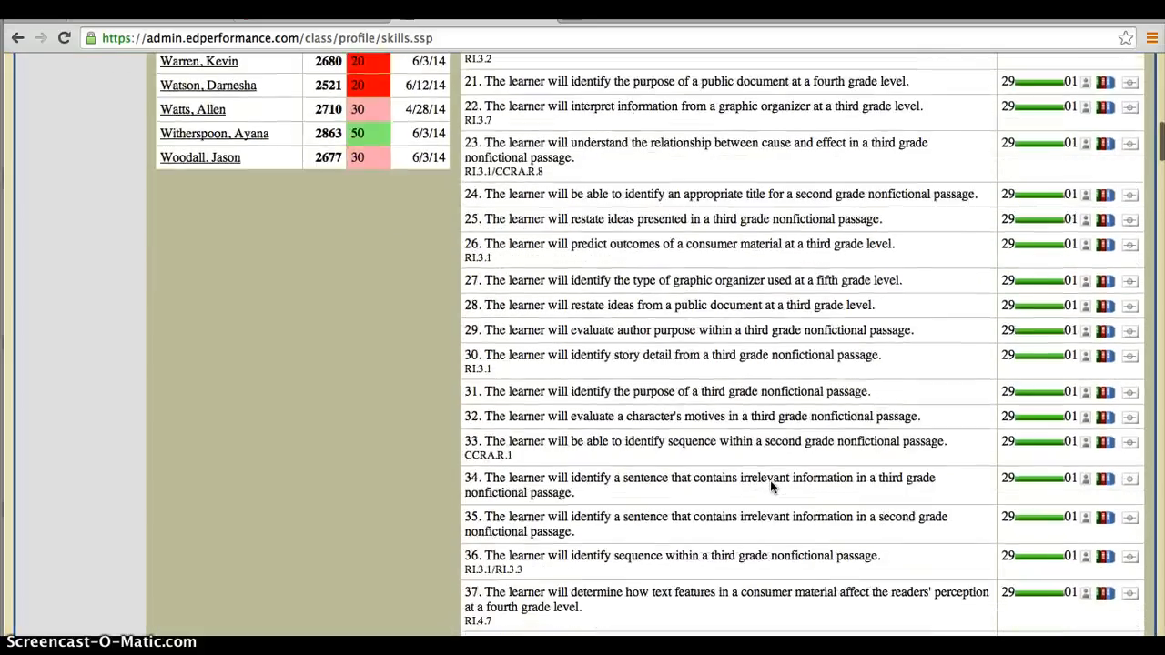
scroll("down", 3)
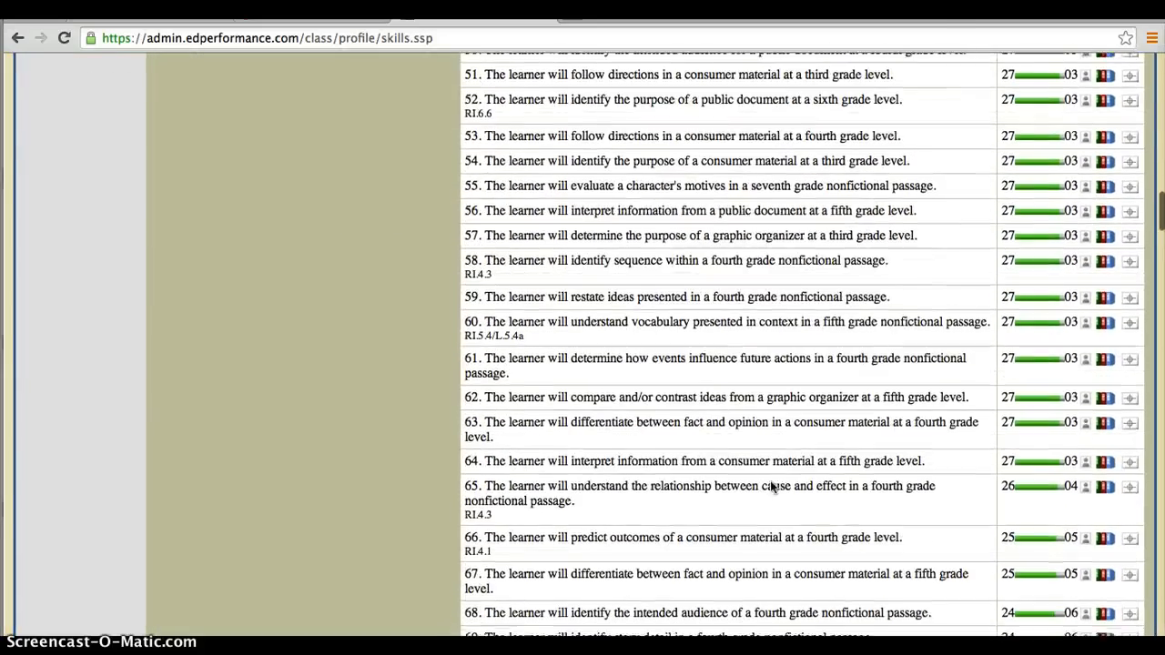
scroll("down", 3)
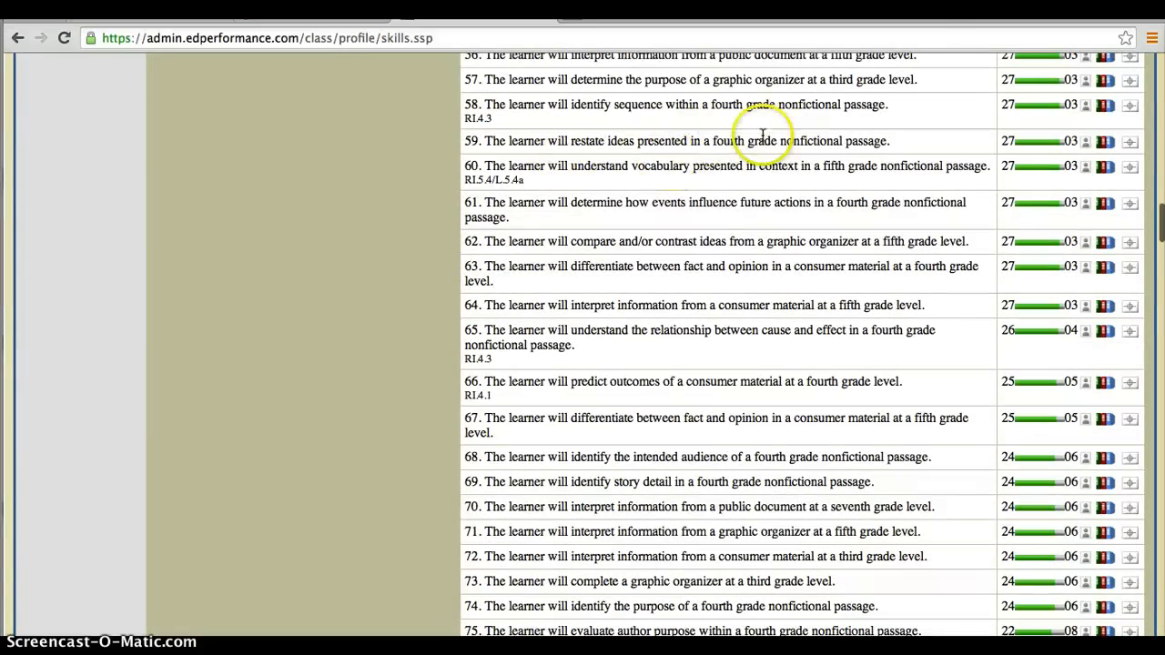
mouse_move(844, 131)
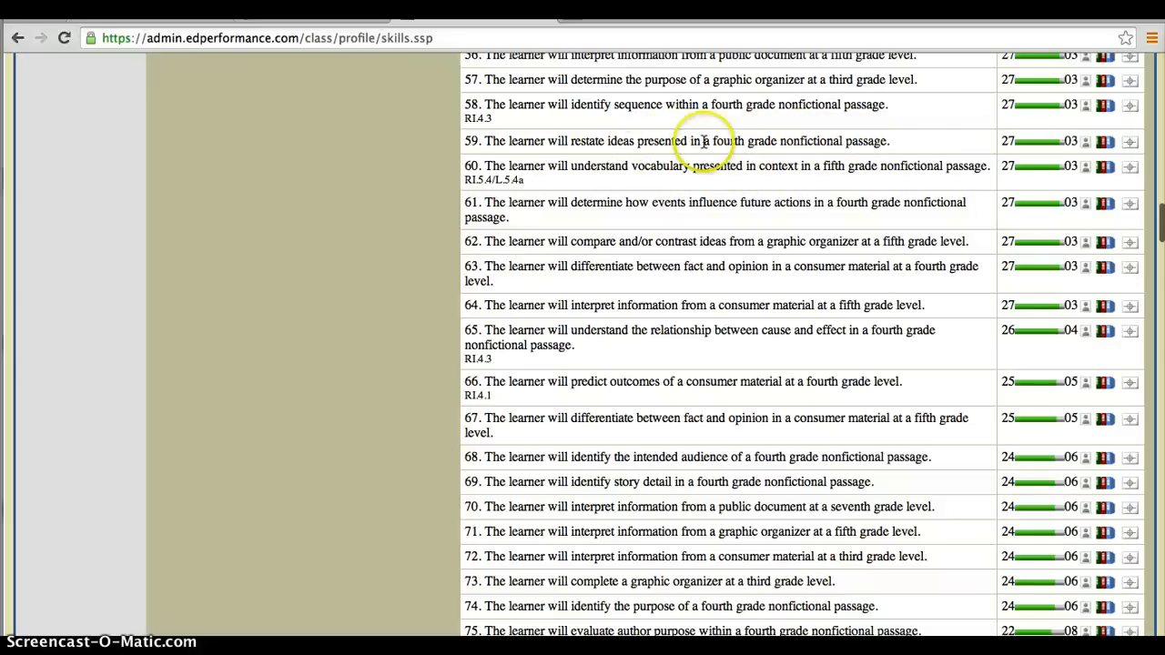
mouse_move(738, 153)
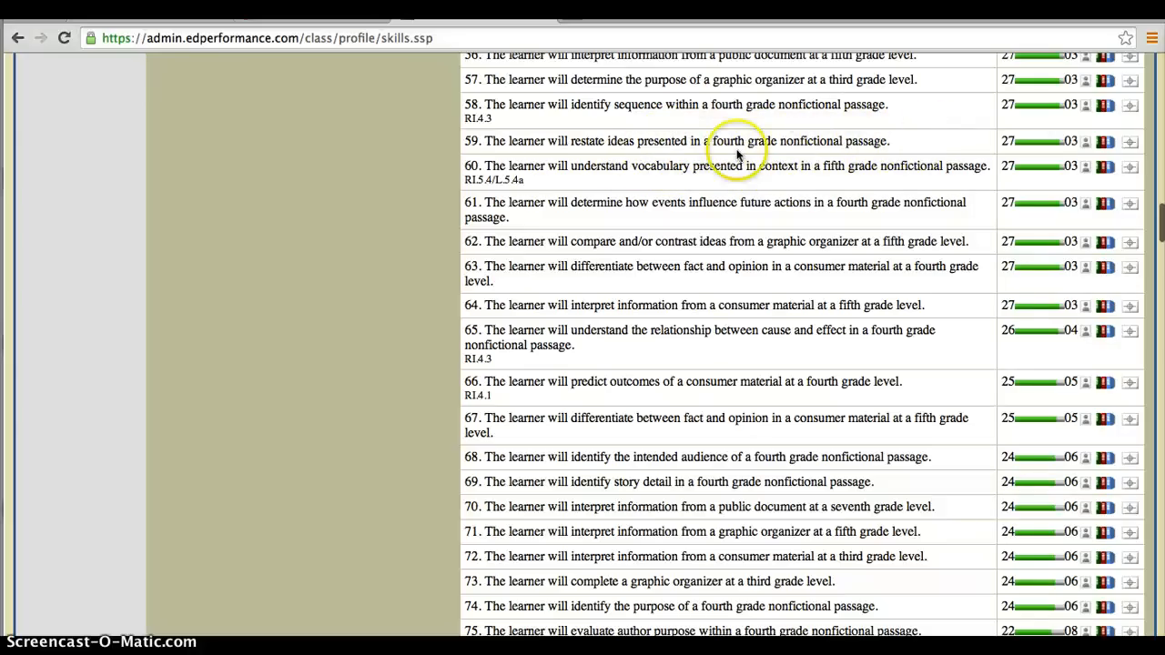
mouse_move(896, 149)
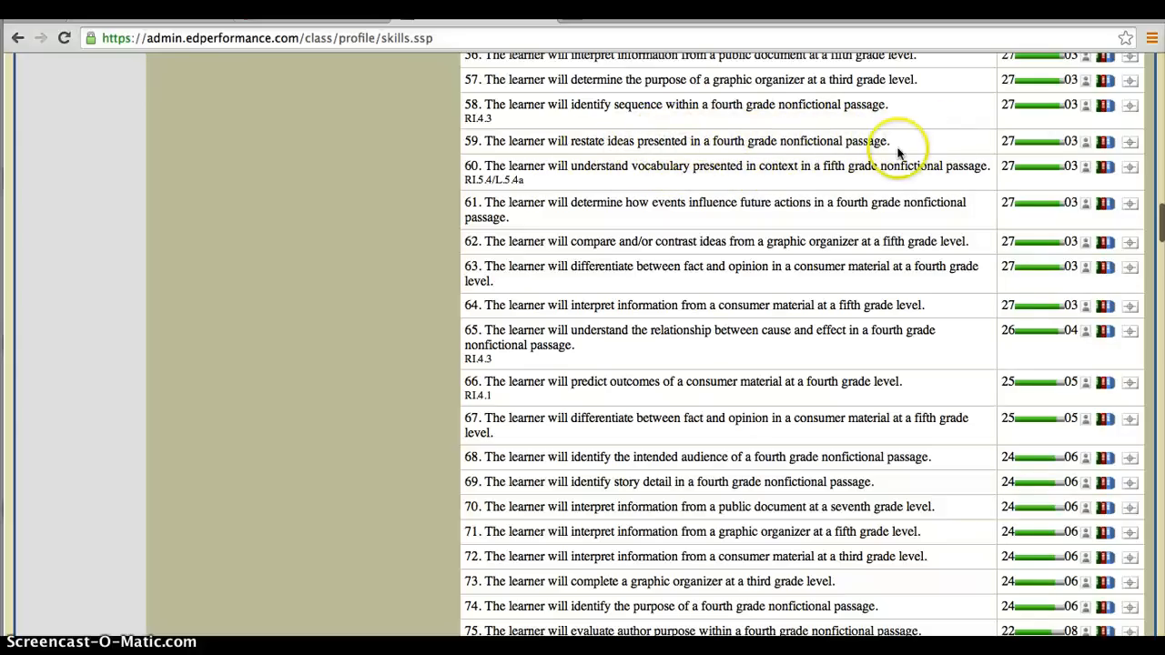
mouse_move(822, 142)
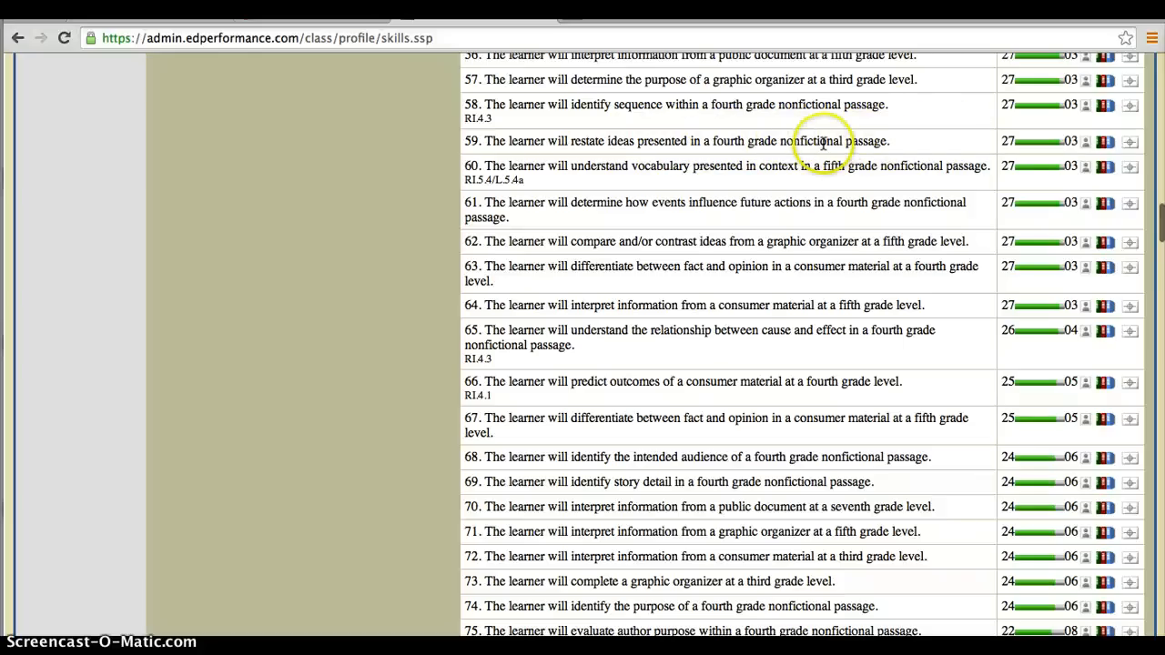
mouse_move(1020, 135)
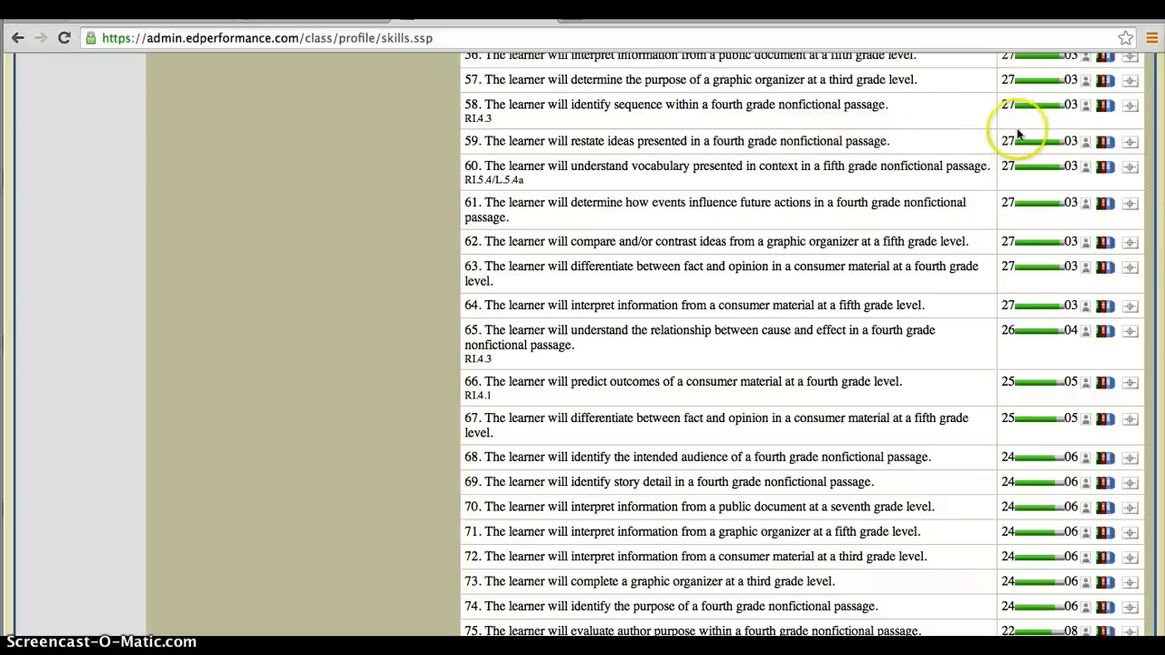
mouse_move(1074, 142)
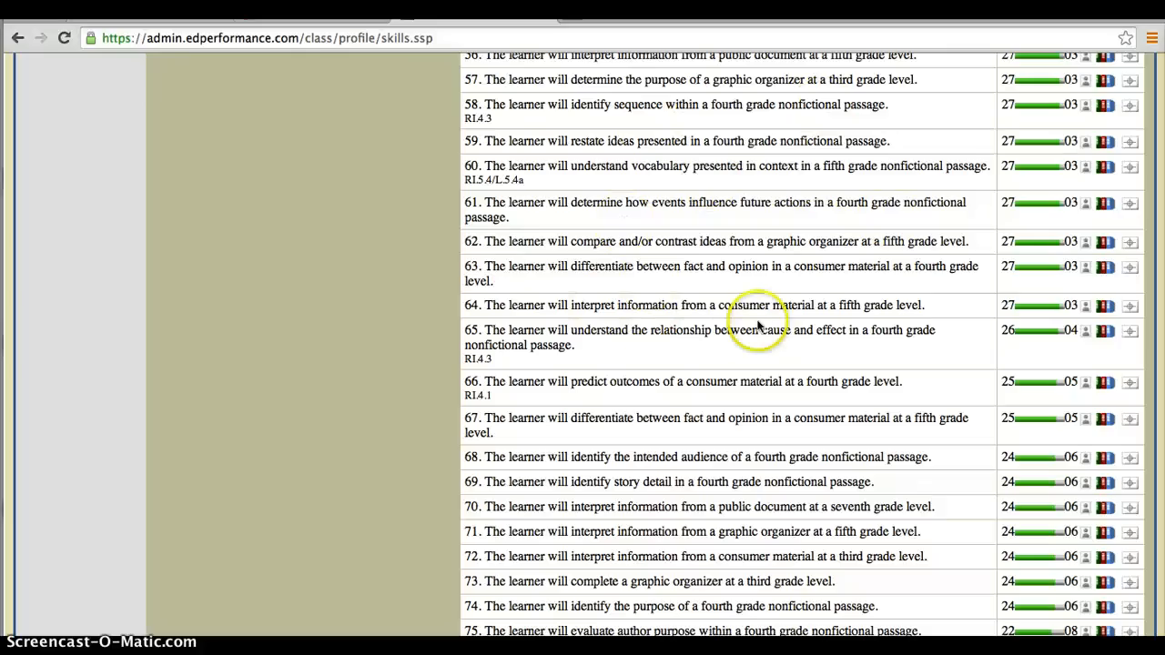
scroll("up", 3)
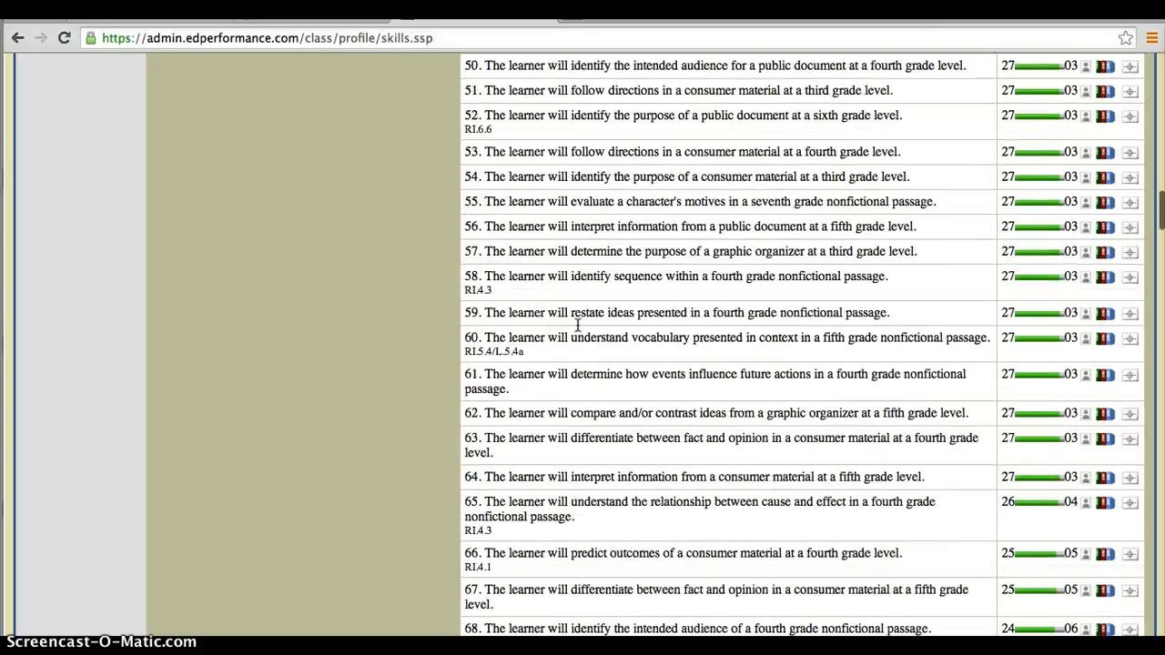
scroll("down", 3)
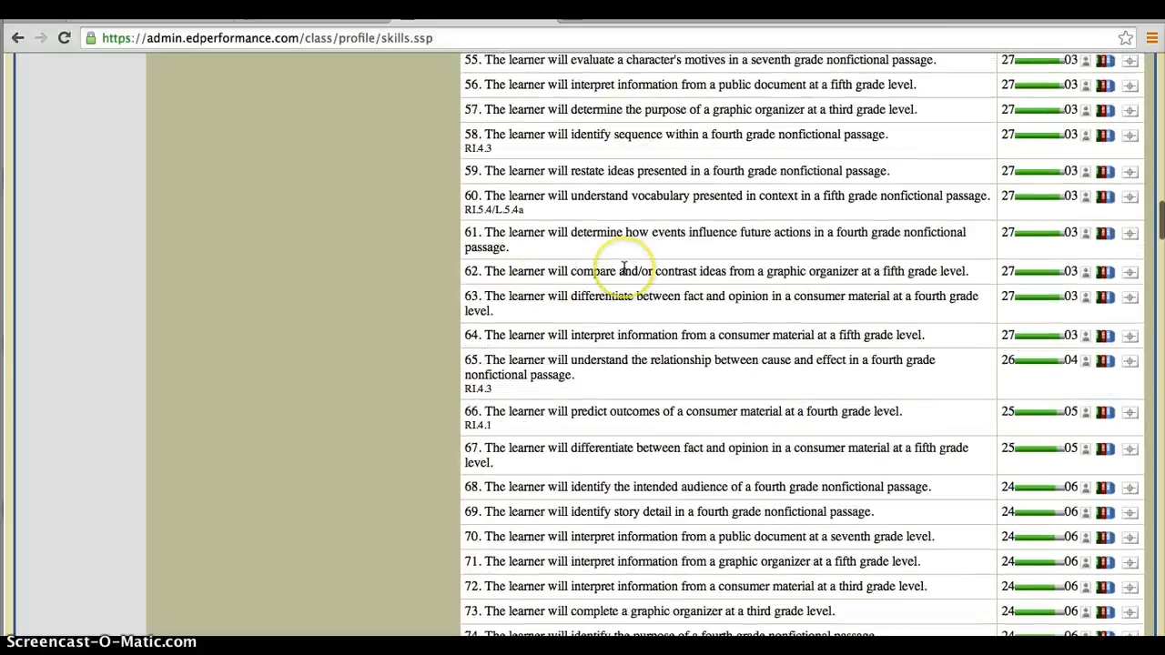
mouse_move(592, 426)
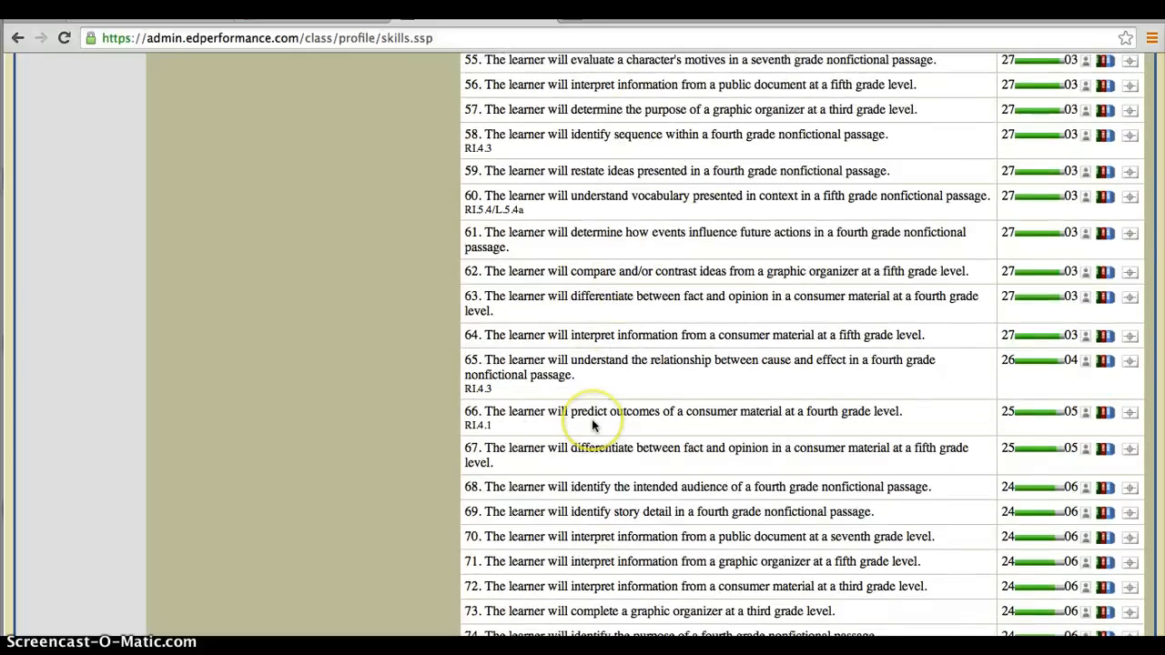
scroll("down", 3)
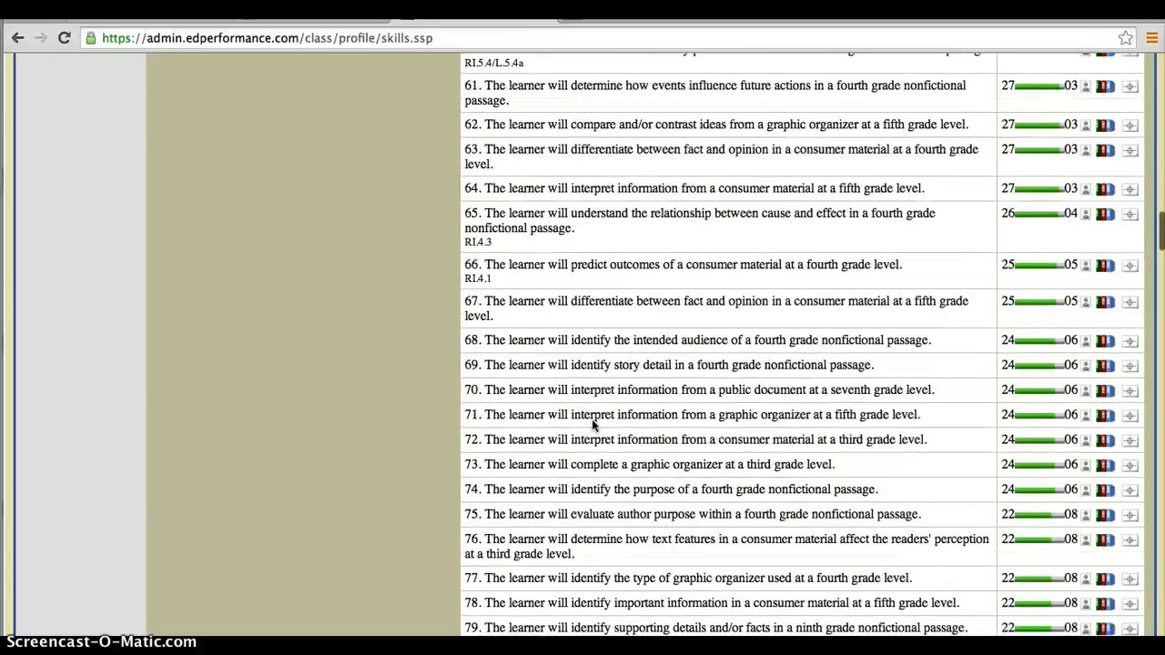
scroll("down", 3)
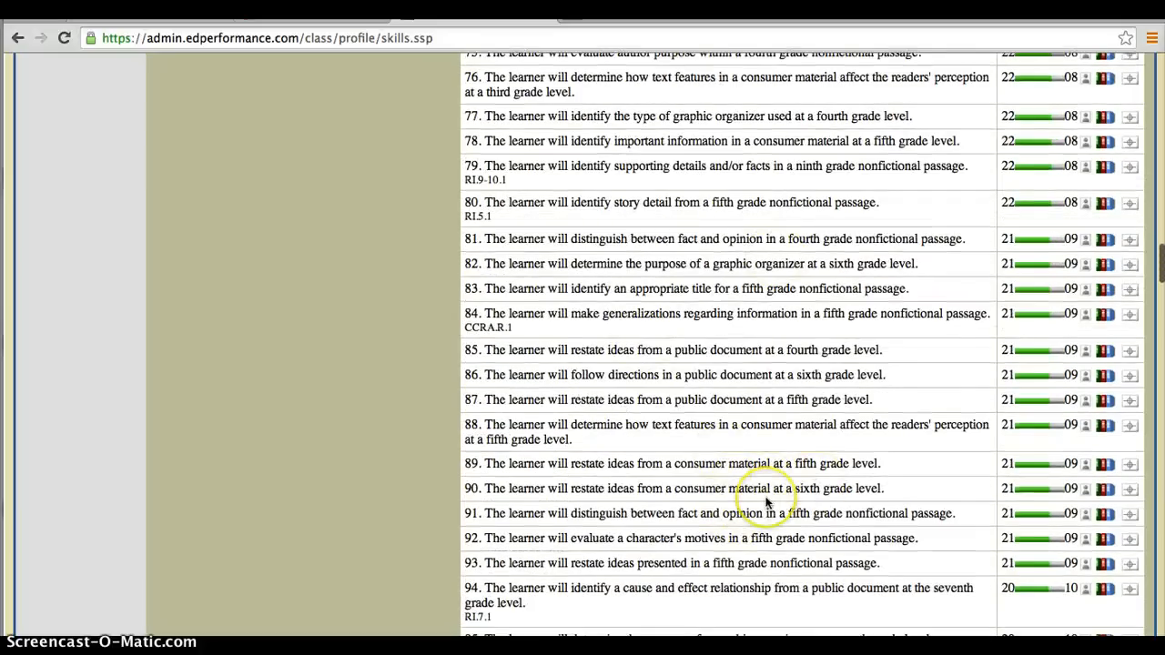
mouse_move(768, 503)
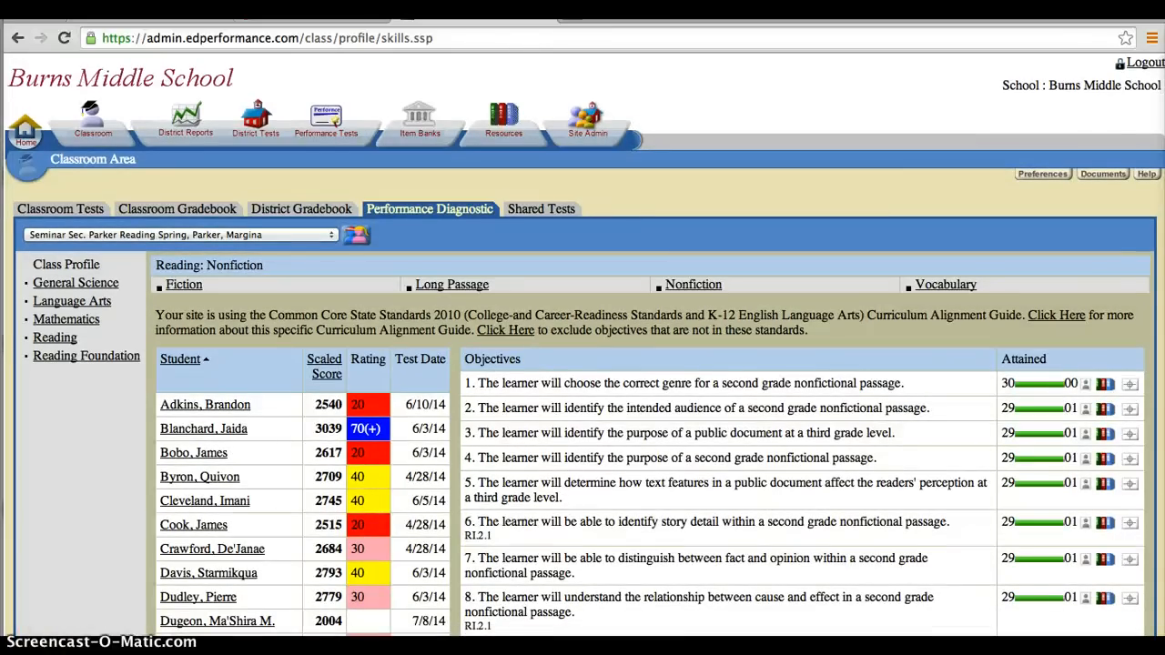
scroll("down", 3)
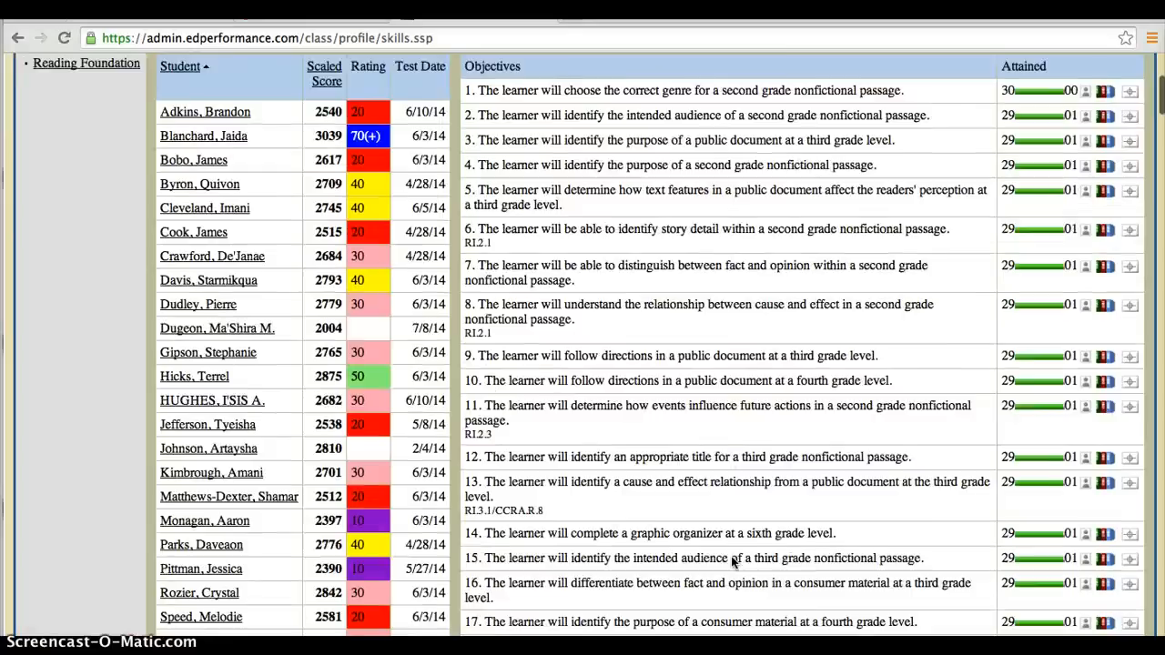
scroll("down", 3)
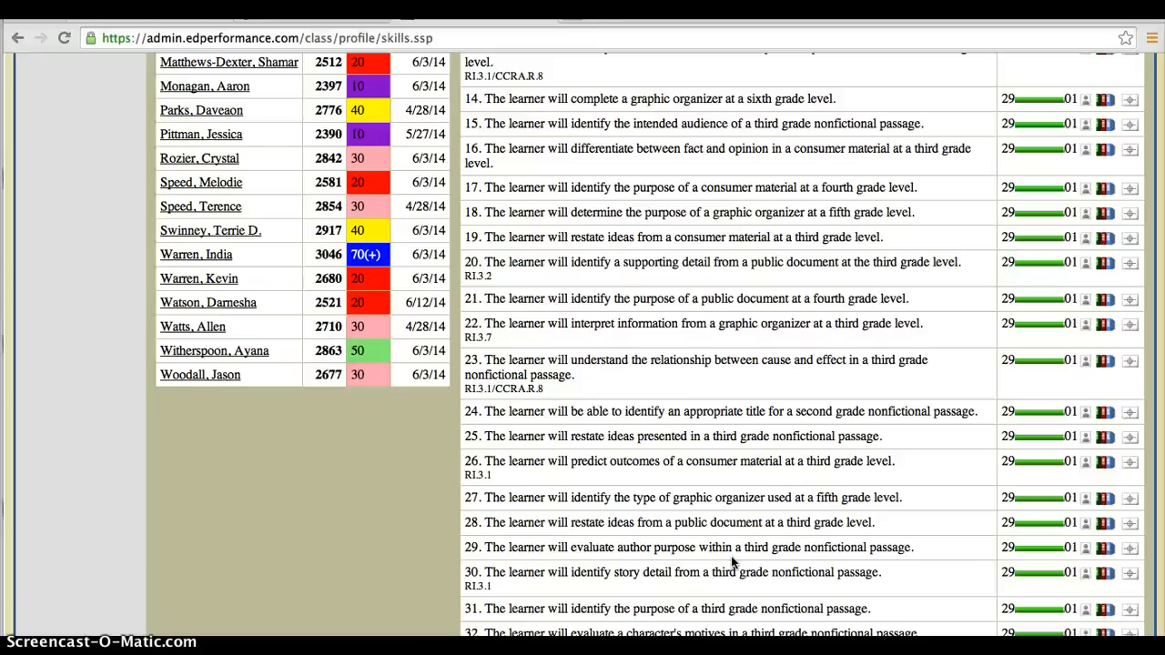
mouse_move(768, 239)
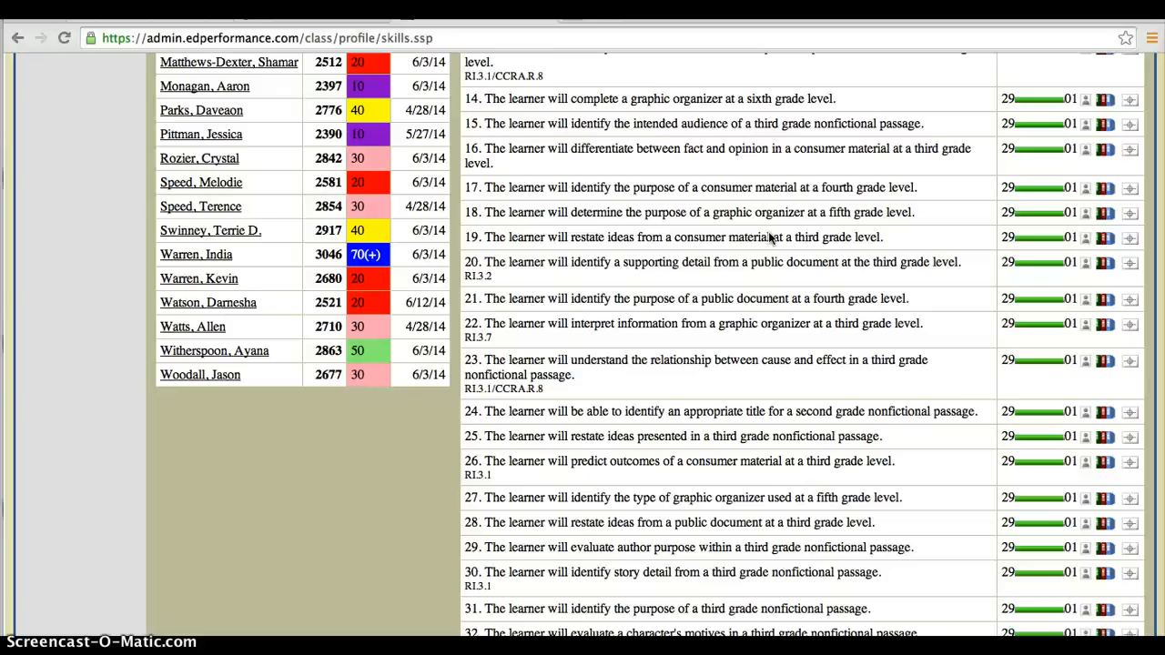
mouse_move(768, 317)
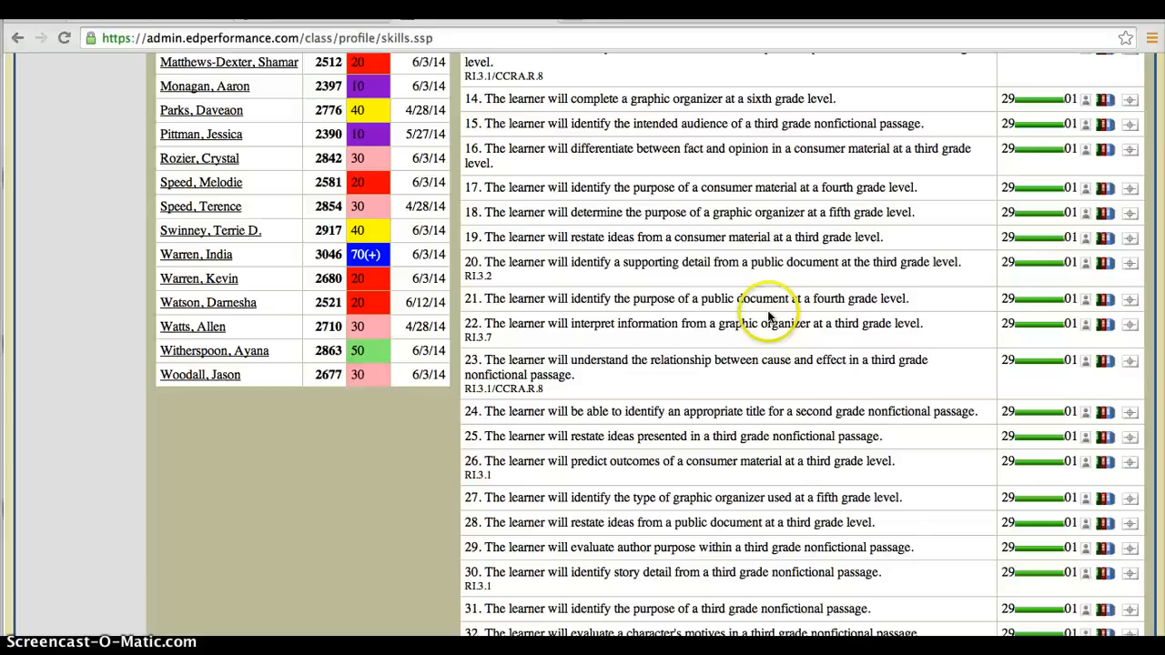
mouse_move(769, 314)
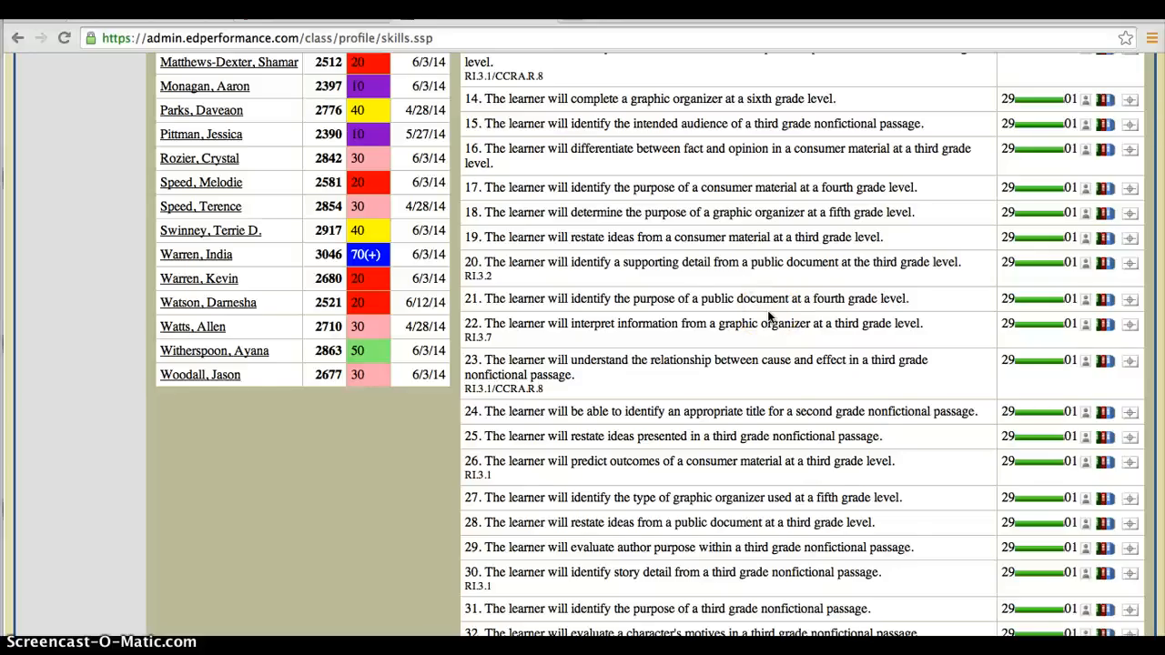
scroll("down", 3)
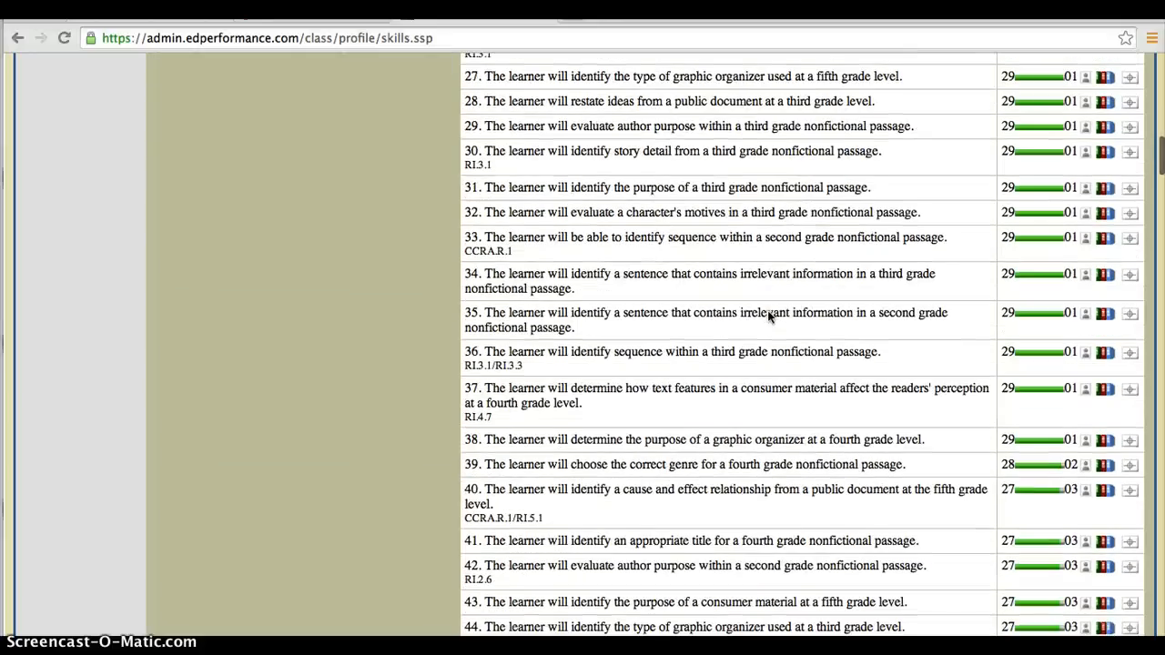
scroll("up", 3)
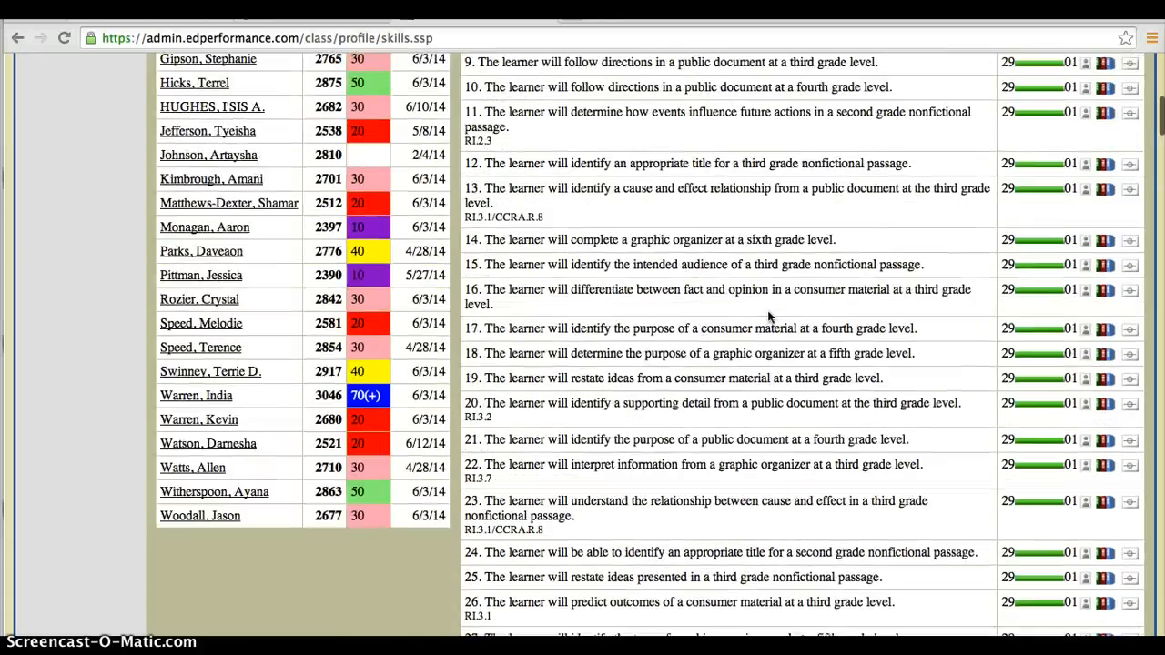
scroll("up", 3)
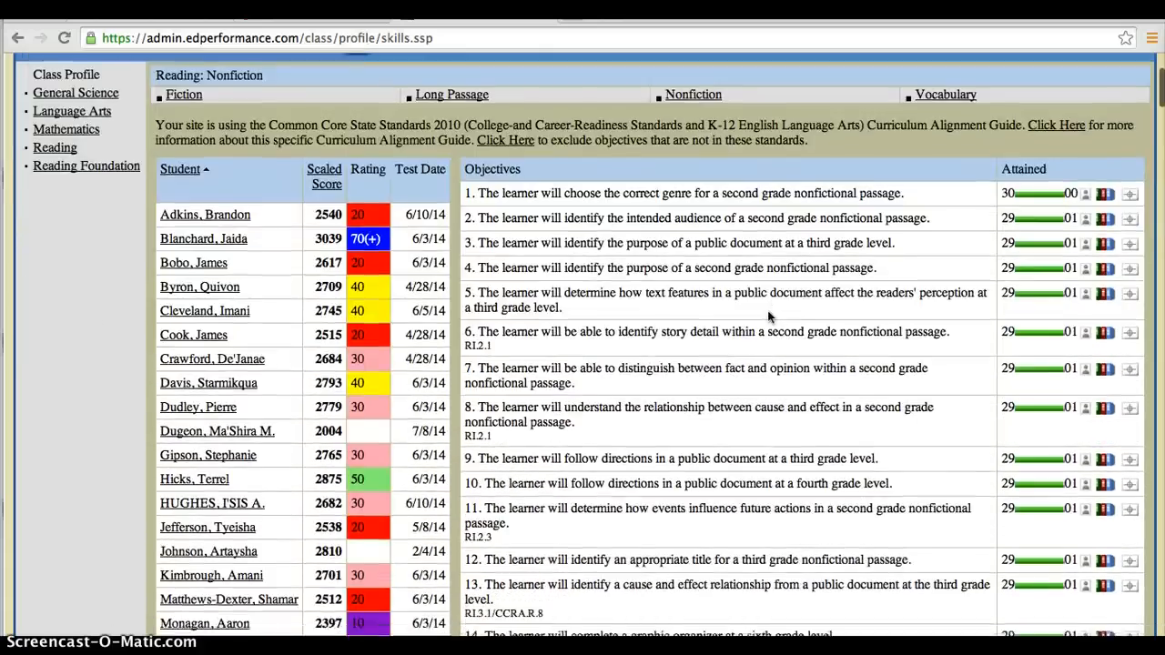
scroll("down", 3)
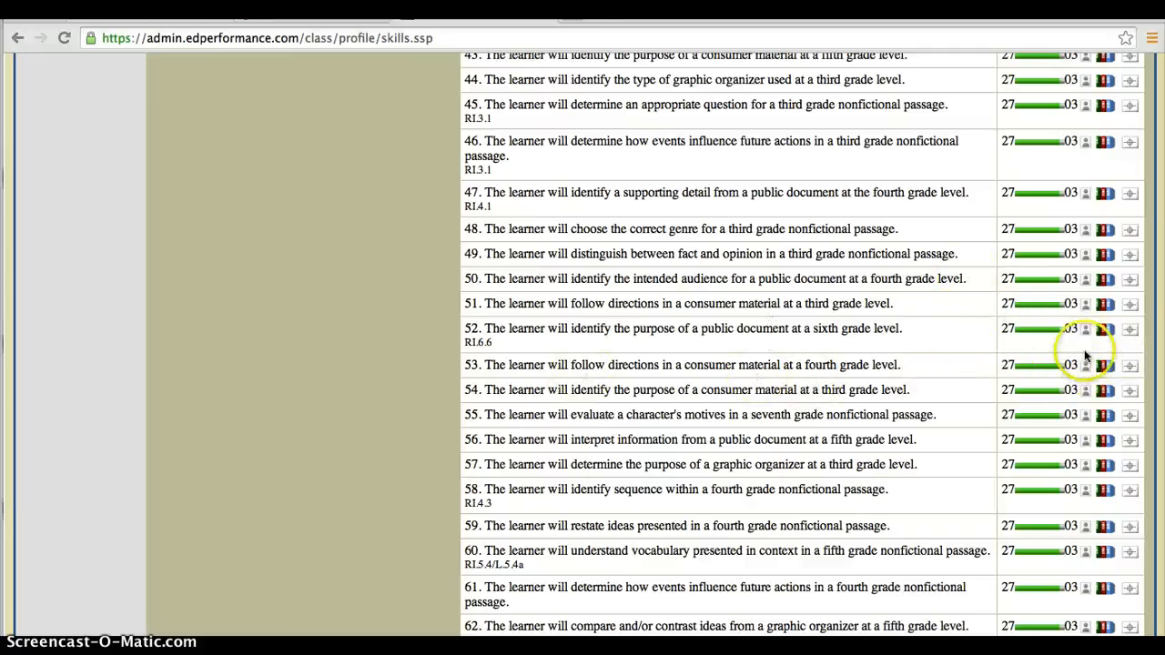
mouse_move(1072, 367)
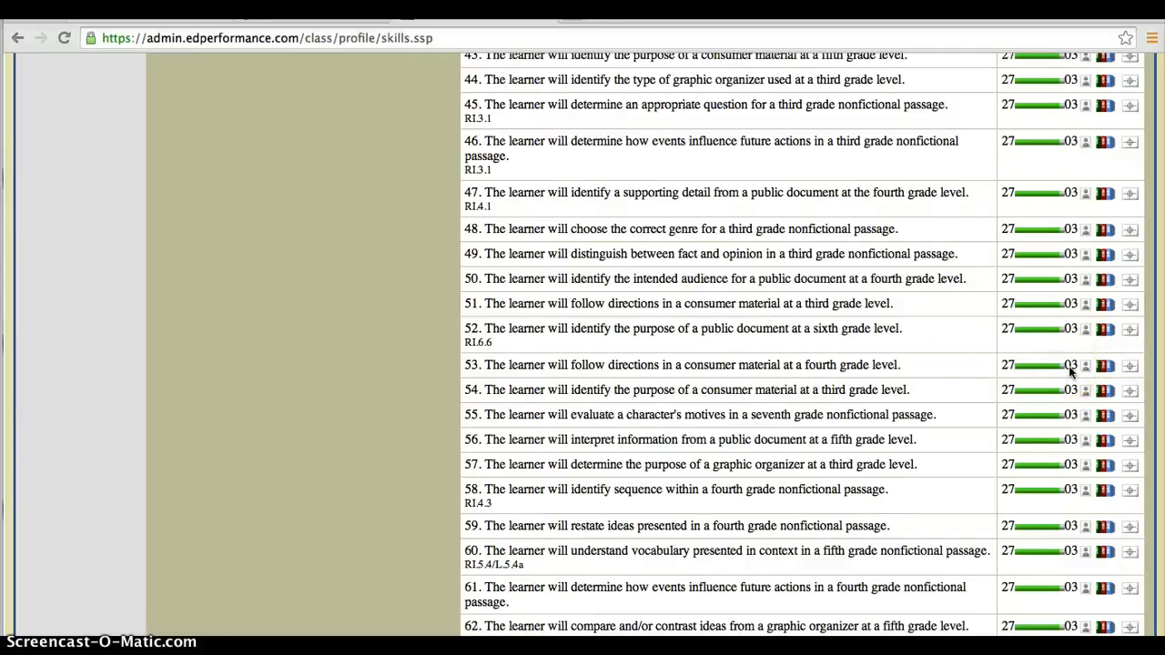
mouse_move(1103, 415)
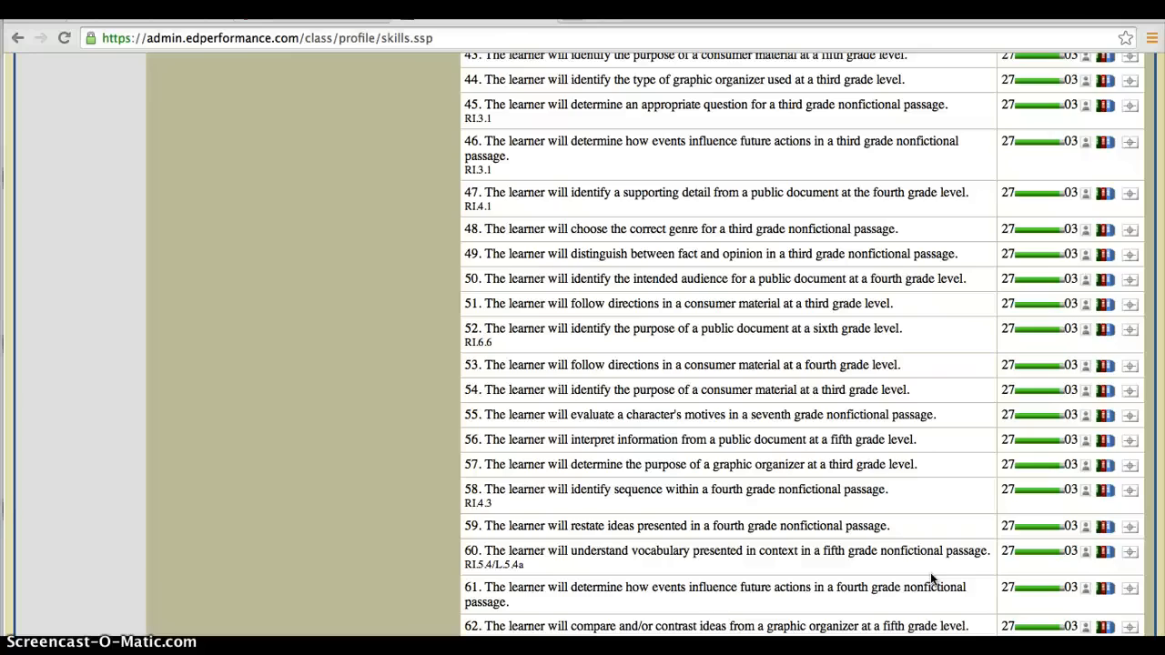
scroll("up", 3)
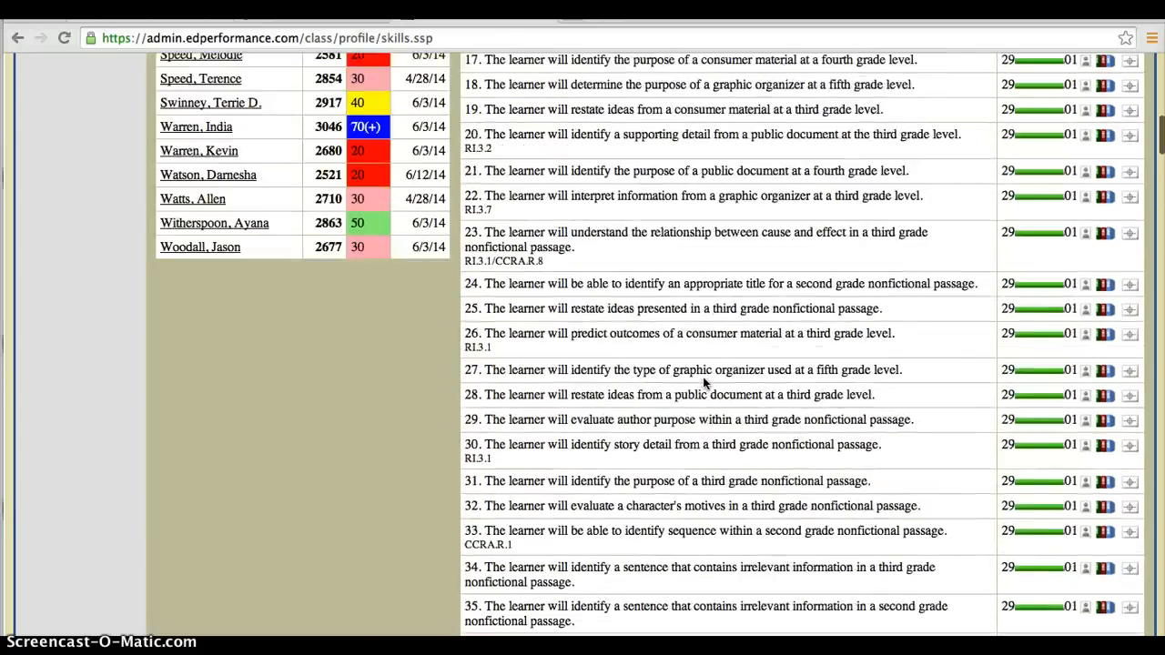
scroll("up", 3)
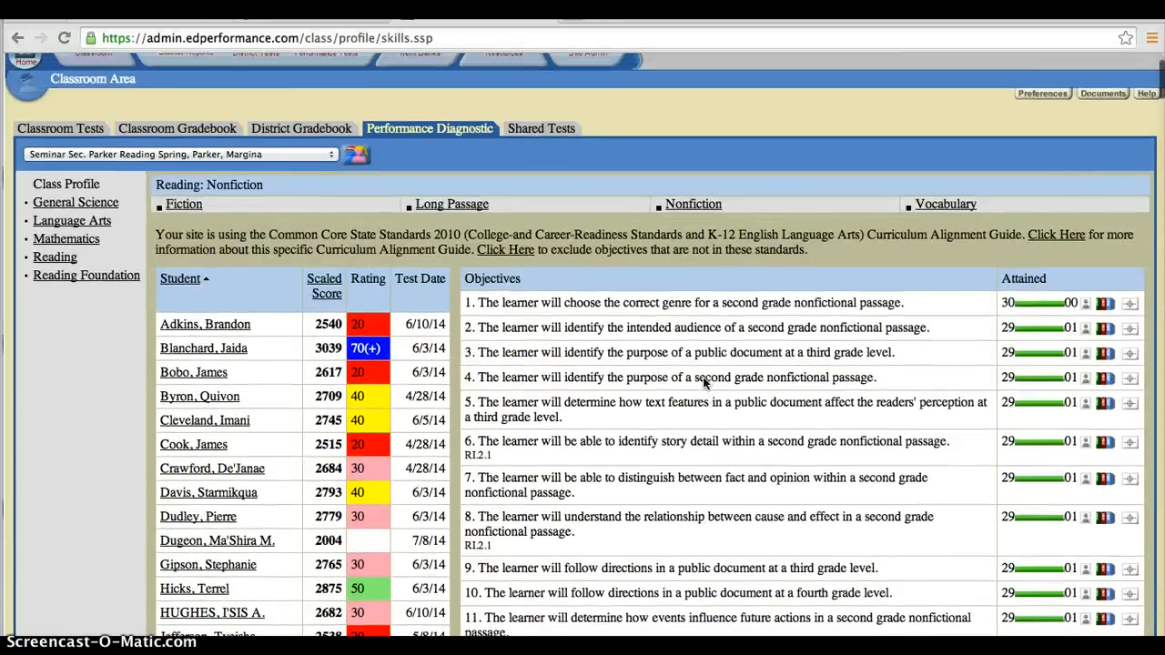
scroll("down", 3)
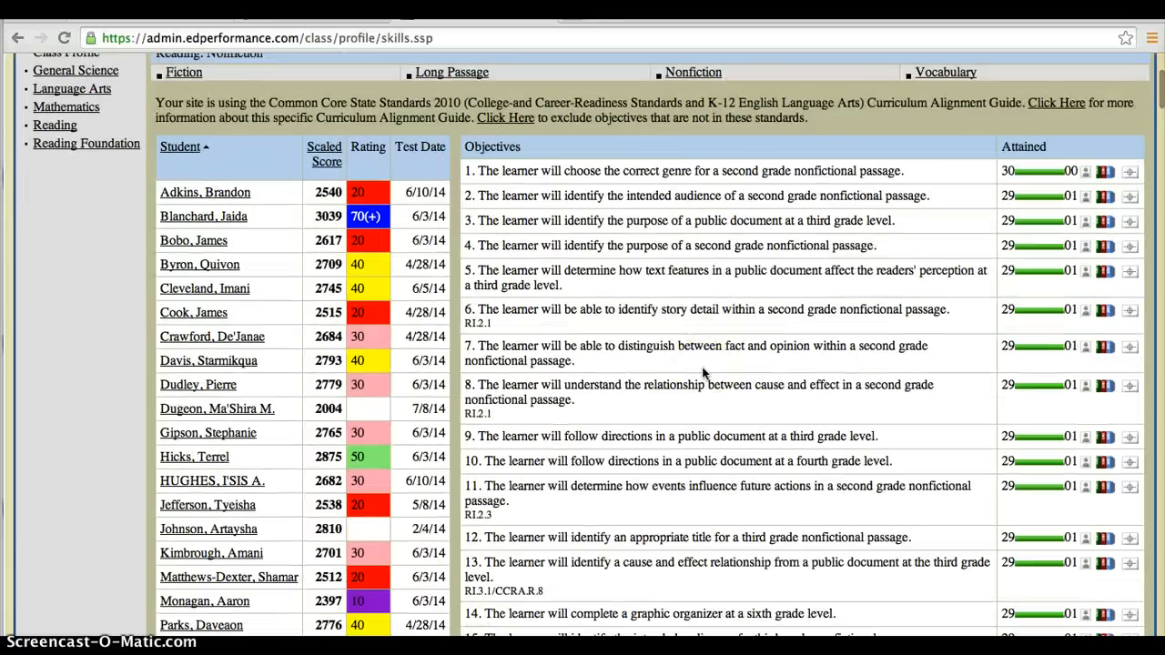
scroll("down", 3)
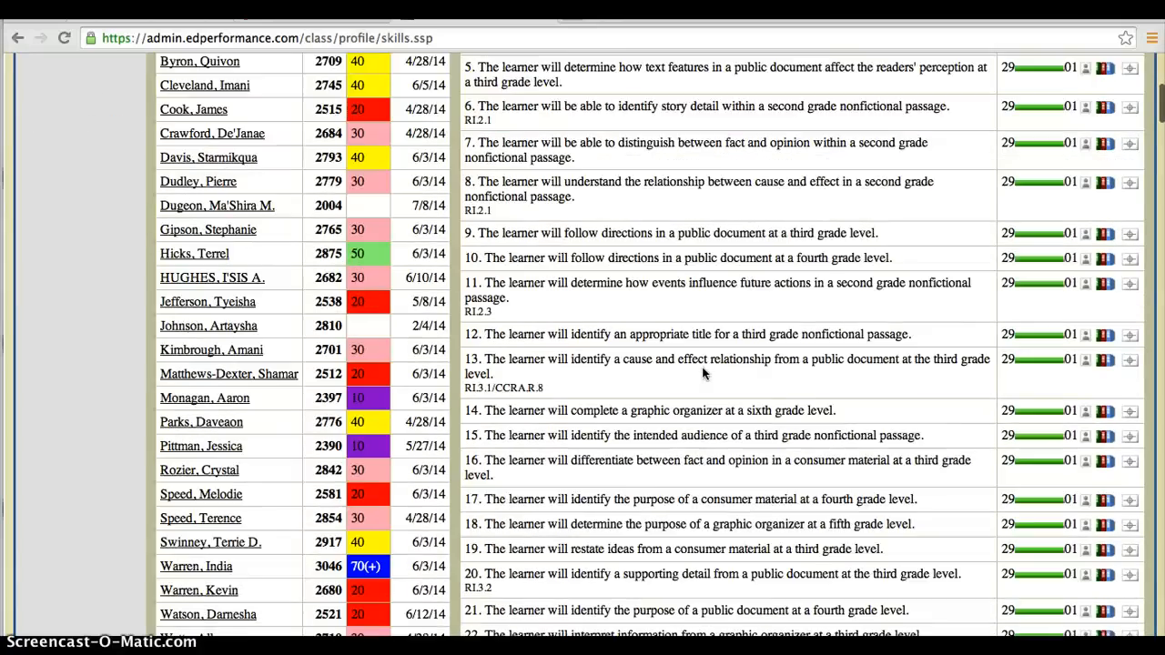
scroll("down", 3)
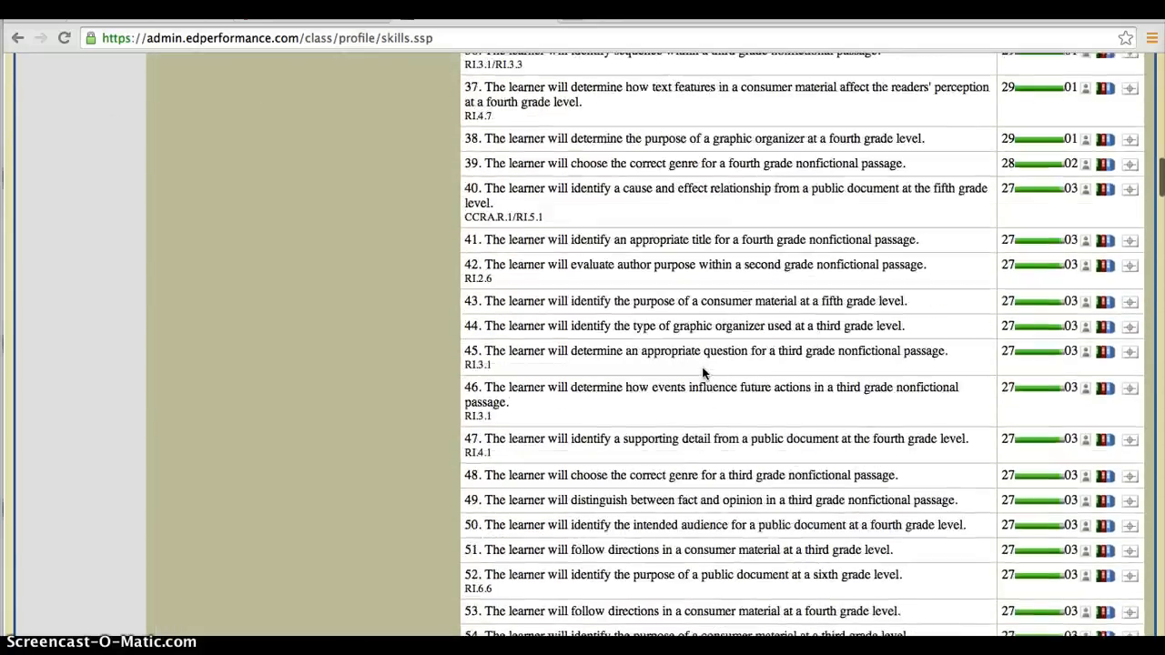
scroll("down", 3)
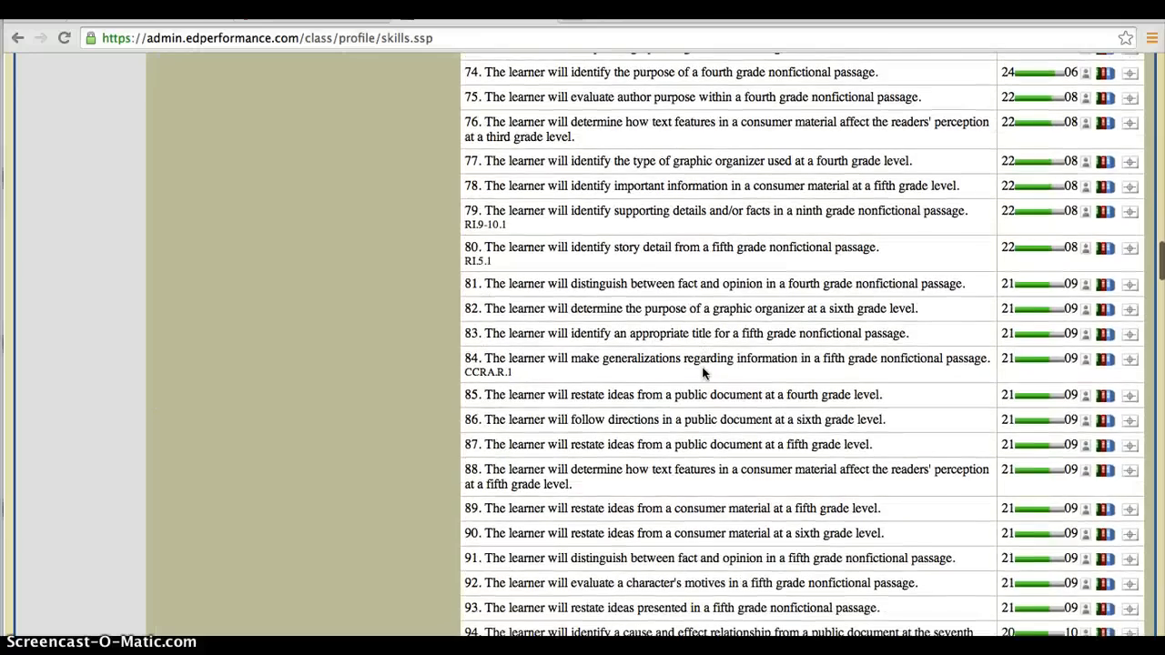
scroll("down", 3)
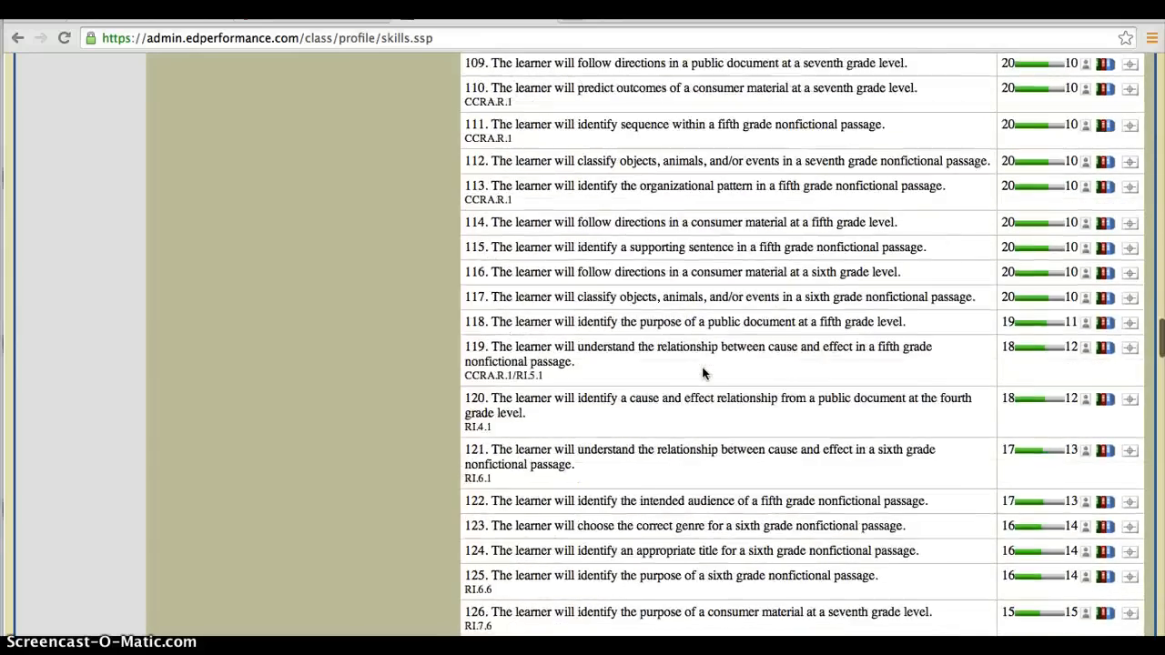
scroll("down", 3)
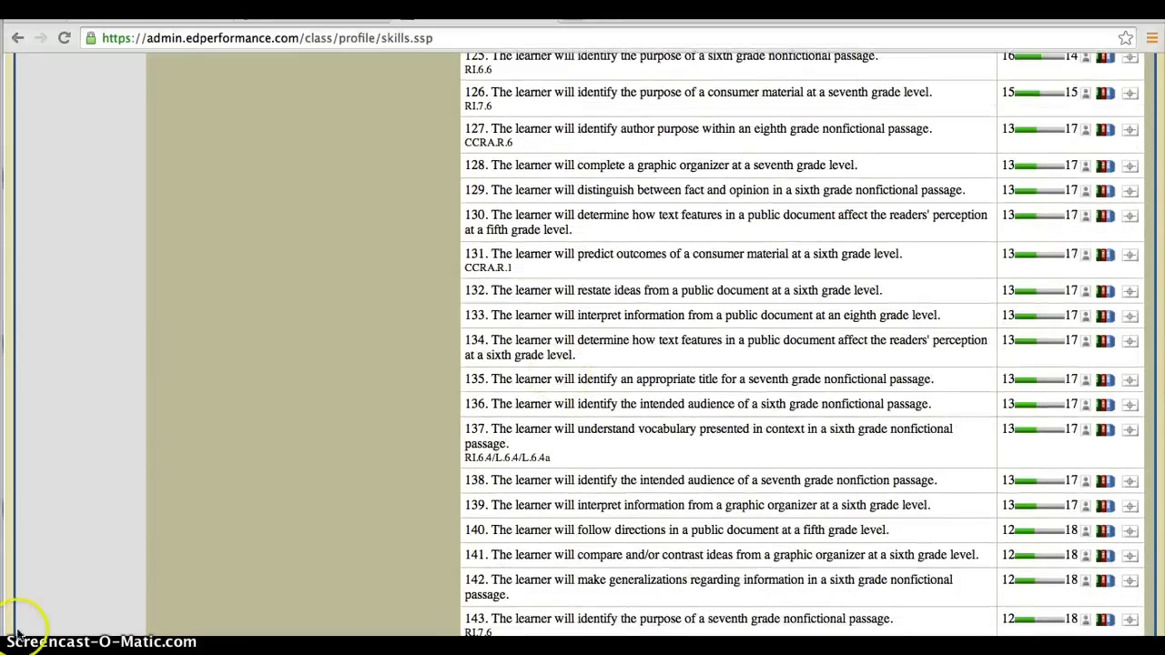